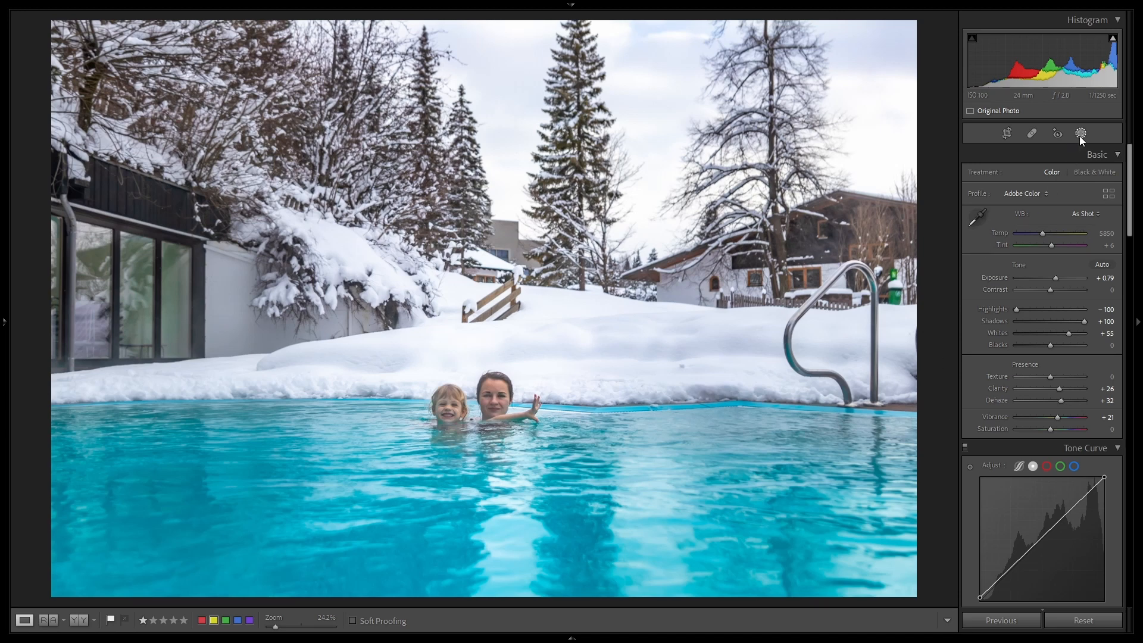
Start a new mask for the snowflakes on the winter pool photo
{"action": "left_click", "coordinate": [1080, 133]}
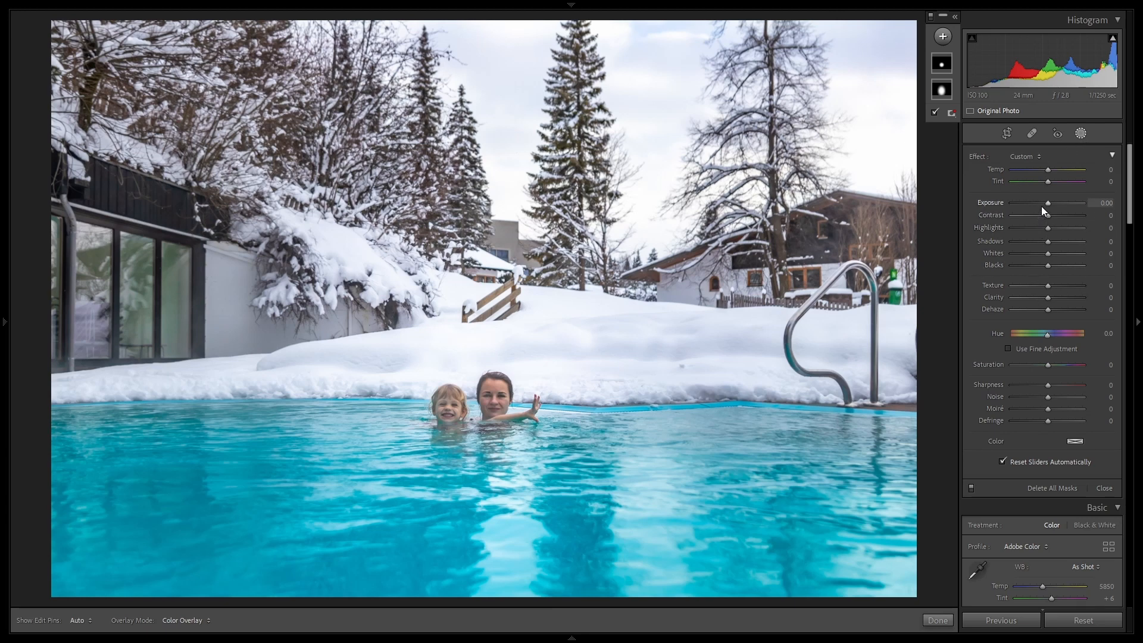
{"action": "mouse_move", "coordinate": [1047, 208]}
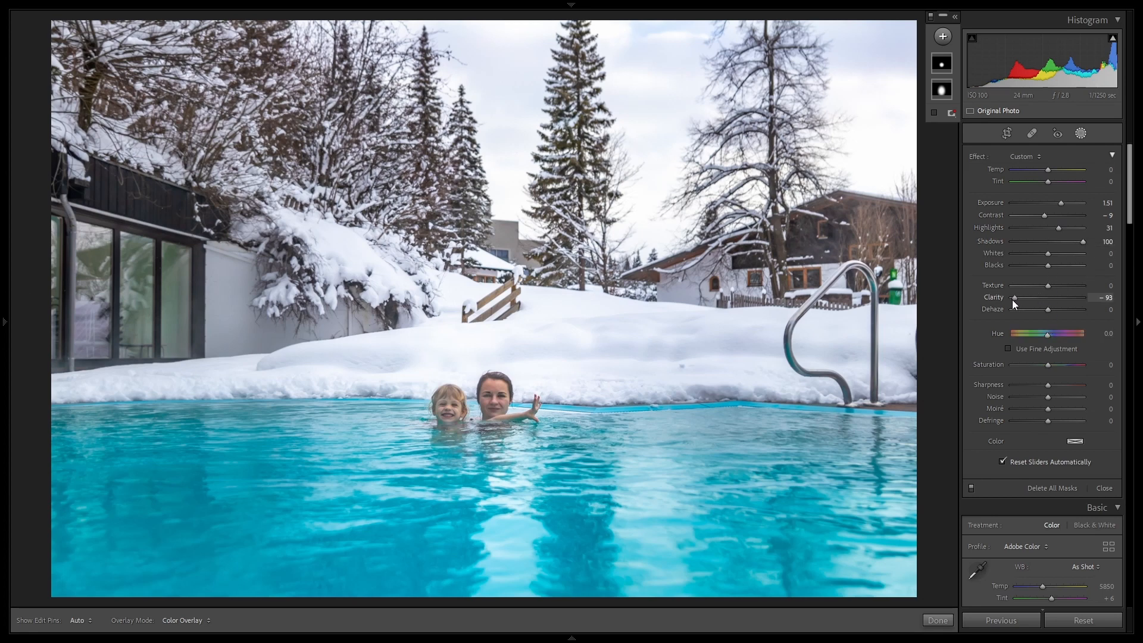
{"action": "mouse_move", "coordinate": [1048, 387]}
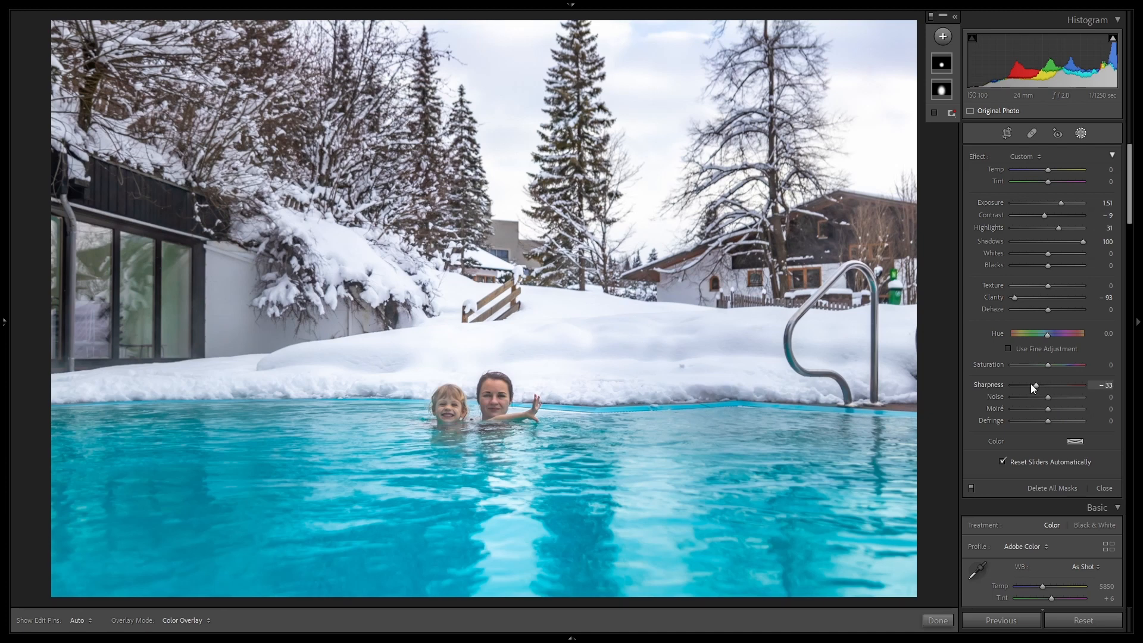
{"action": "mouse_move", "coordinate": [1024, 160]}
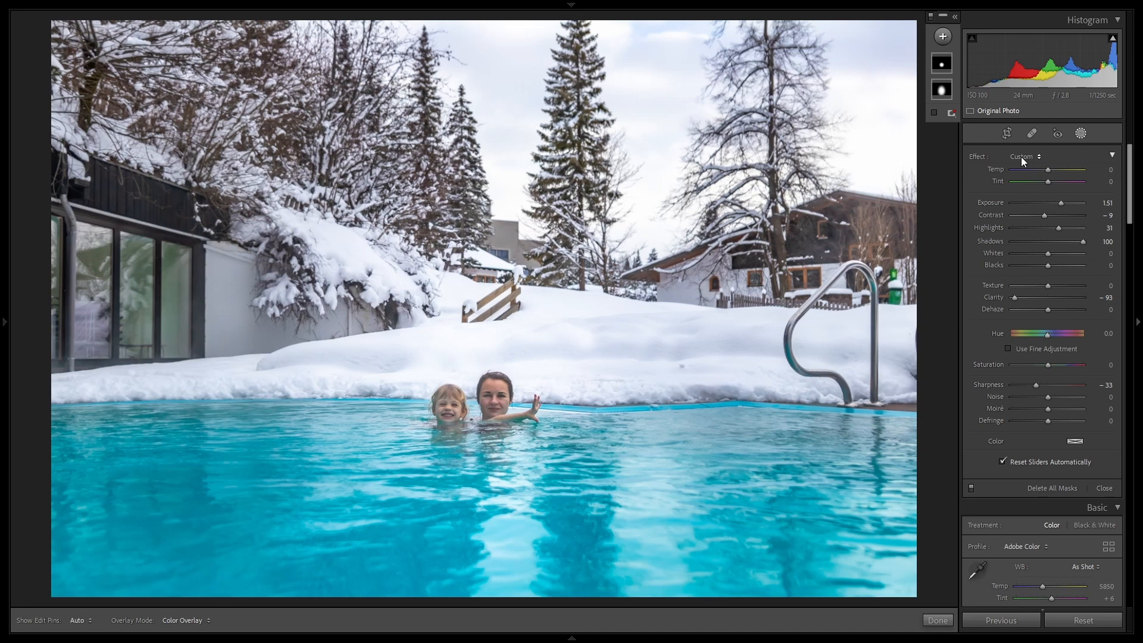
Save the mask settings as a new effect preset named 'Snow Flake 1'
{"action": "left_click", "coordinate": [1024, 156]}
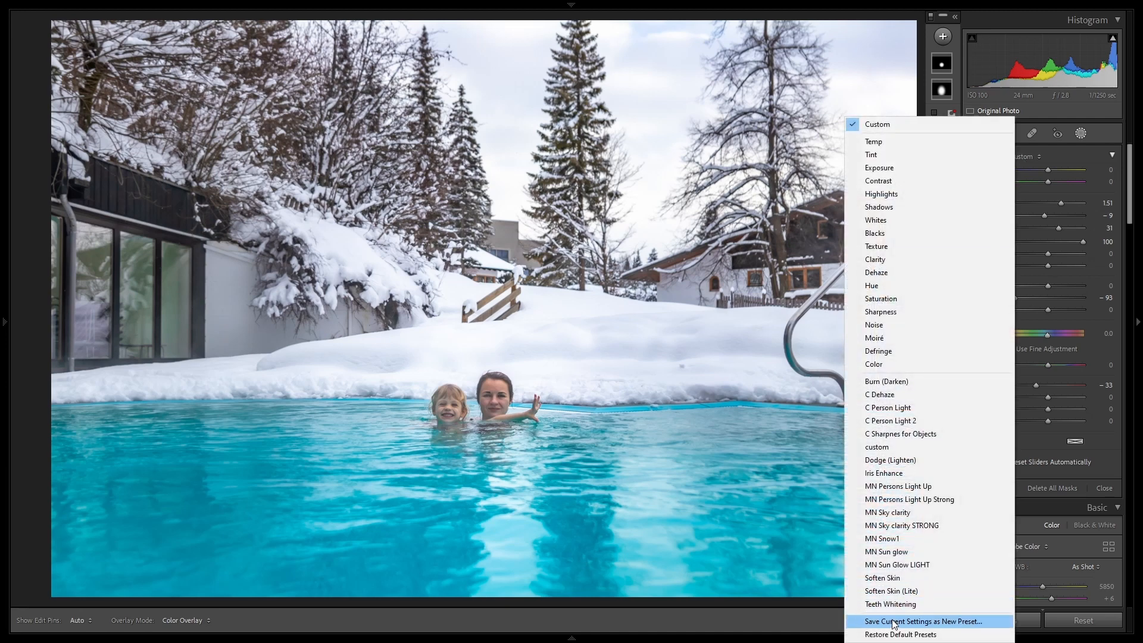
{"action": "left_click", "coordinate": [922, 621]}
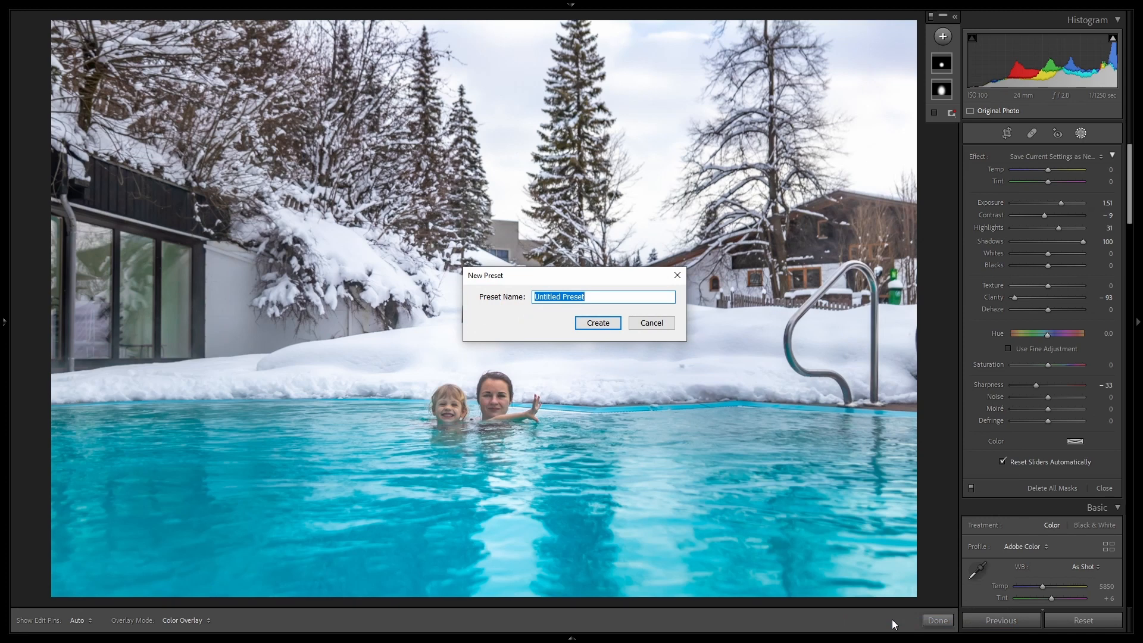
{"action": "type", "text": "Snow F"}
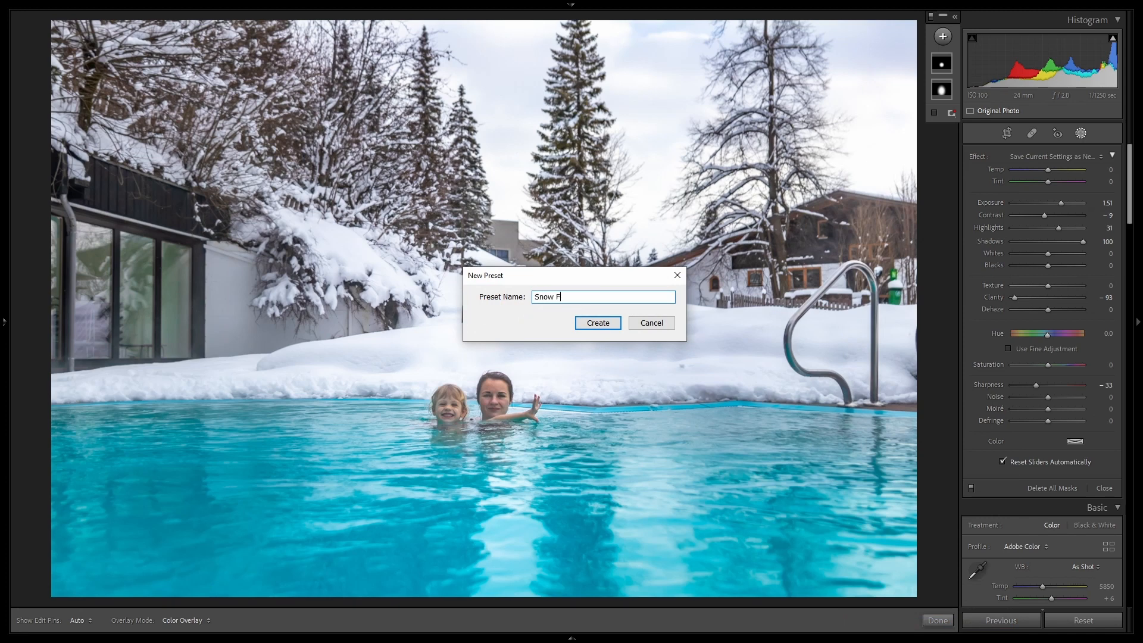
{"action": "type", "text": "lak 1"}
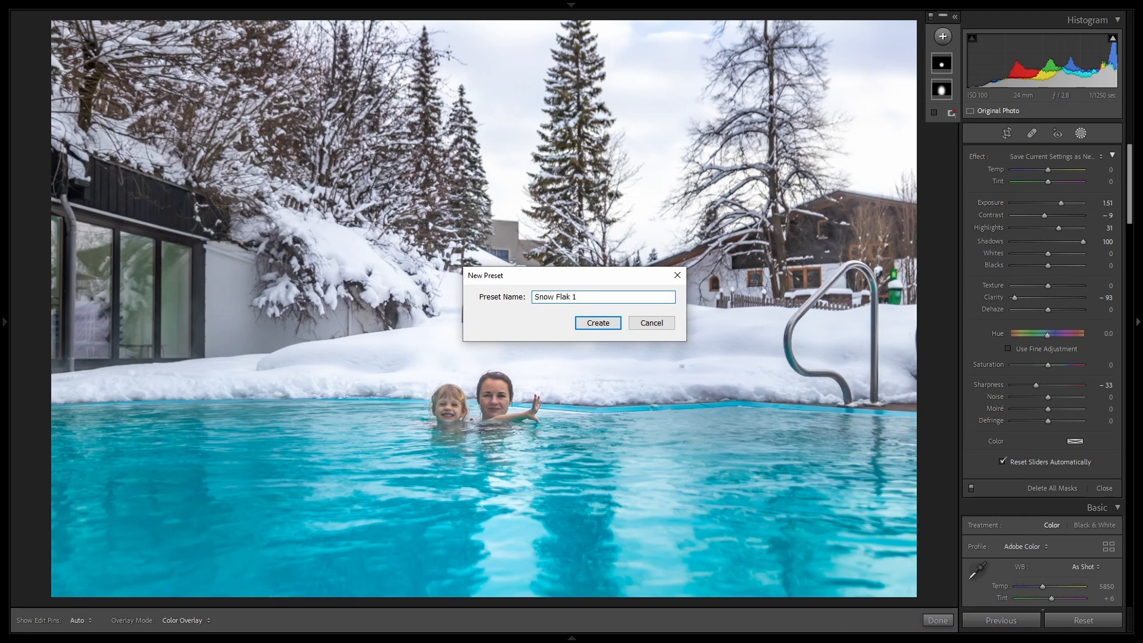
{"action": "left_click", "coordinate": [596, 322]}
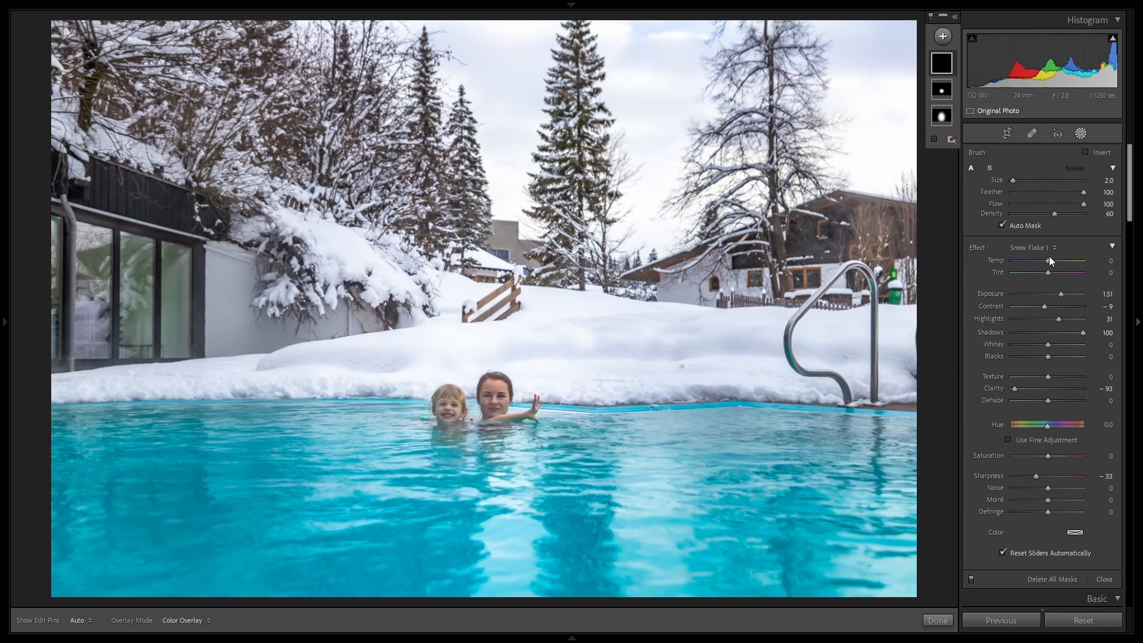
{"action": "mouse_move", "coordinate": [1060, 251]}
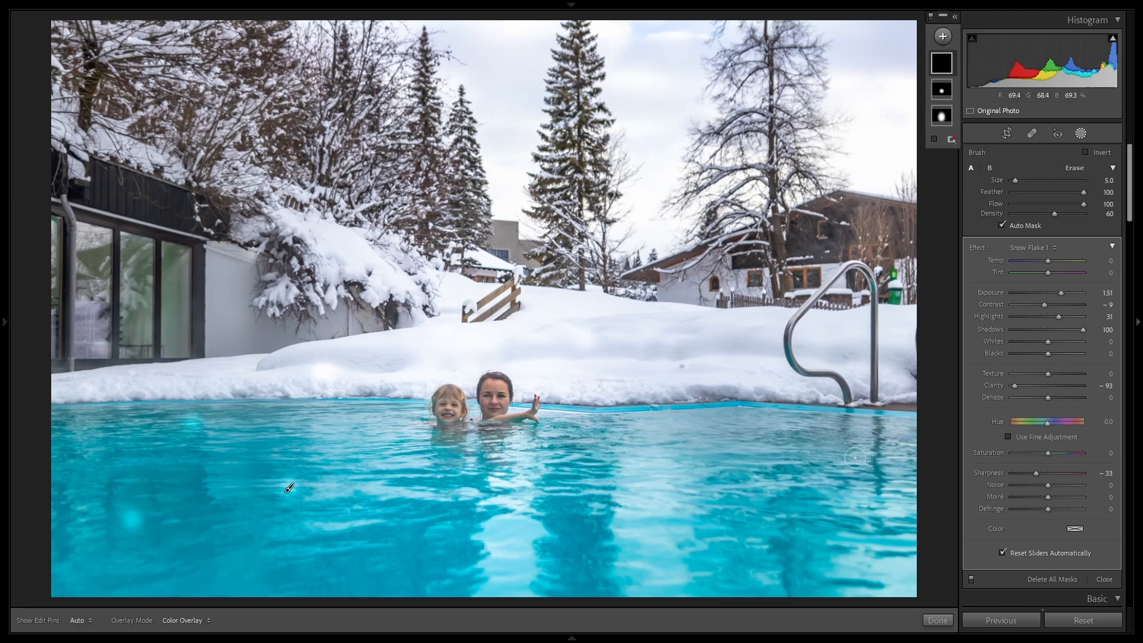
Paint snowflake dots over the pool, finish the mask and reopen Masking for another
{"action": "left_click", "coordinate": [80, 621]}
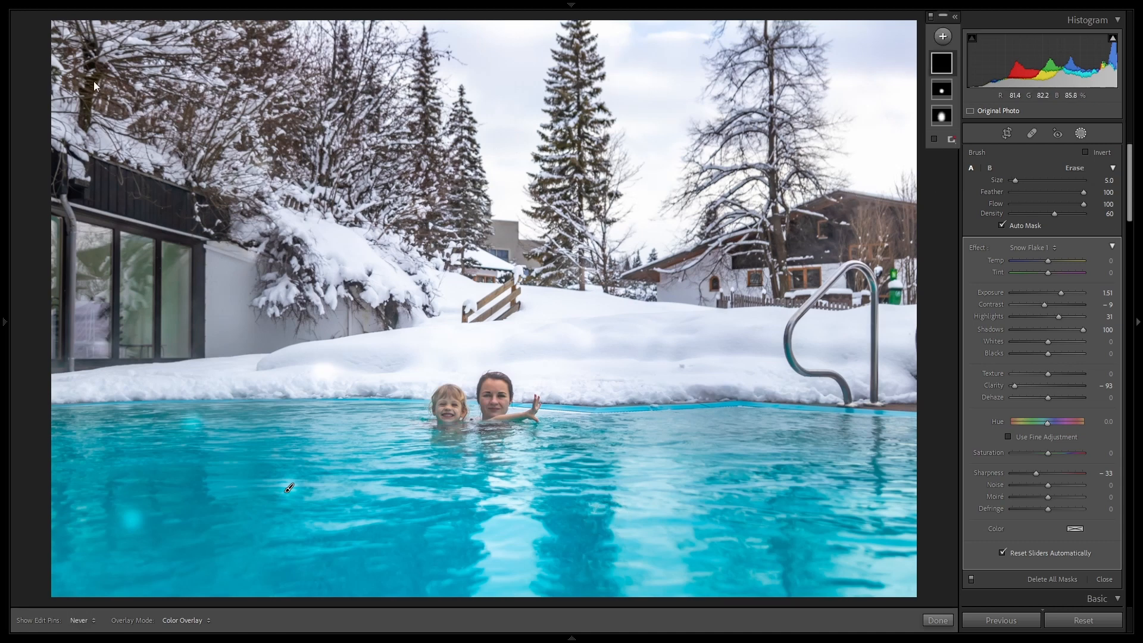
{"action": "mouse_move", "coordinate": [599, 544]}
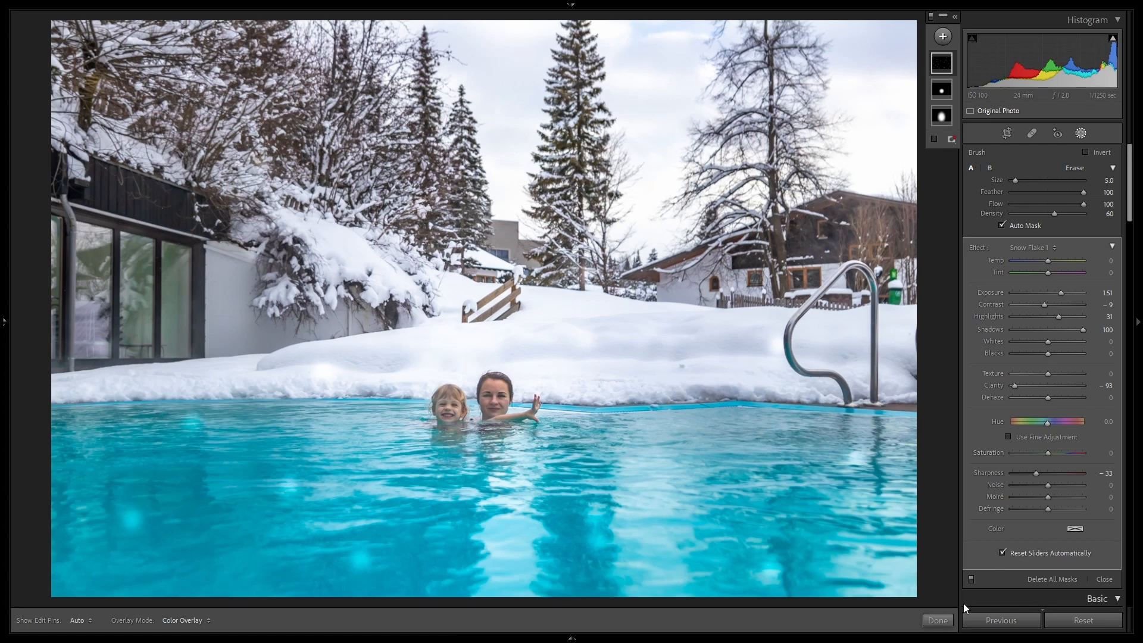
{"action": "left_click", "coordinate": [937, 621]}
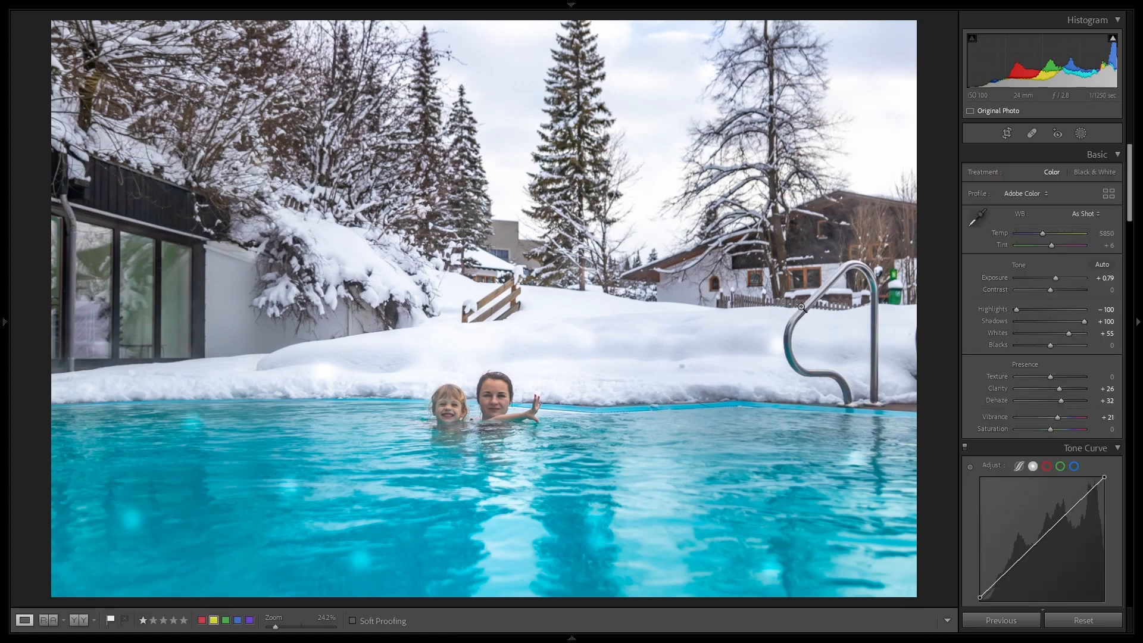
{"action": "left_click", "coordinate": [1081, 133]}
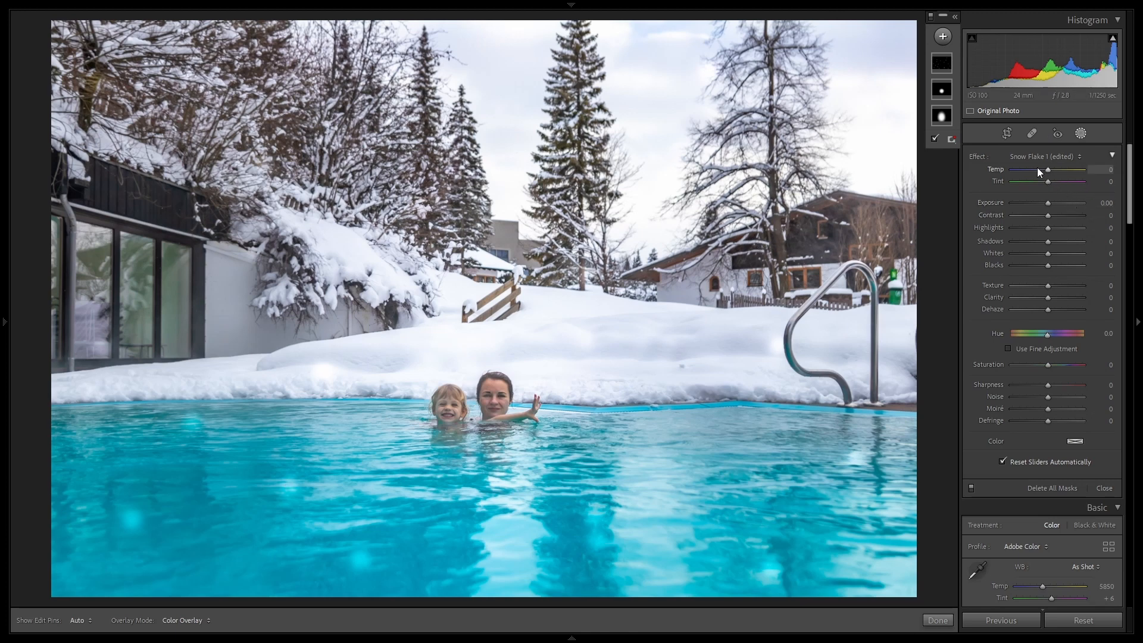
Add a Brush mask of small dots across the image and apply Snow Flake 1
{"action": "left_click", "coordinate": [942, 37]}
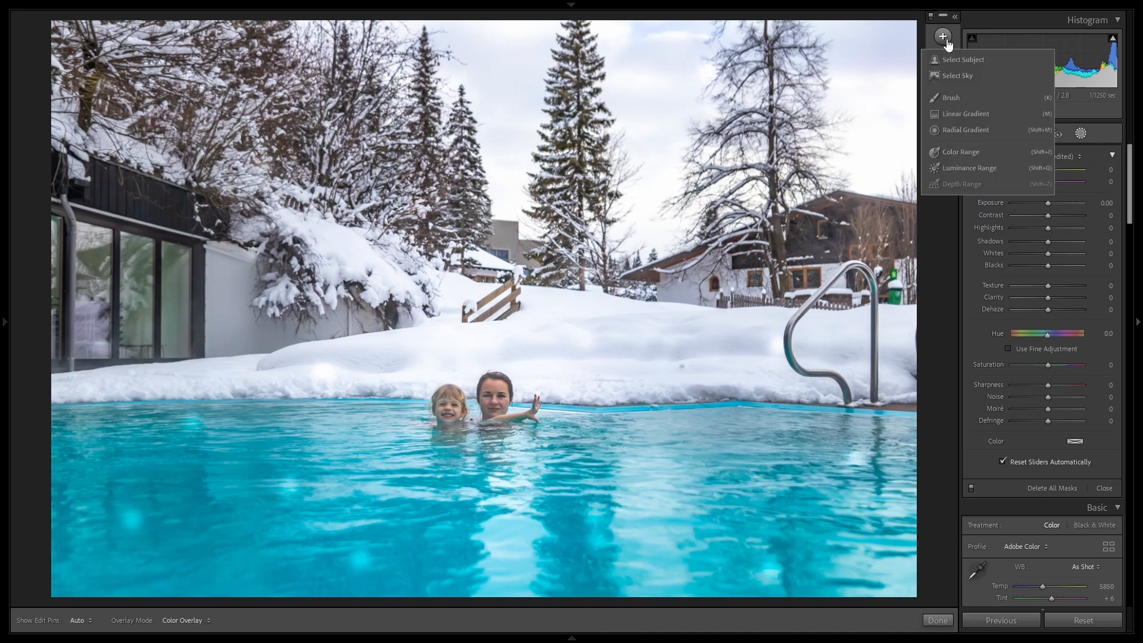
{"action": "left_click", "coordinate": [950, 96]}
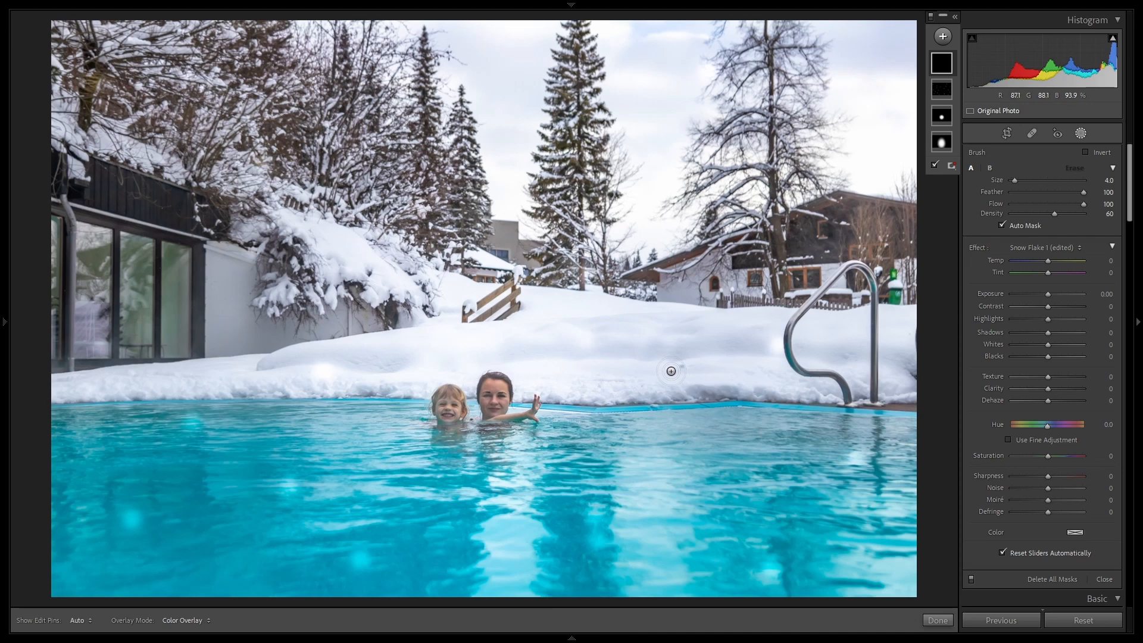
{"action": "mouse_move", "coordinate": [253, 361]}
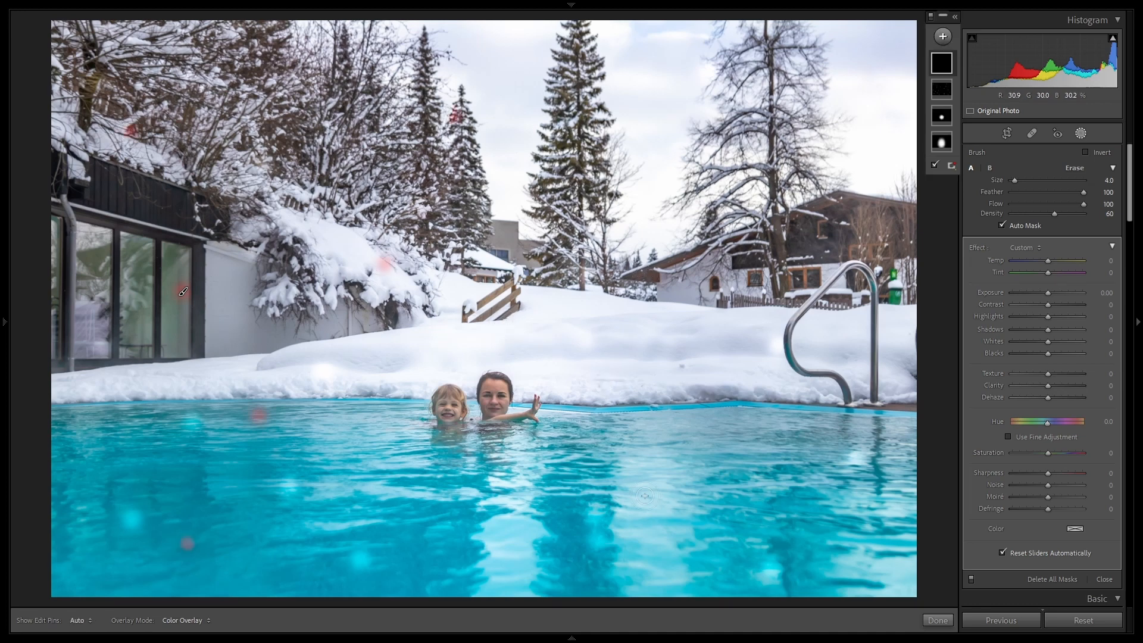
{"action": "mouse_move", "coordinate": [888, 459]}
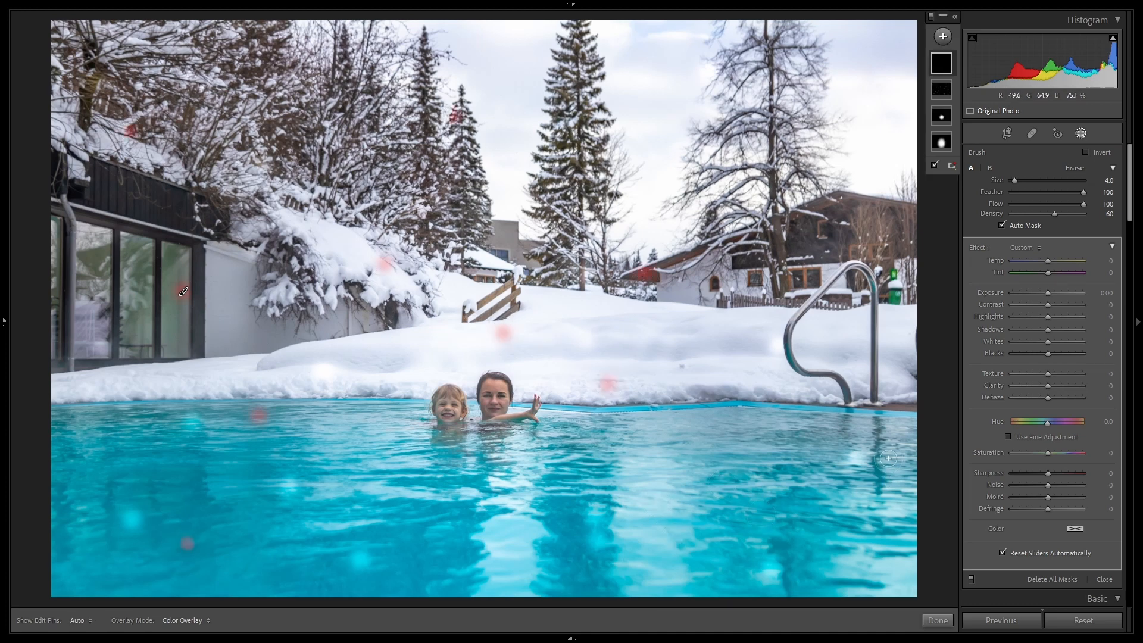
{"action": "left_click", "coordinate": [79, 620]}
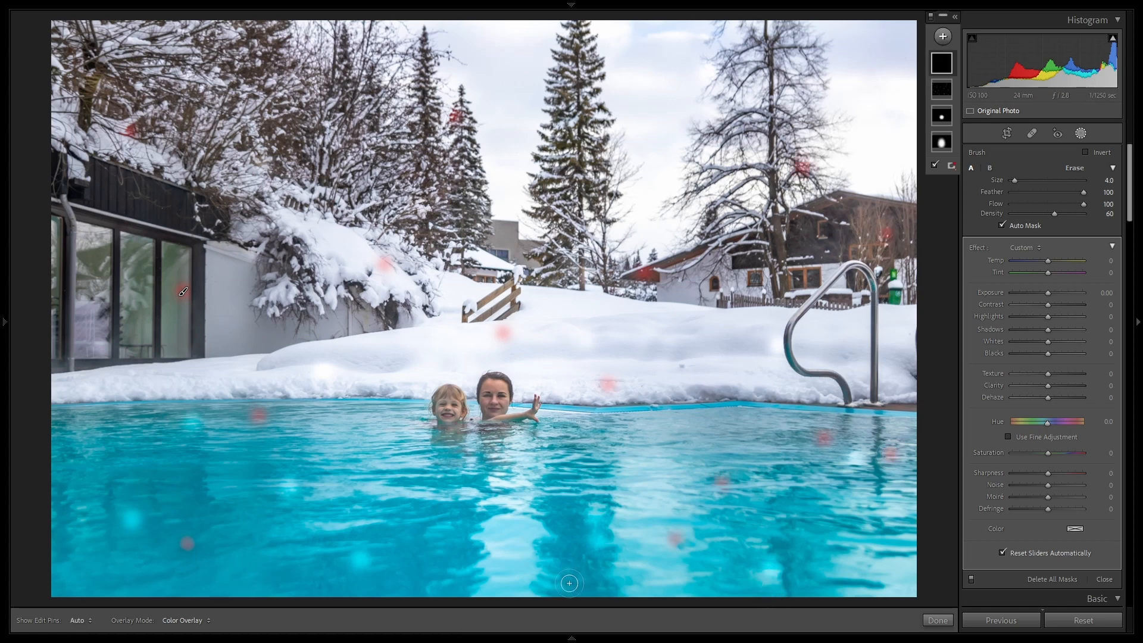
{"action": "mouse_move", "coordinate": [111, 303]}
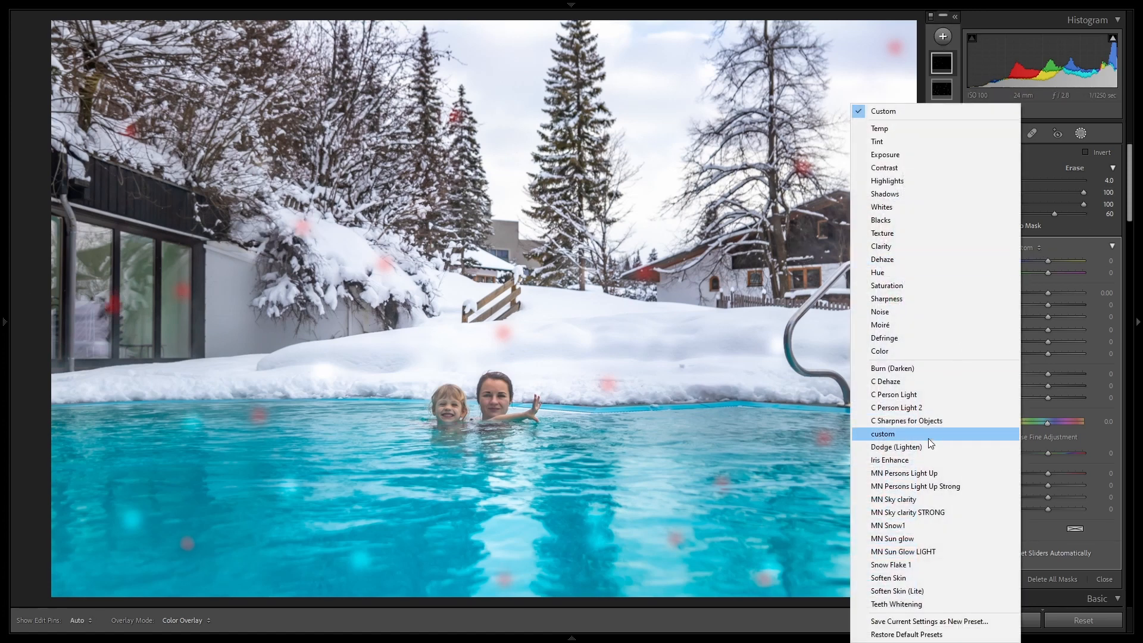
{"action": "mouse_move", "coordinate": [904, 551]}
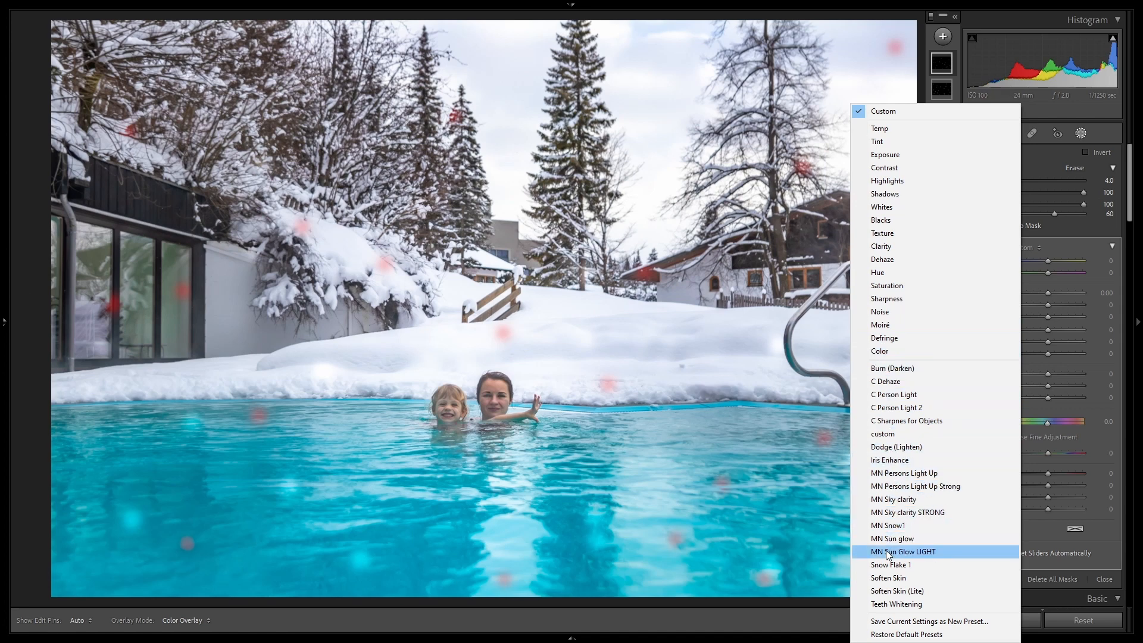
{"action": "left_click", "coordinate": [891, 564]}
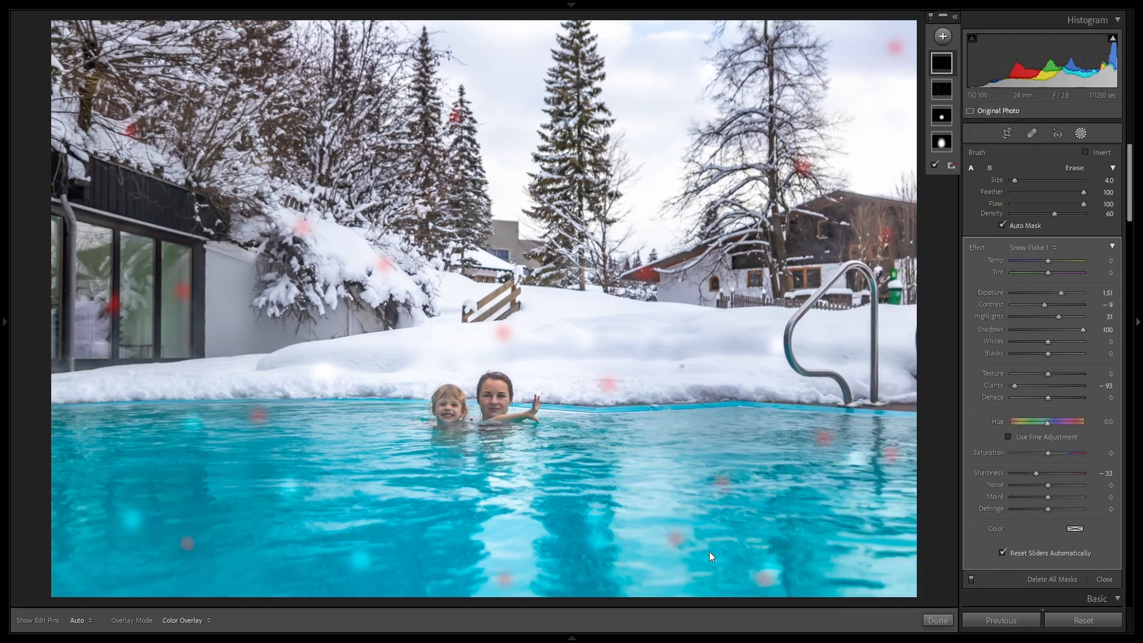
{"action": "mouse_move", "coordinate": [819, 425]}
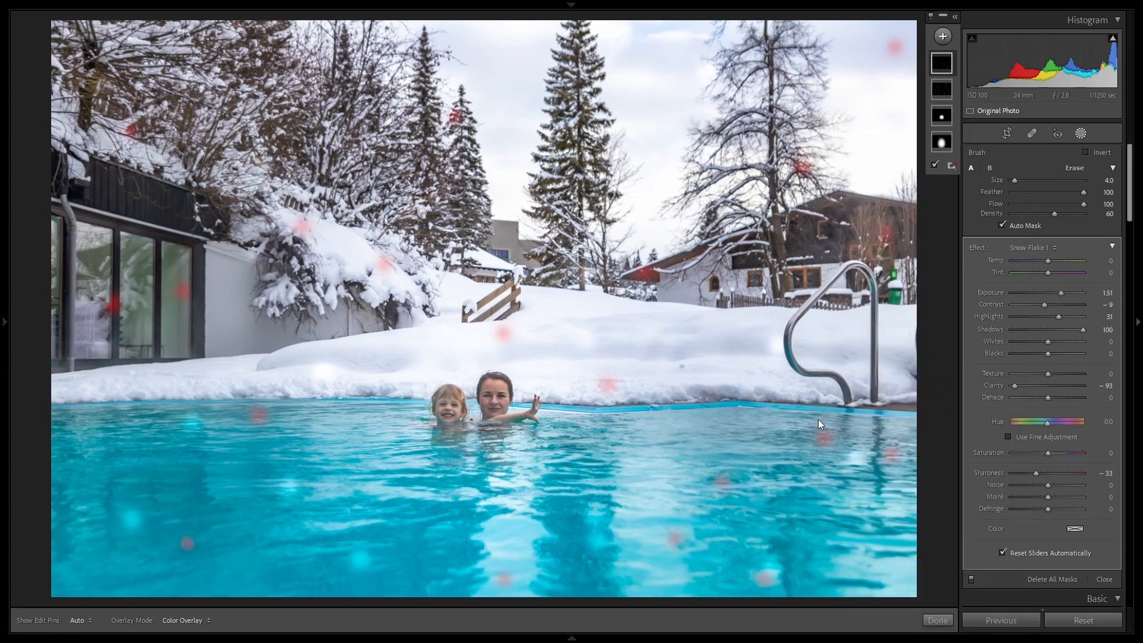
{"action": "mouse_move", "coordinate": [814, 443]}
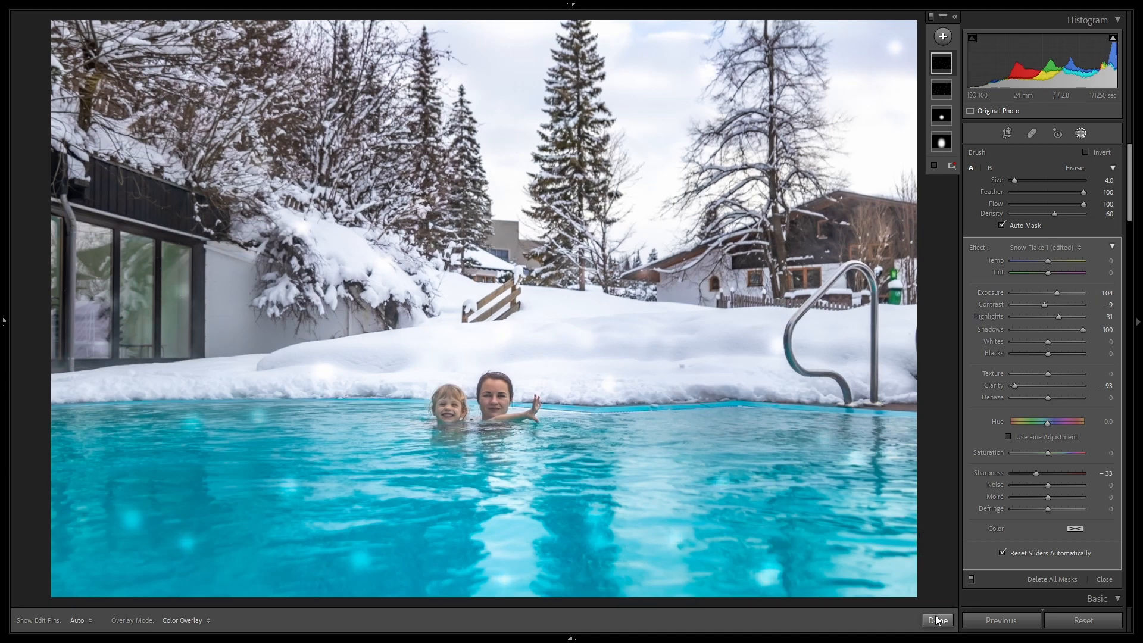
Finish the second mask and paint a third soft snowflake mask with Snow Flake 1
{"action": "left_click", "coordinate": [937, 621]}
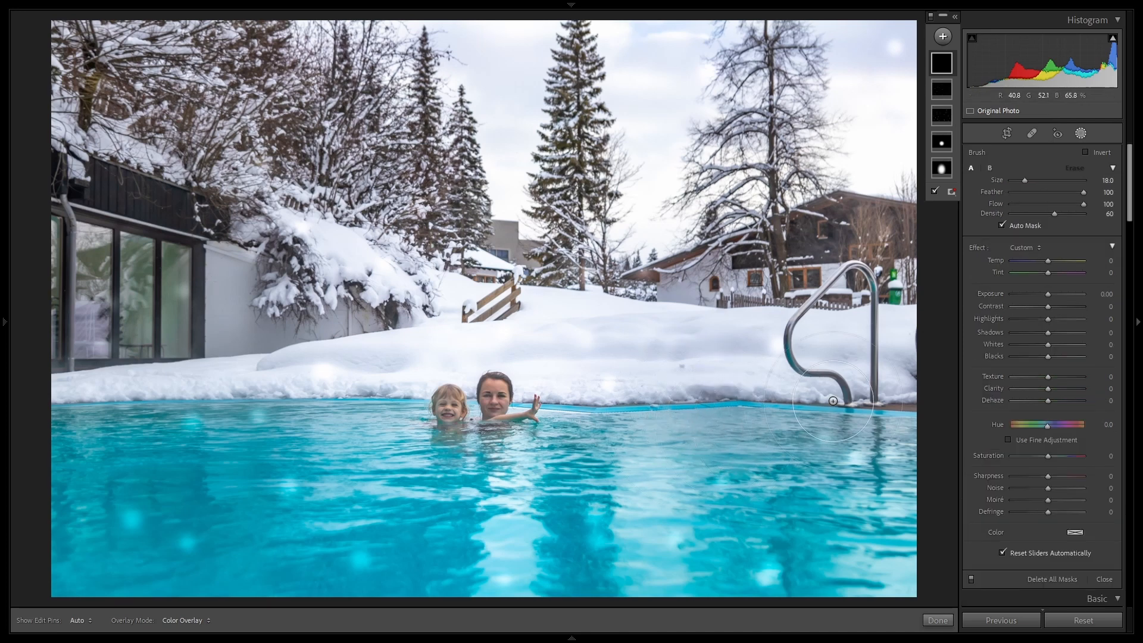
{"action": "mouse_move", "coordinate": [226, 547]}
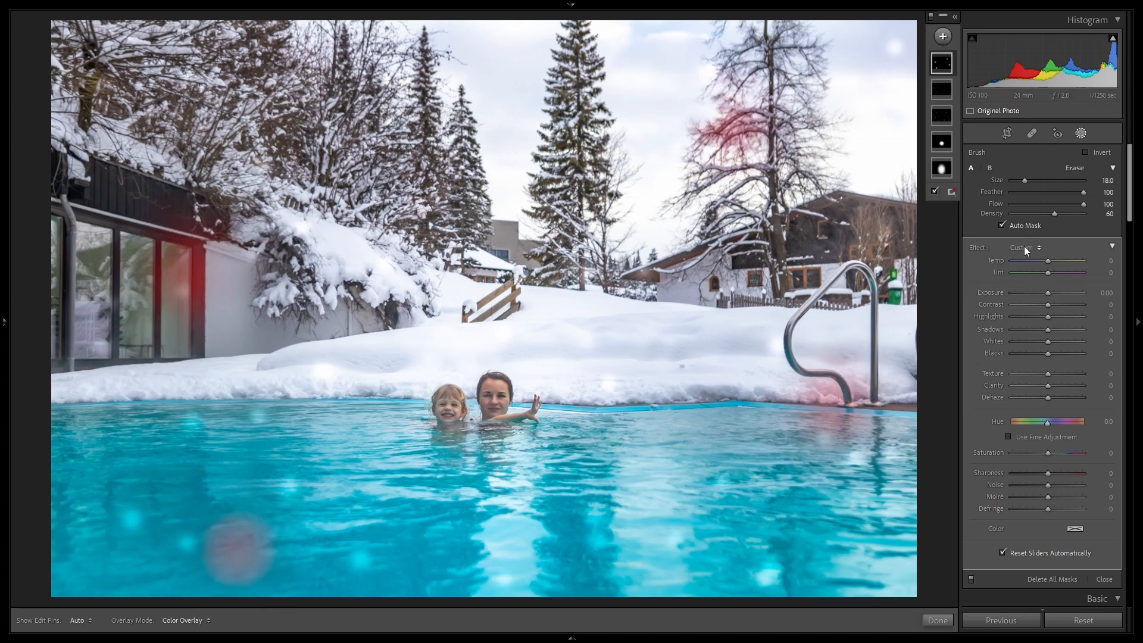
{"action": "left_click", "coordinate": [1023, 247]}
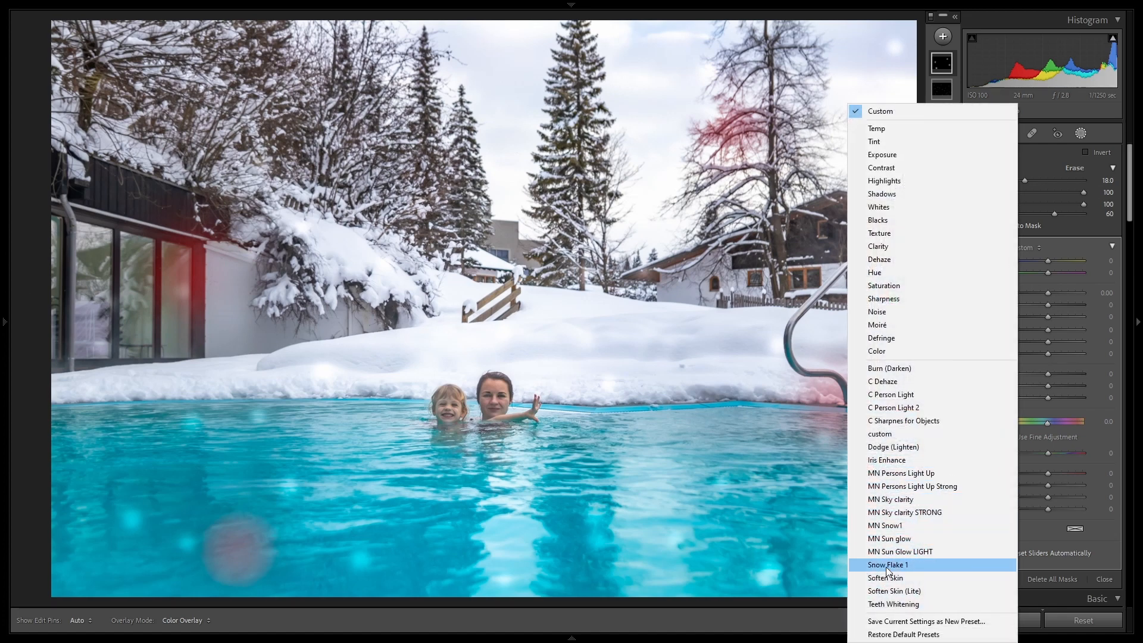
{"action": "left_click", "coordinate": [889, 564]}
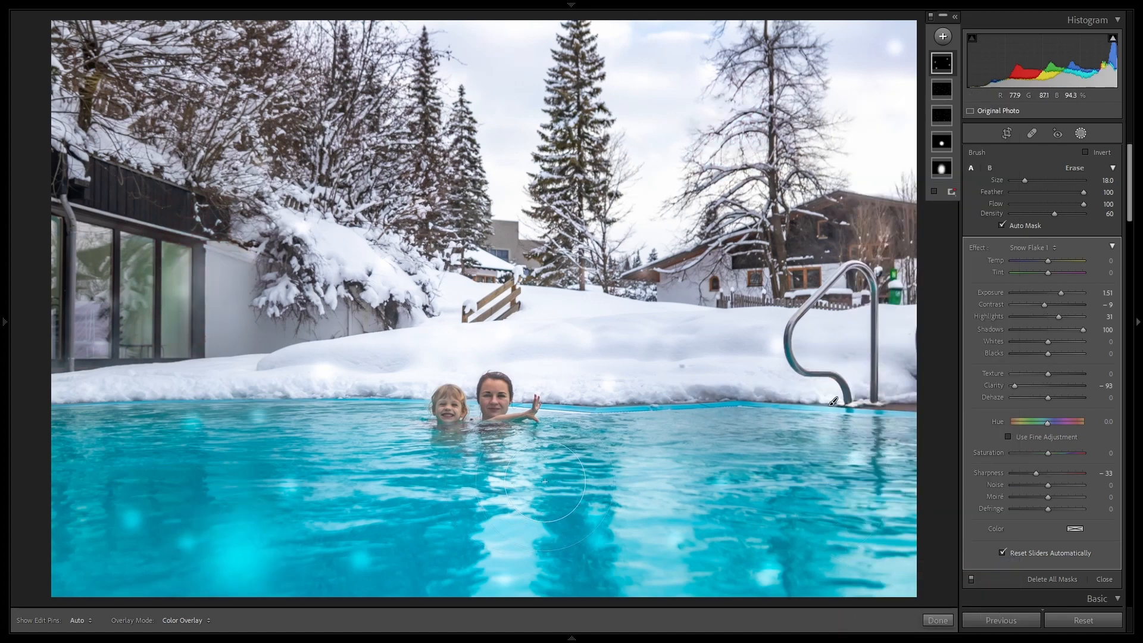
{"action": "mouse_move", "coordinate": [906, 570]}
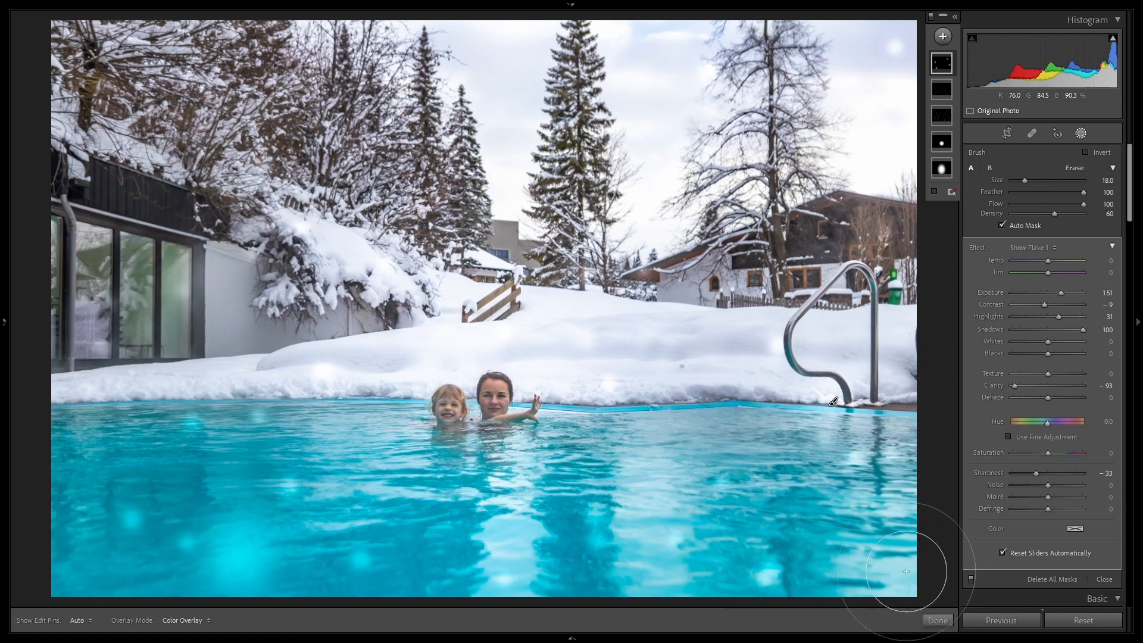
{"action": "mouse_move", "coordinate": [977, 304]}
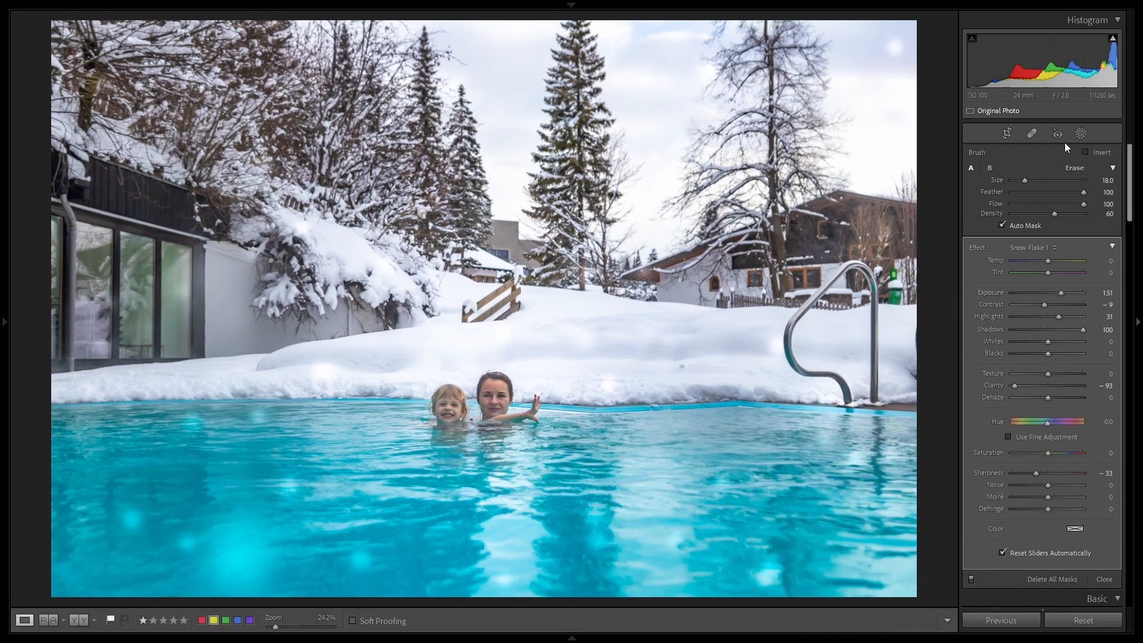
Brush a fourth mask of tiny dots, apply Snow Flake 1 and stop painting
{"action": "left_click", "coordinate": [941, 37]}
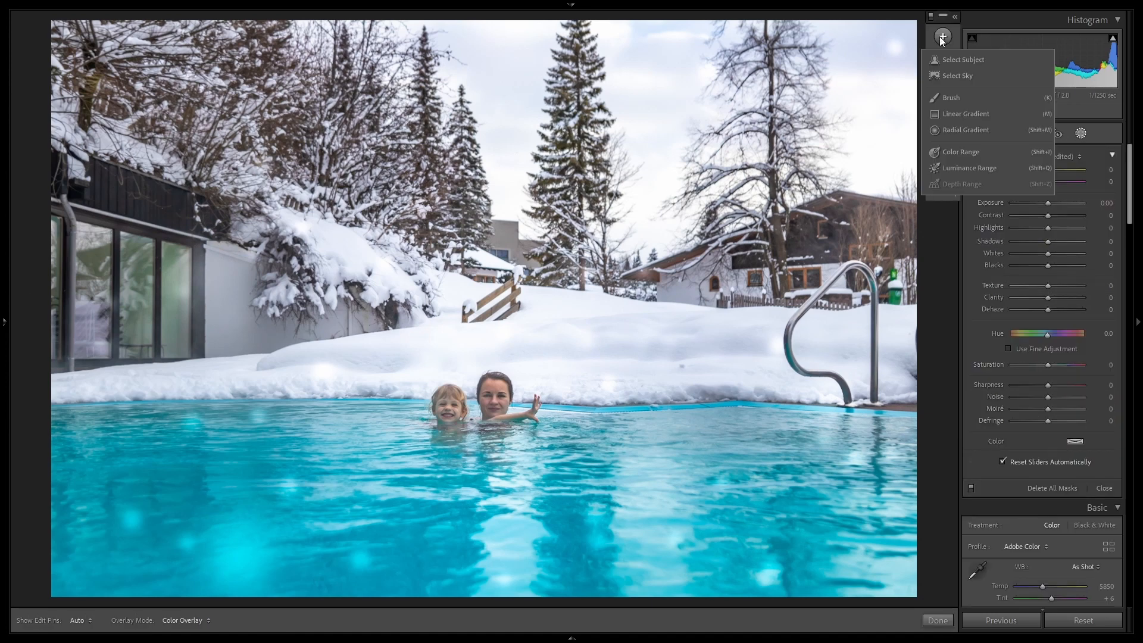
{"action": "left_click", "coordinate": [950, 97]}
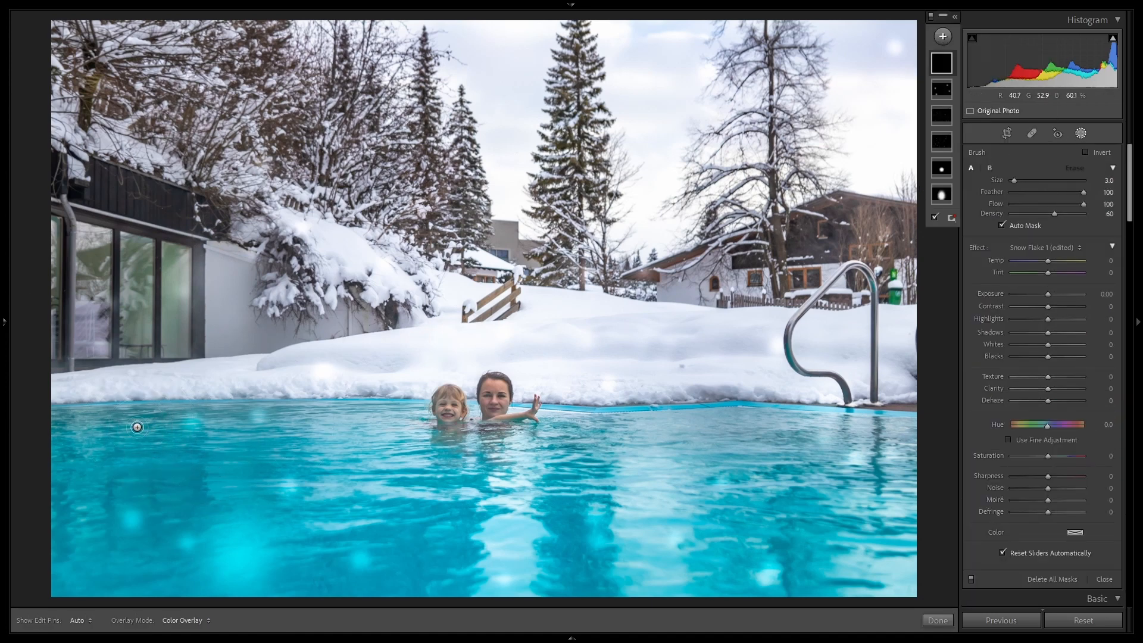
{"action": "mouse_move", "coordinate": [112, 340]}
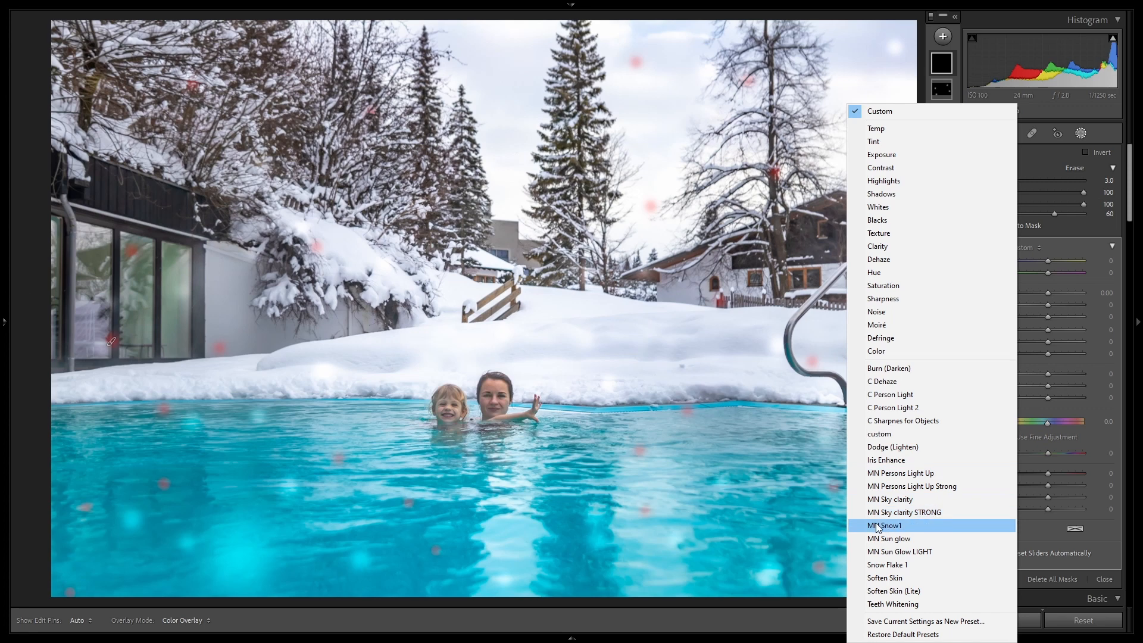
{"action": "left_click", "coordinate": [888, 565]}
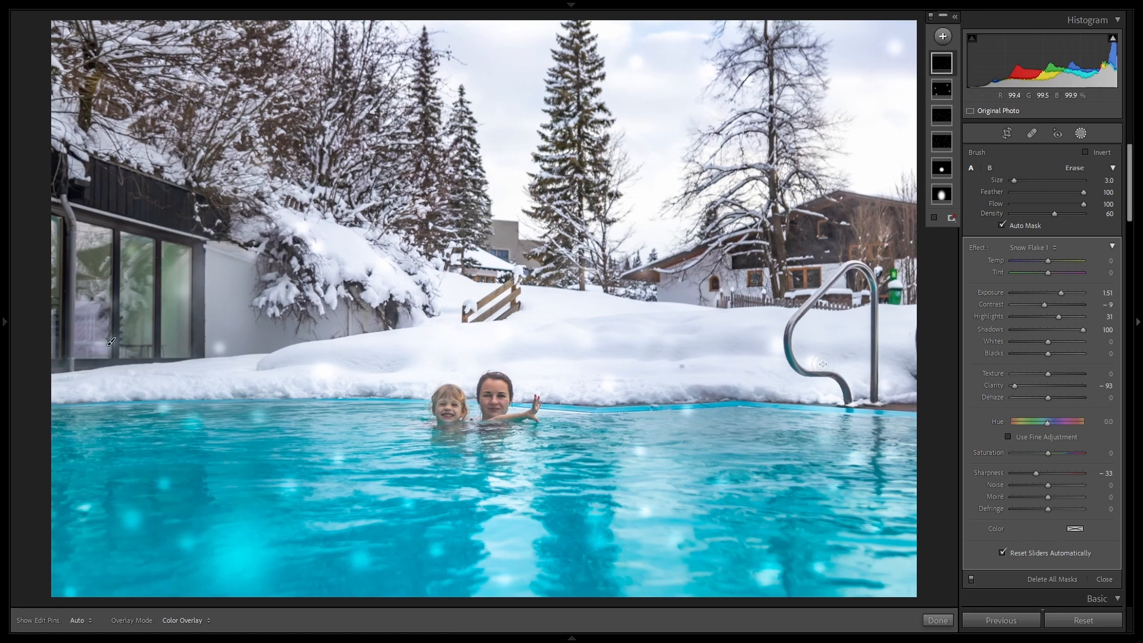
{"action": "left_click", "coordinate": [937, 619]}
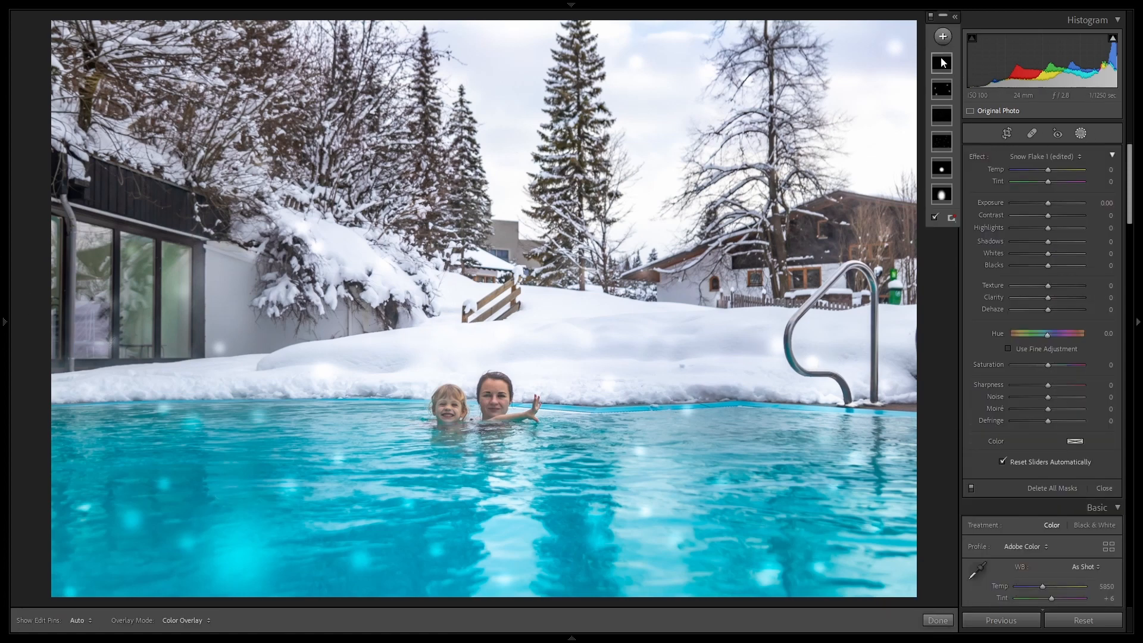
Brush a fifth mask of scattered dots, apply Snow Flake 1 and finish it
{"action": "left_click", "coordinate": [1031, 133]}
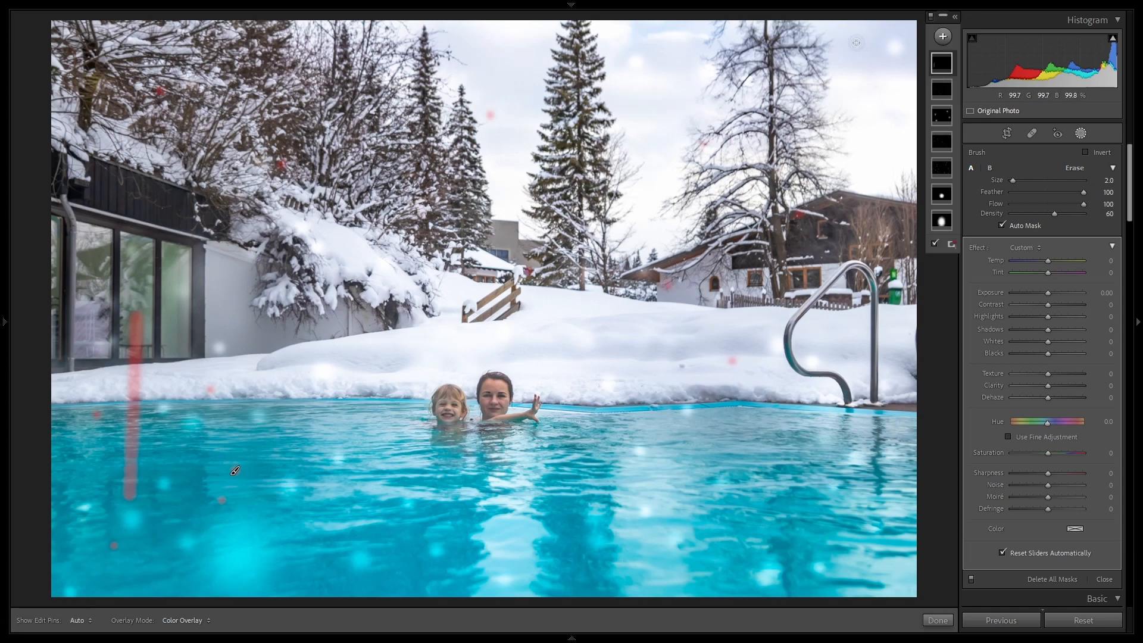
{"action": "mouse_move", "coordinate": [798, 521]}
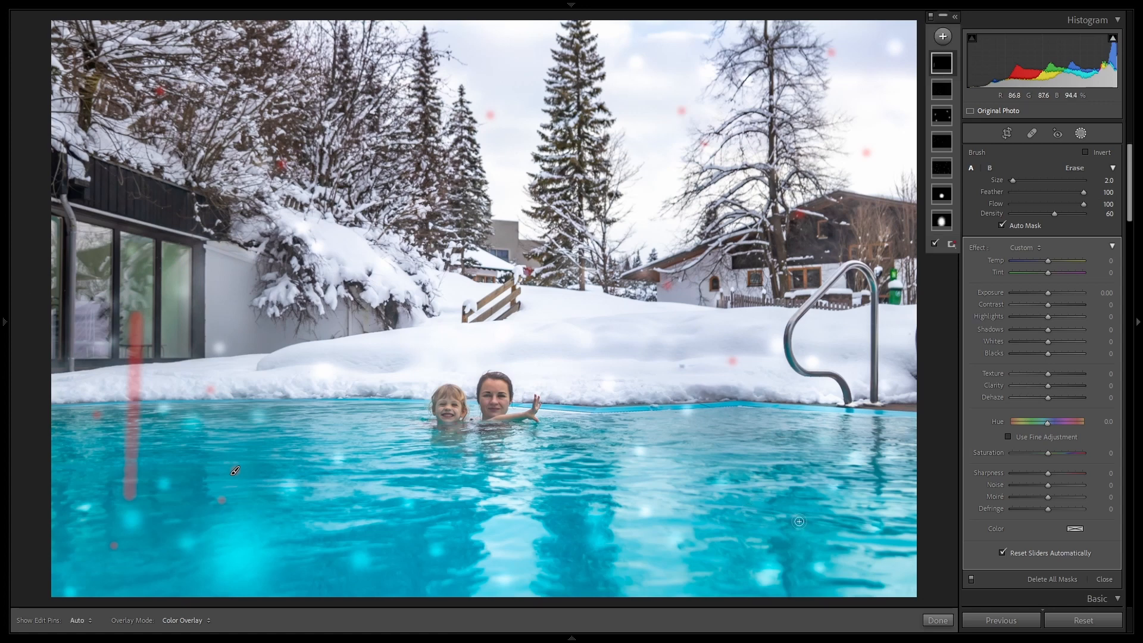
{"action": "mouse_move", "coordinate": [526, 266]}
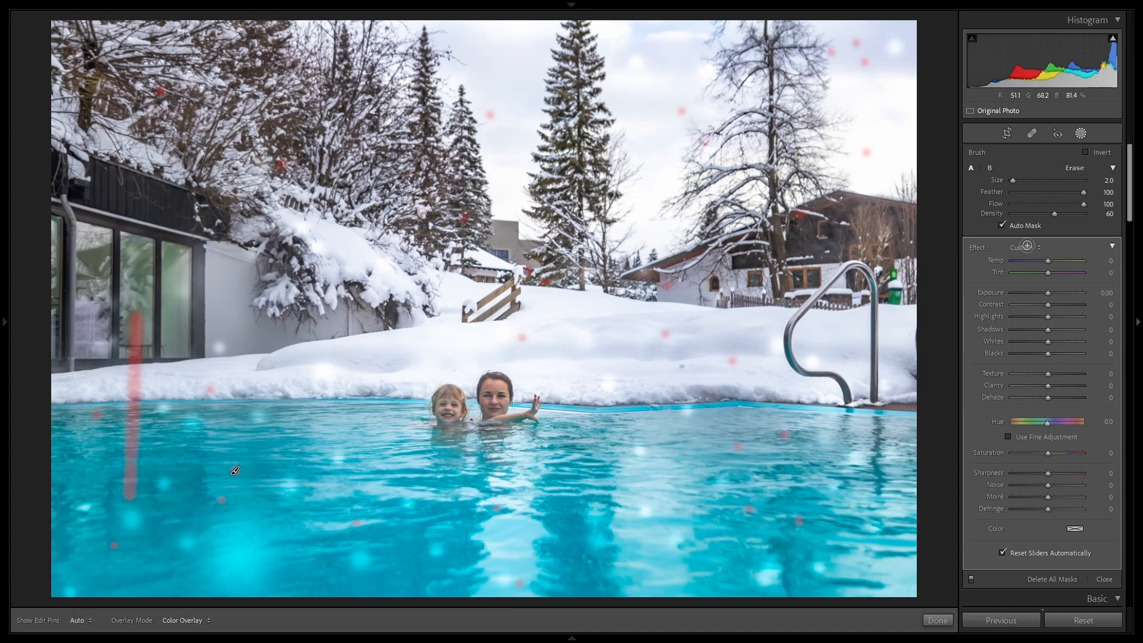
{"action": "left_click", "coordinate": [1023, 248]}
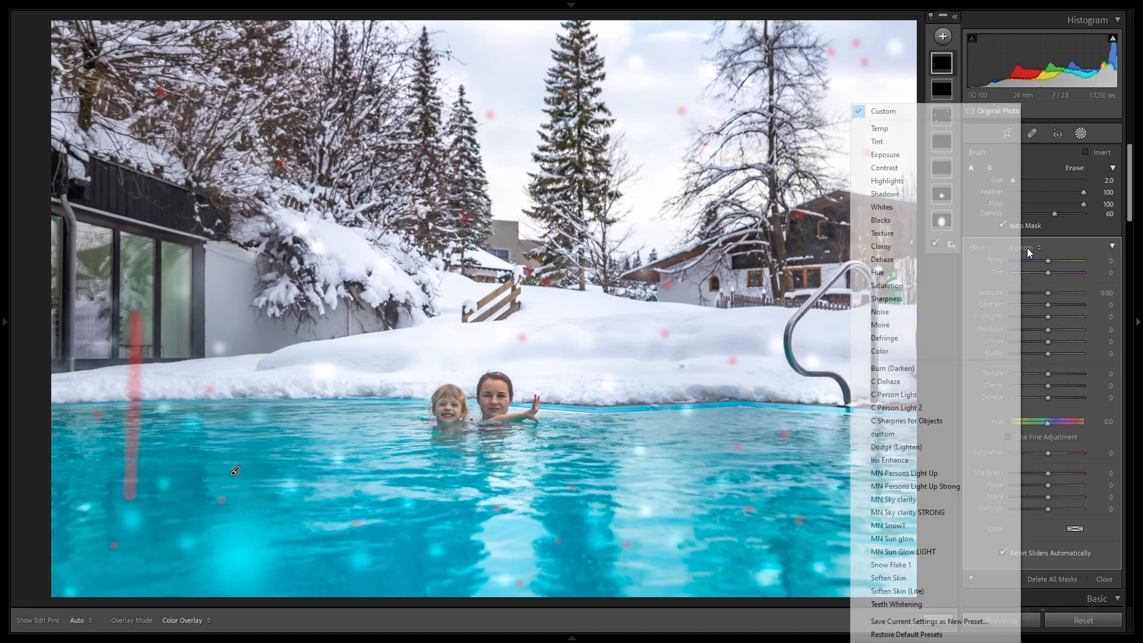
{"action": "mouse_move", "coordinate": [891, 565]}
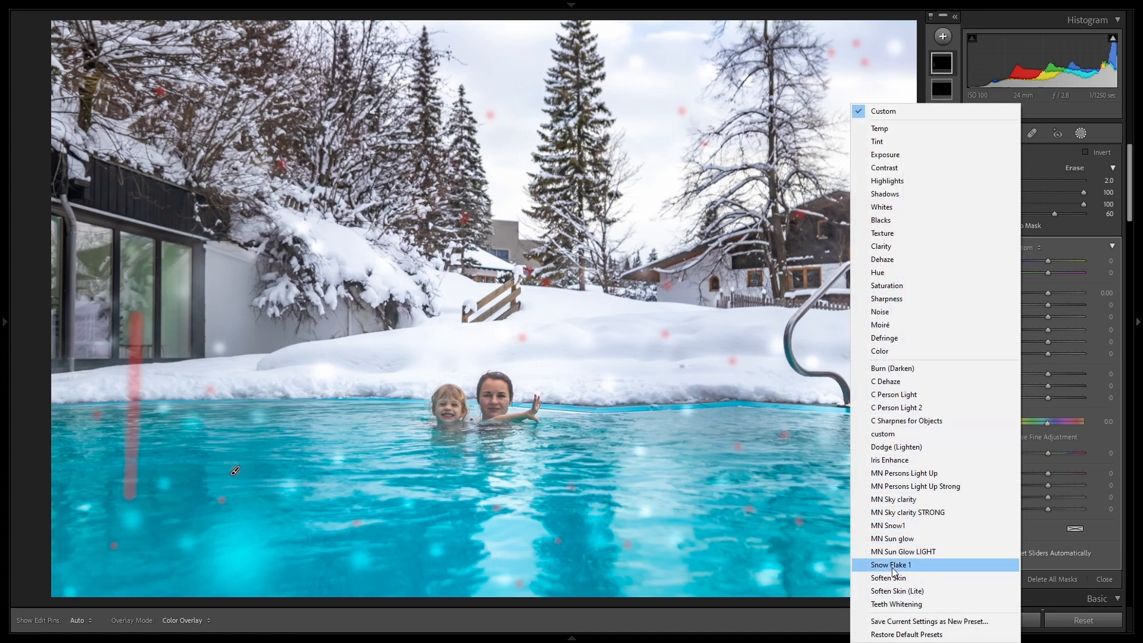
{"action": "left_click", "coordinate": [890, 564]}
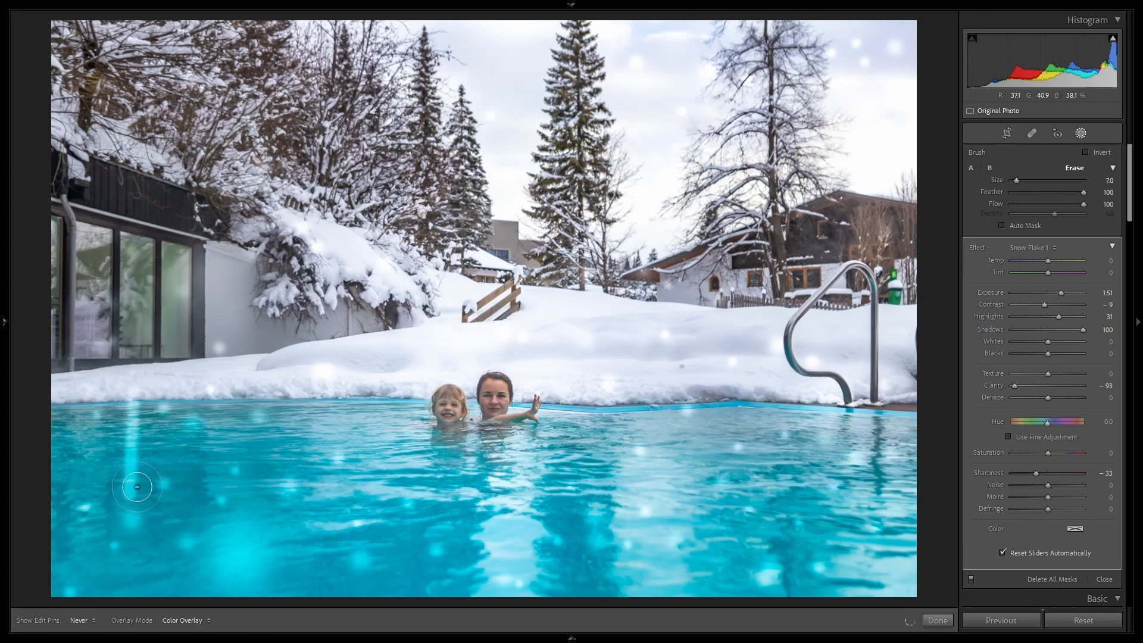
{"action": "mouse_move", "coordinate": [122, 461]}
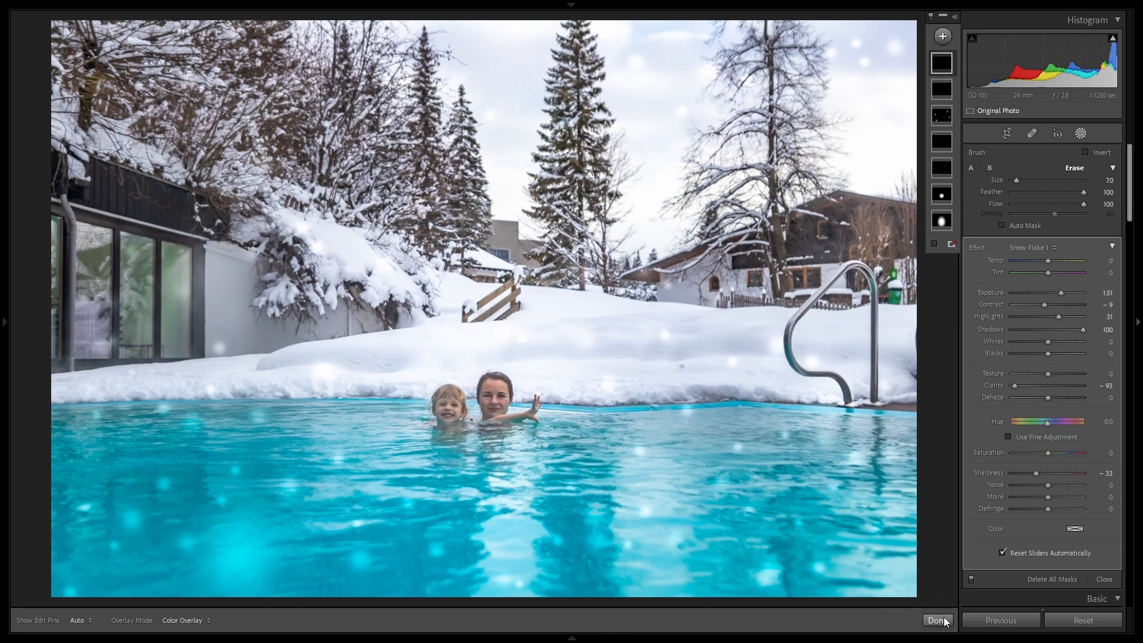
{"action": "left_click", "coordinate": [937, 619]}
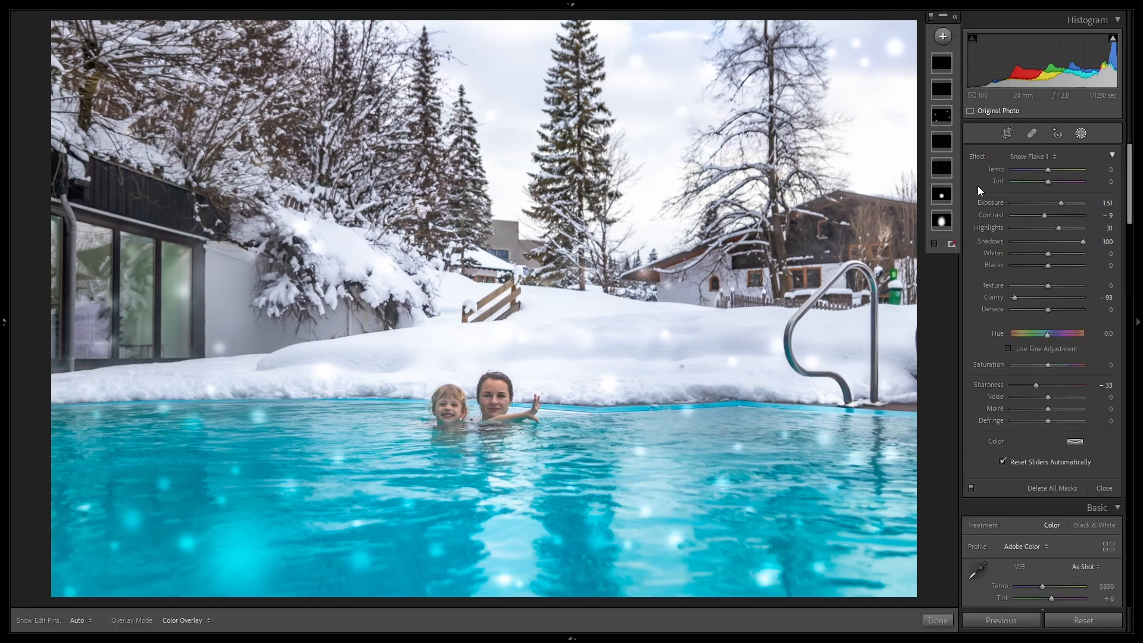
{"action": "mouse_move", "coordinate": [1025, 159]}
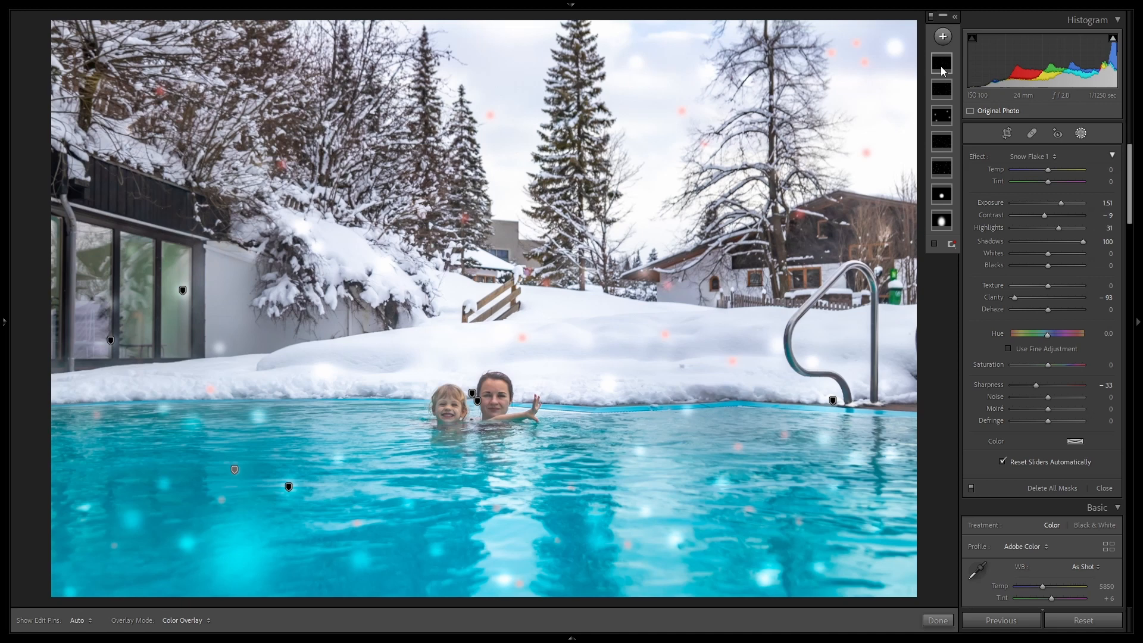
{"action": "mouse_move", "coordinate": [943, 64]}
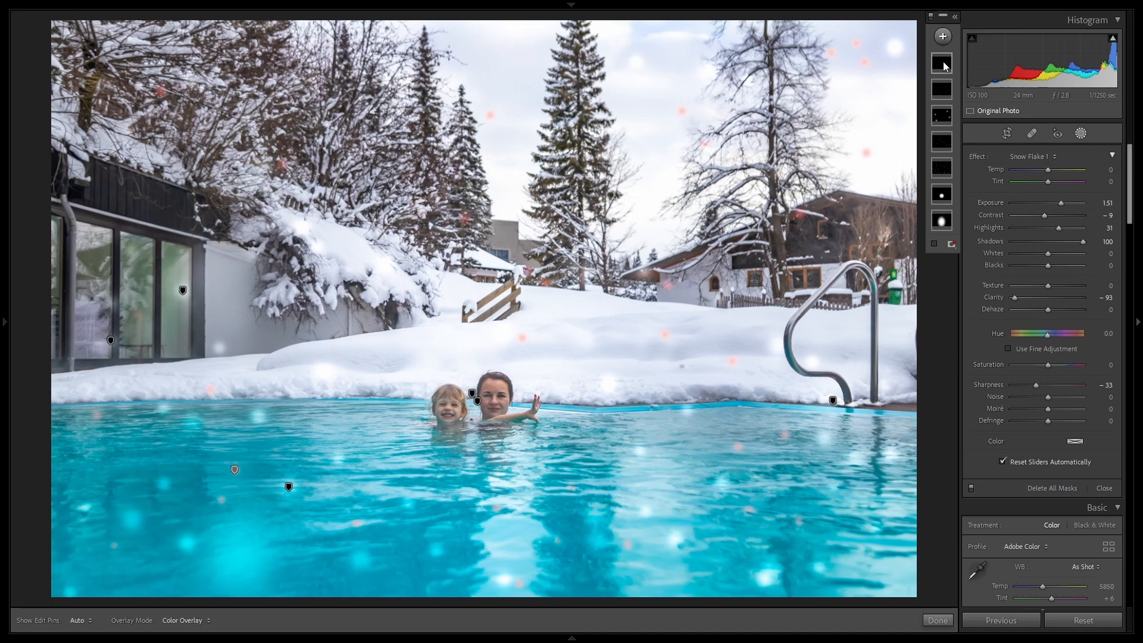
{"action": "mouse_move", "coordinate": [936, 159]}
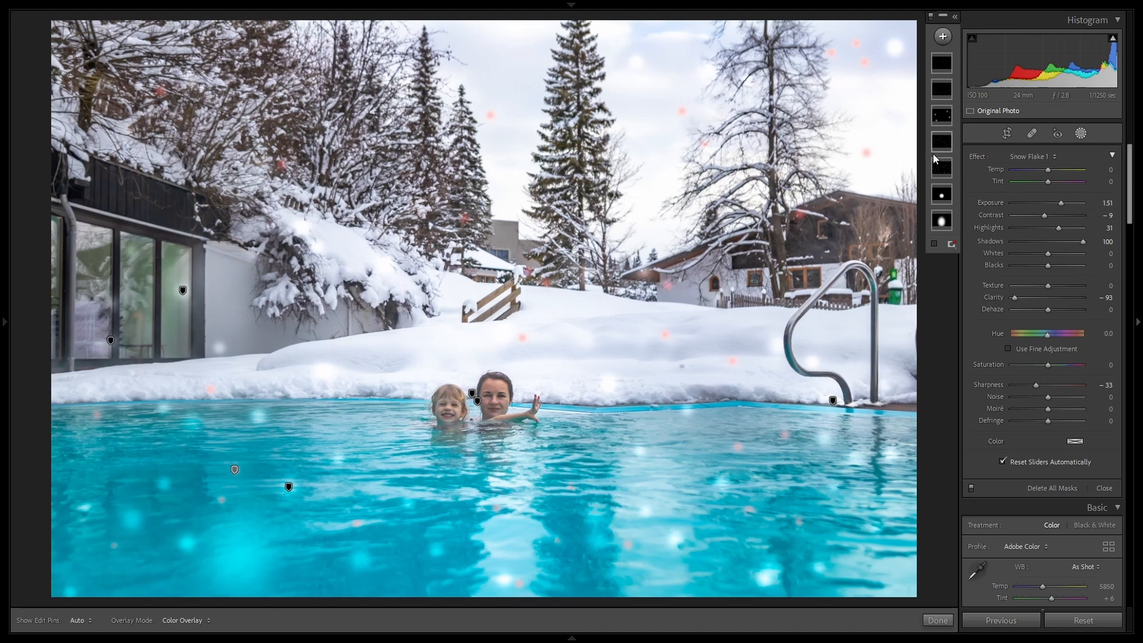
Close masking to return to the Basic adjustments on the pool photo
{"action": "left_click", "coordinate": [937, 620]}
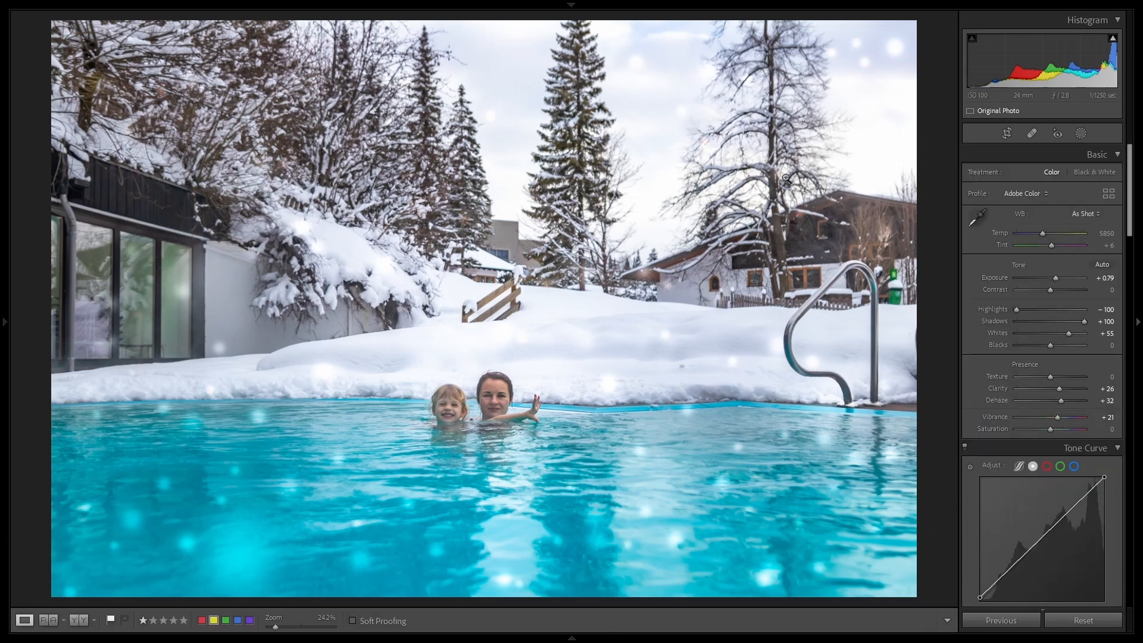
Start a new develop preset named 'Snow FLake1' from the Presets panel
{"action": "left_click", "coordinate": [5, 320]}
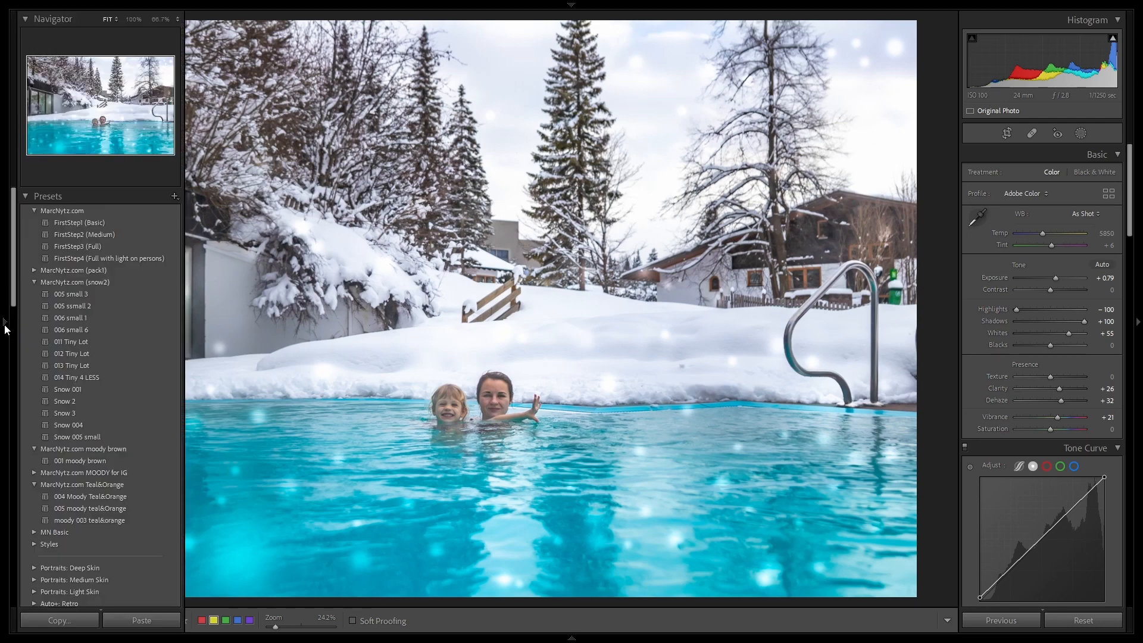
{"action": "left_click", "coordinate": [174, 196]}
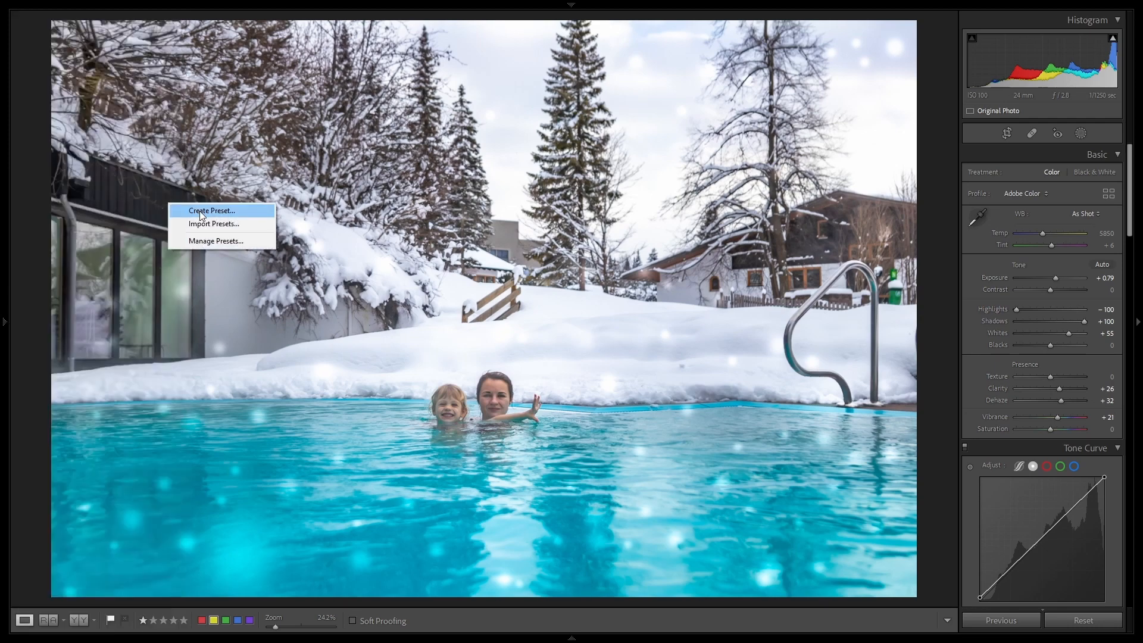
{"action": "left_click", "coordinate": [212, 211]}
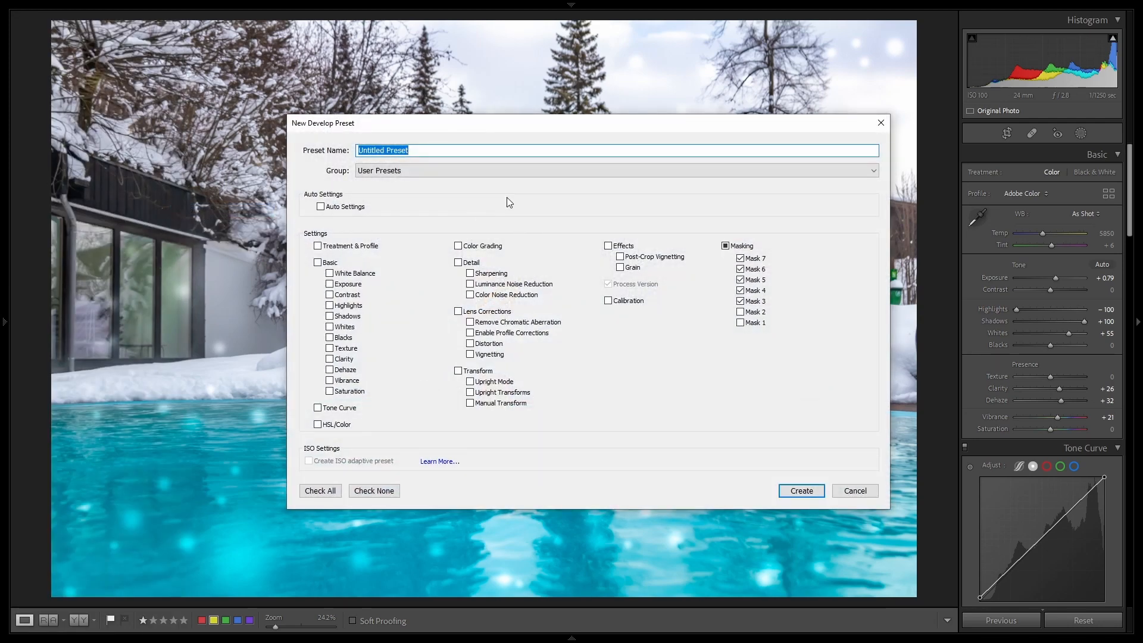
{"action": "type", "text": "S"}
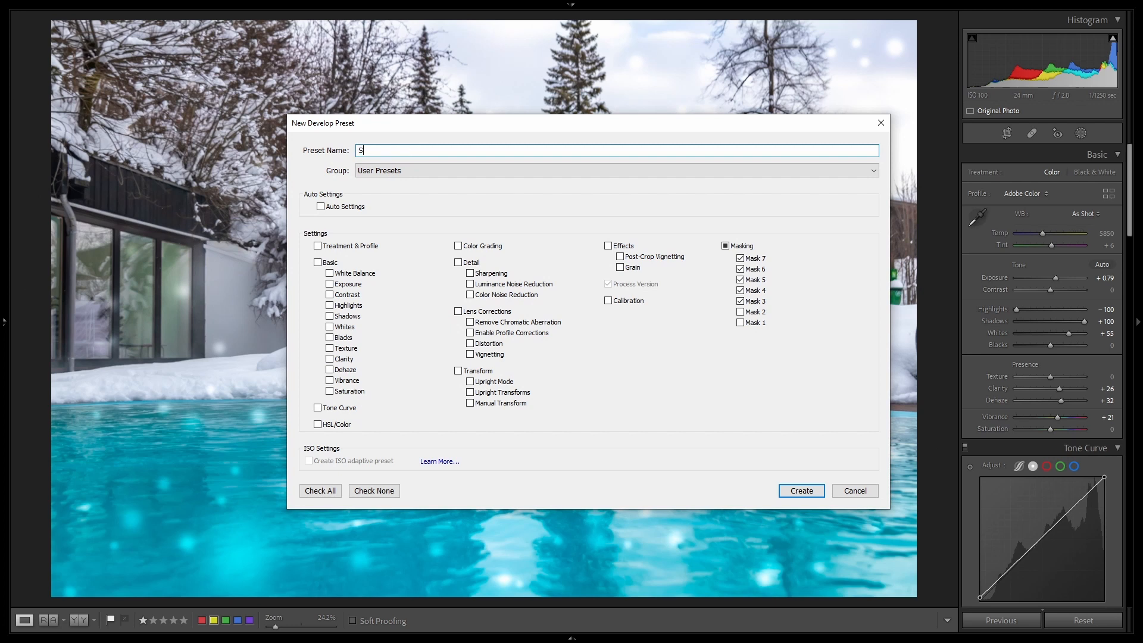
{"action": "type", "text": "now FLake1"}
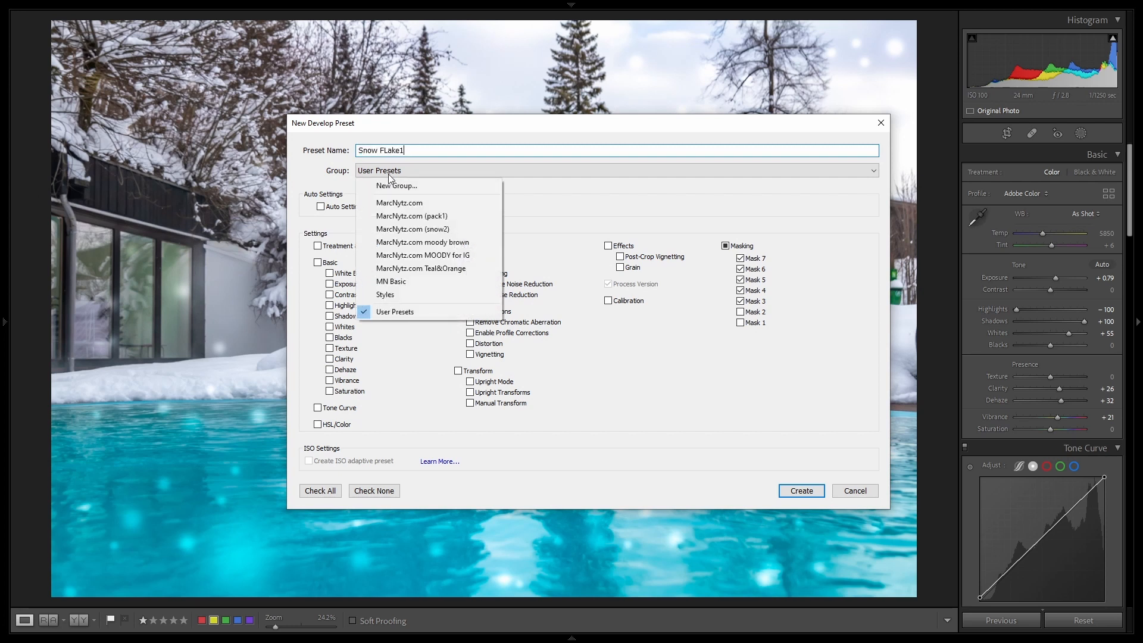
Create a new preset group named Snow1 for it
{"action": "left_click", "coordinate": [398, 185]}
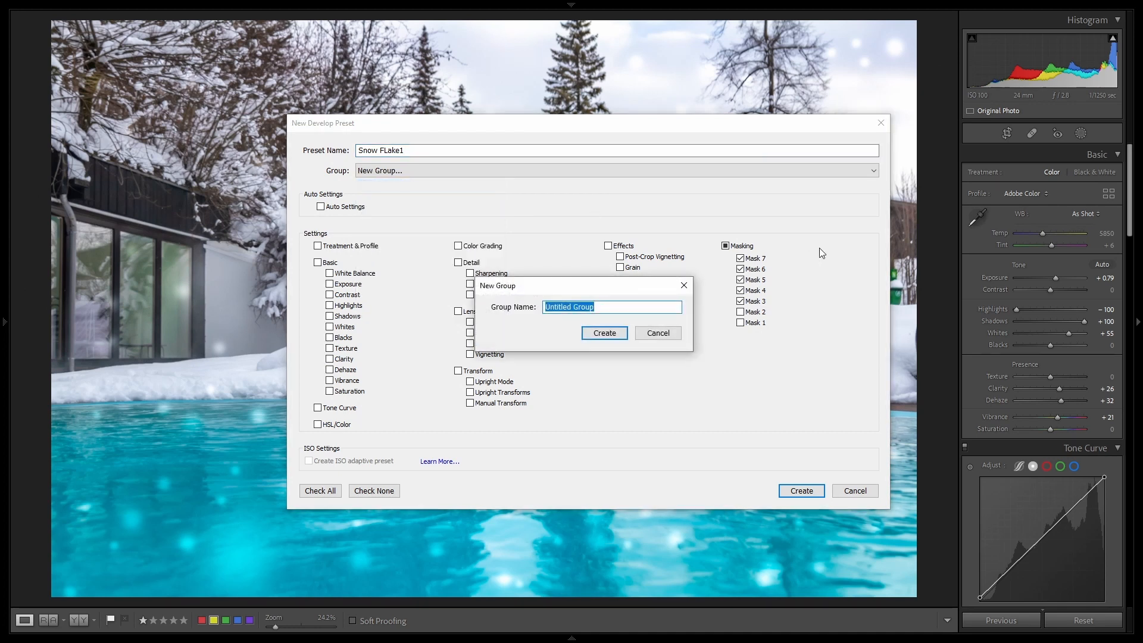
{"action": "type", "text": "March"}
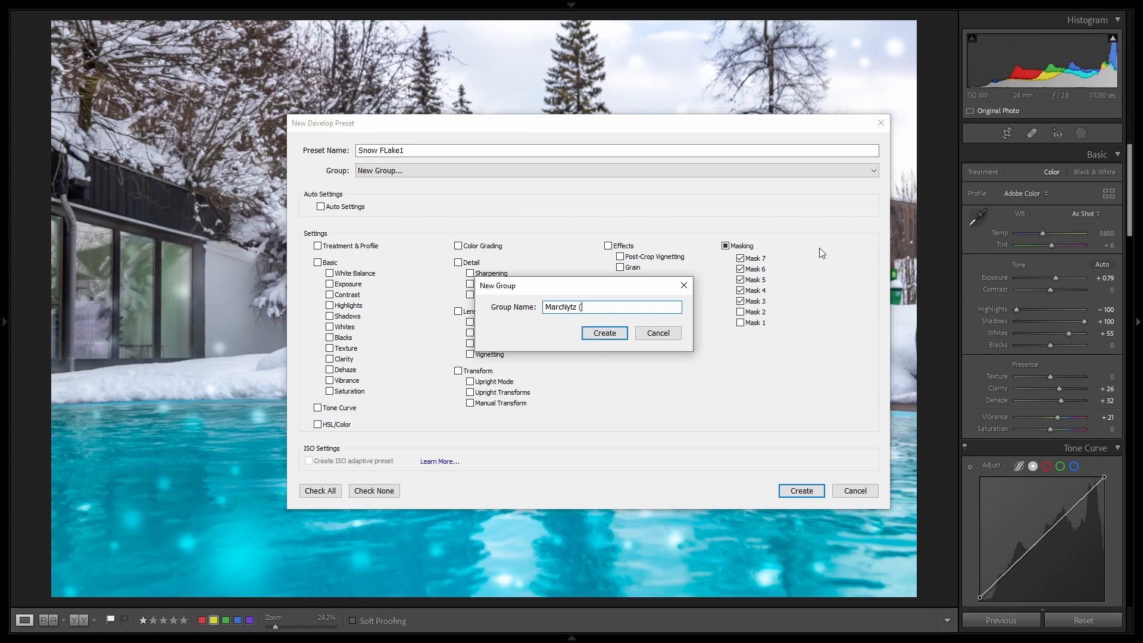
{"action": "type", "text": "Snow1)"}
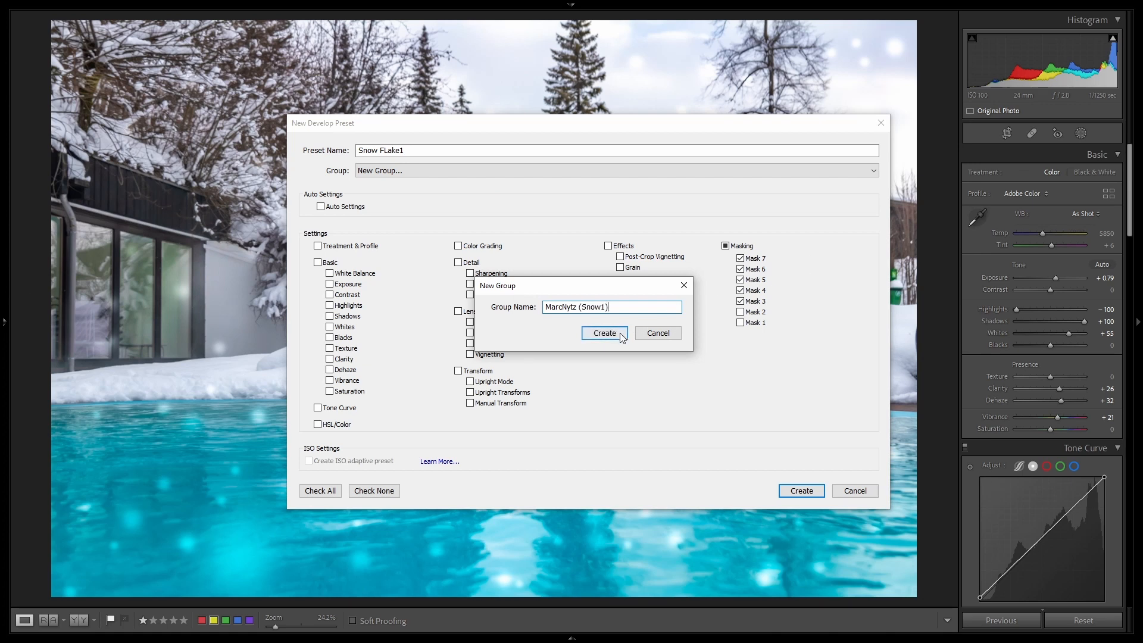
{"action": "left_click", "coordinate": [603, 333]}
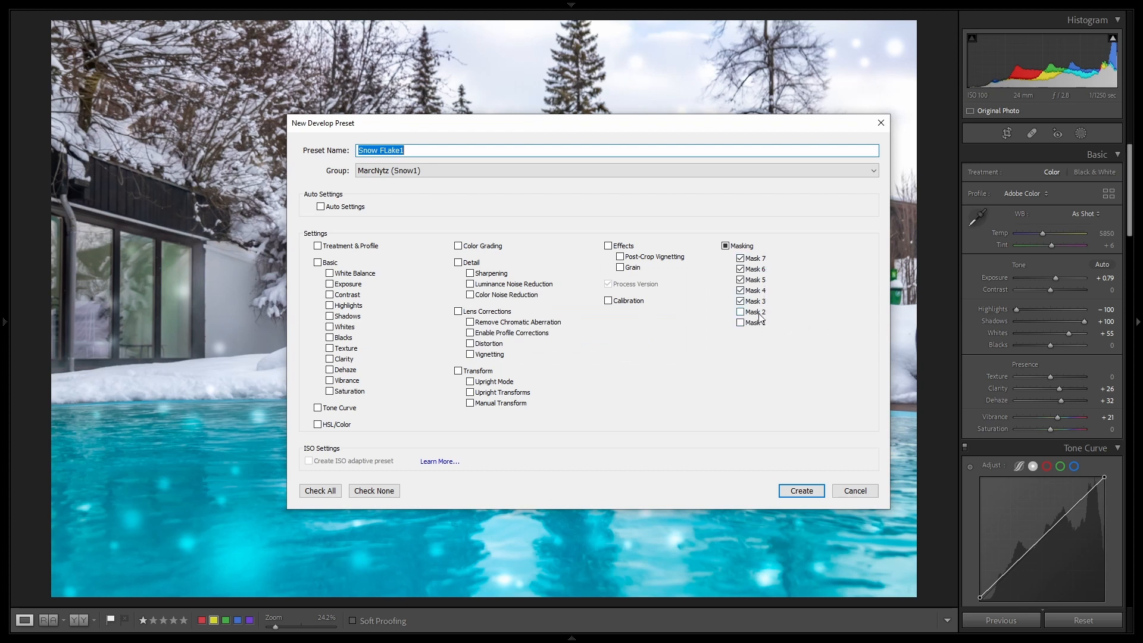
Include only Masks 3 to 7 and create the Snow FLake1 preset
{"action": "left_click", "coordinate": [741, 312]}
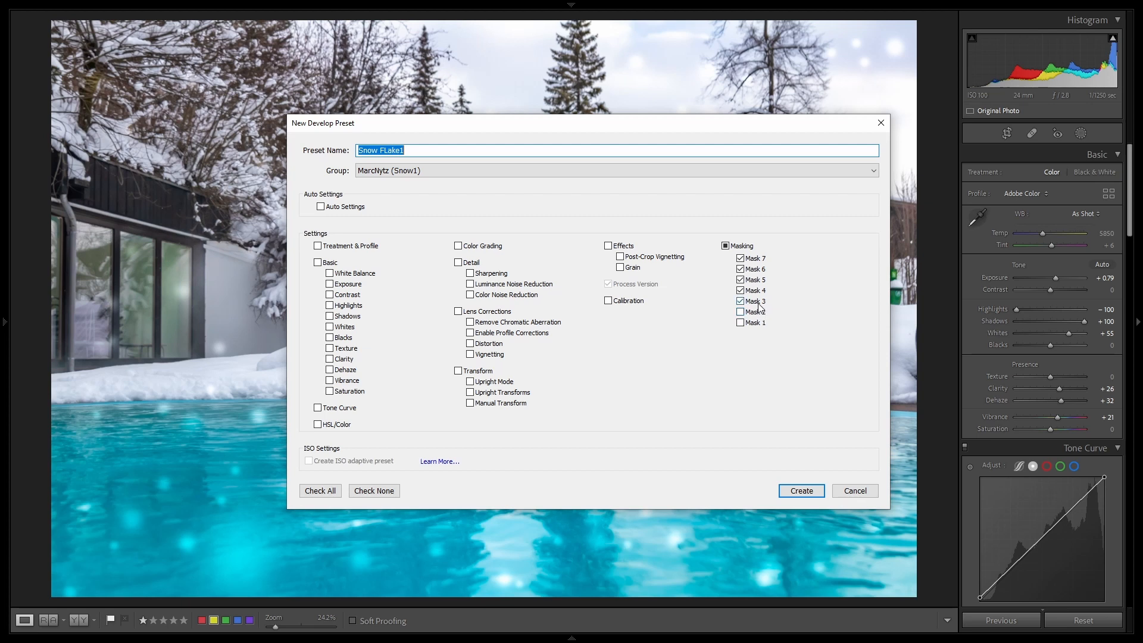
{"action": "left_click", "coordinate": [741, 302]}
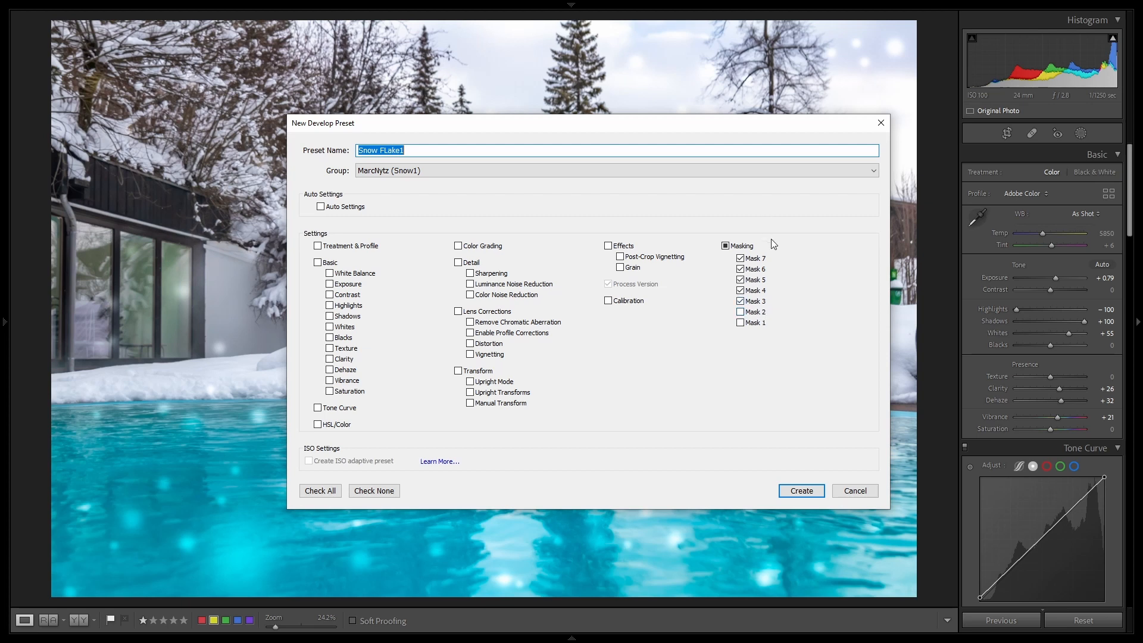
{"action": "left_click", "coordinate": [800, 491]}
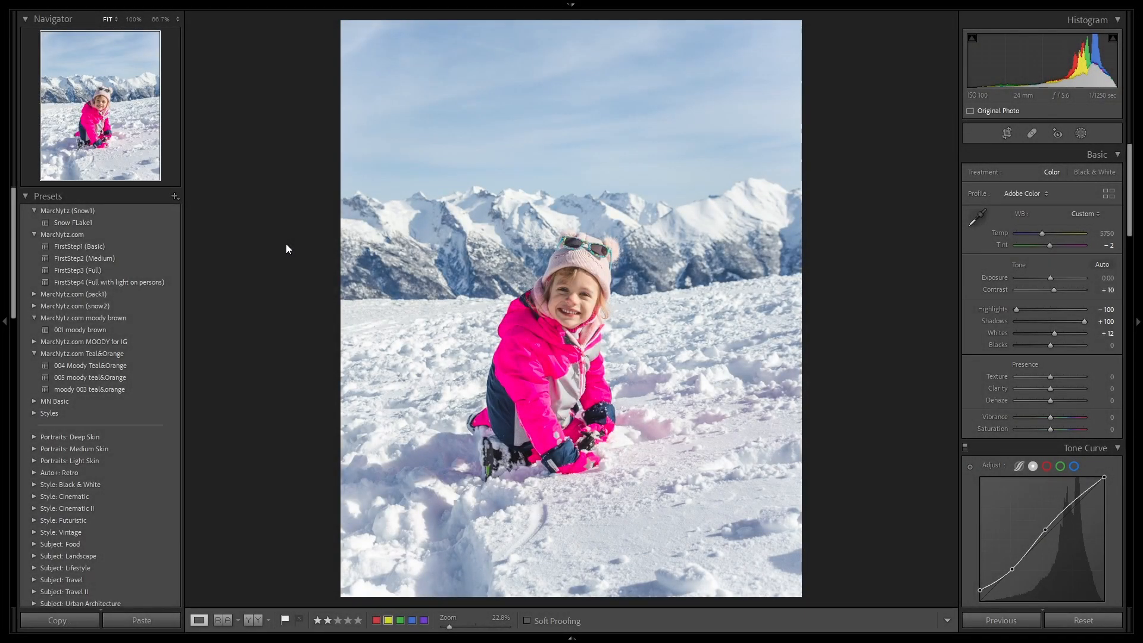
Apply the Snow FLake1 preset to the snowy mountain chalet photo
{"action": "left_click", "coordinate": [73, 223]}
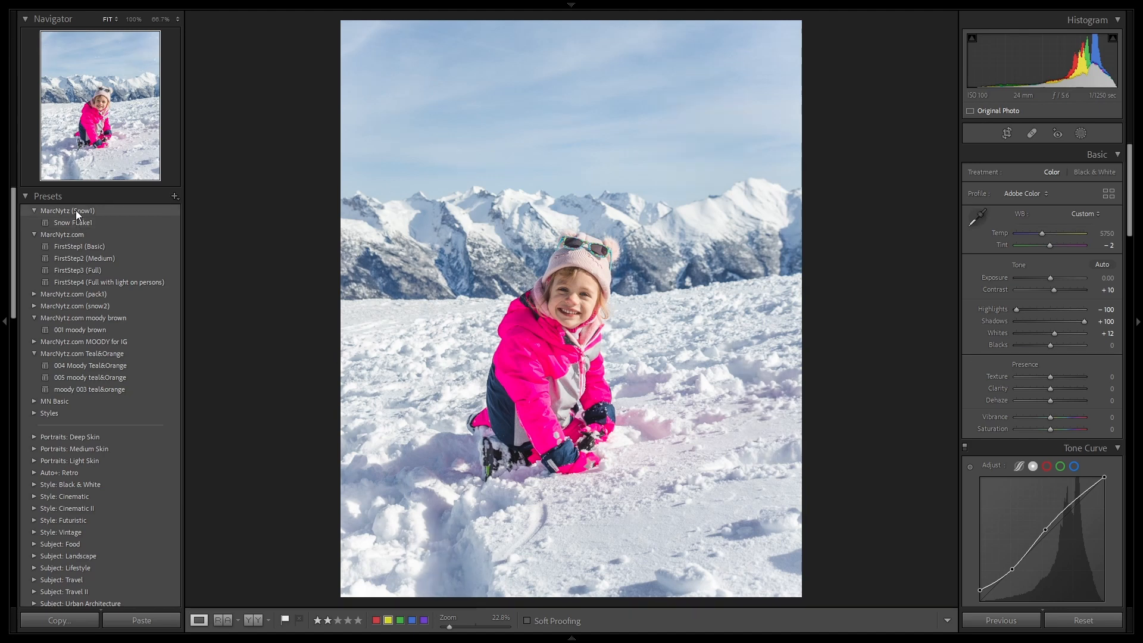
{"action": "left_click", "coordinate": [72, 223]}
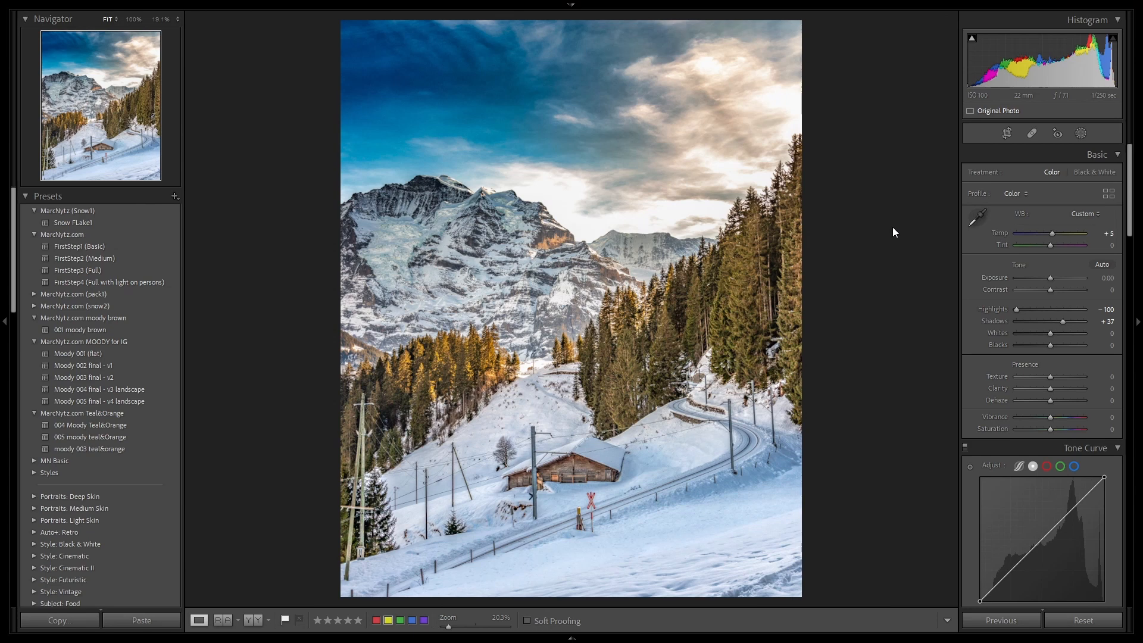
{"action": "mouse_move", "coordinate": [73, 222]}
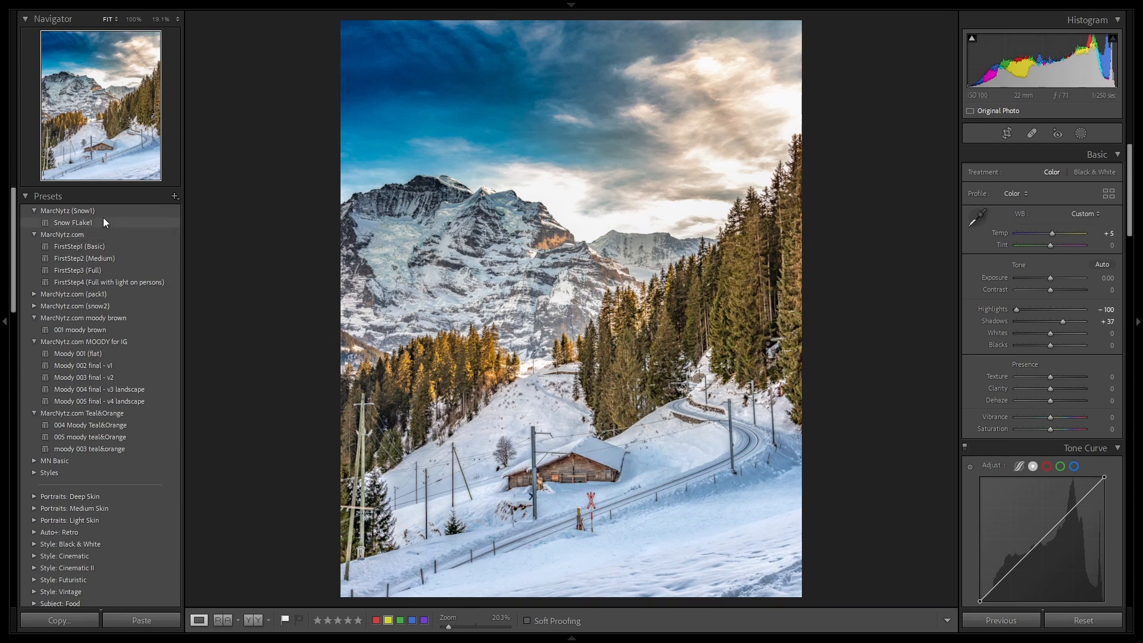
{"action": "left_click", "coordinate": [73, 223]}
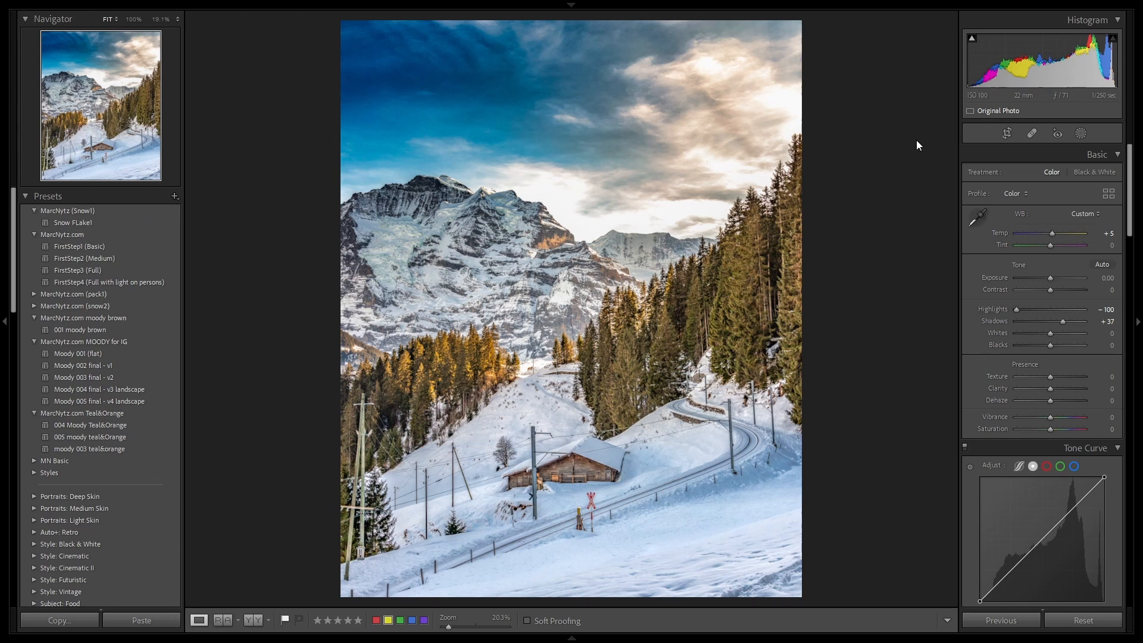
{"action": "mouse_move", "coordinate": [1071, 144]}
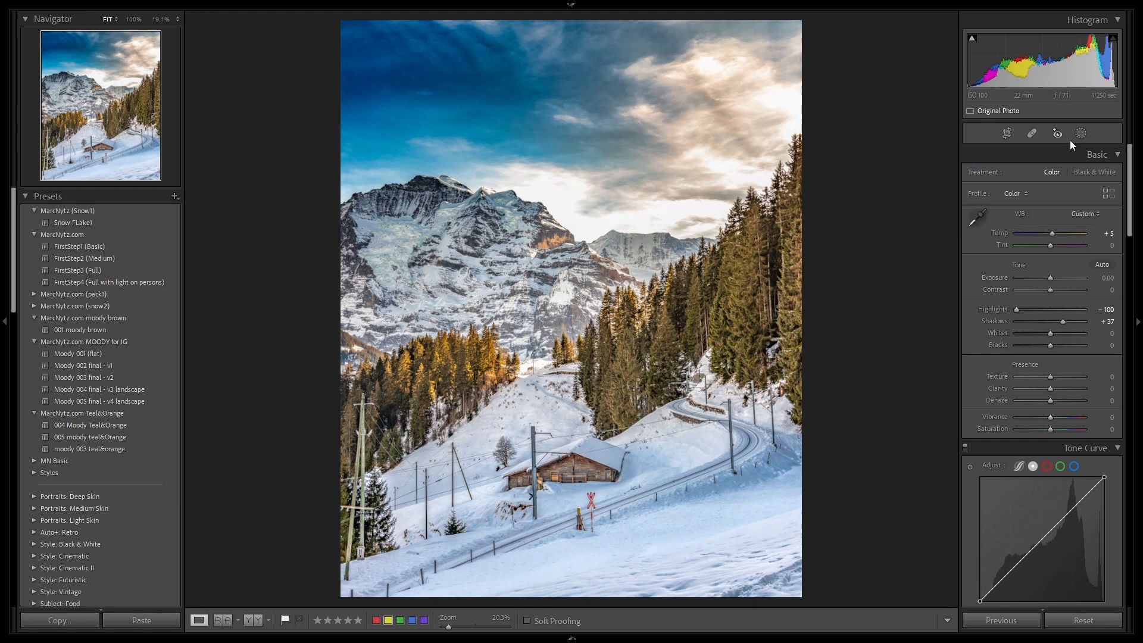
Start a new brush mask loaded with the Snow Flake 1 effect settings
{"action": "left_click", "coordinate": [1080, 133]}
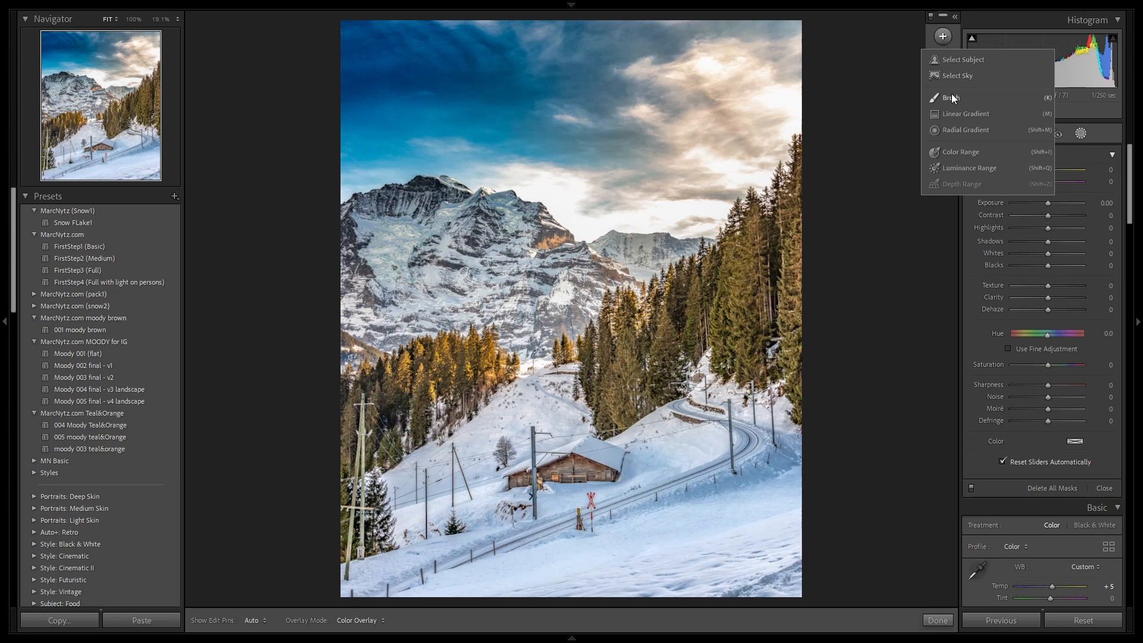
{"action": "left_click", "coordinate": [950, 96]}
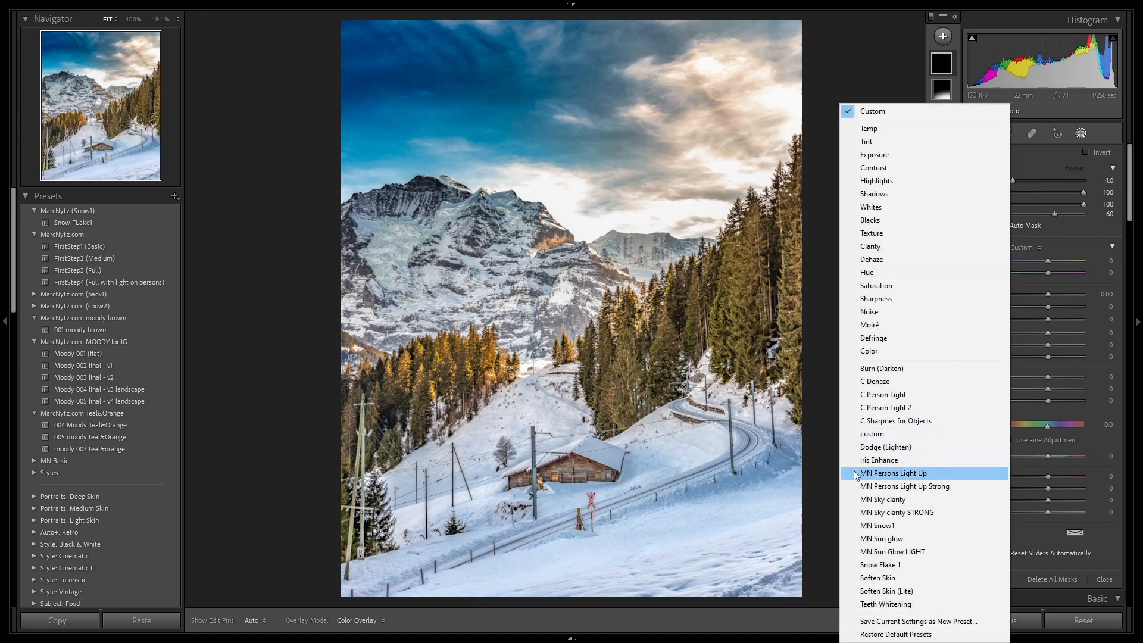
{"action": "mouse_move", "coordinate": [878, 564]}
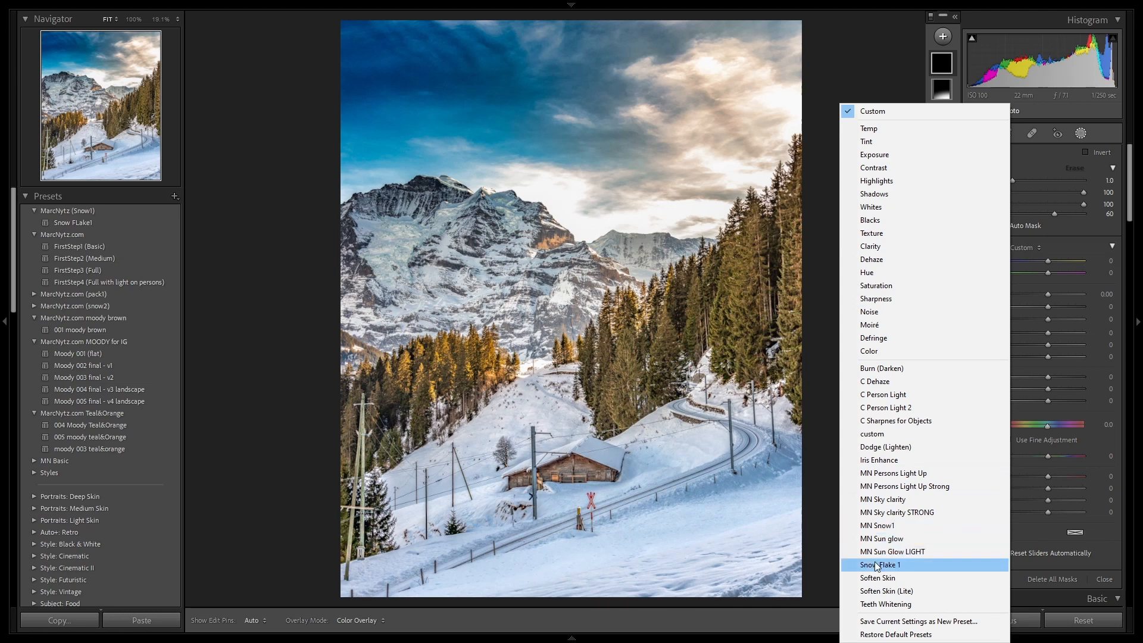
{"action": "left_click", "coordinate": [878, 565]}
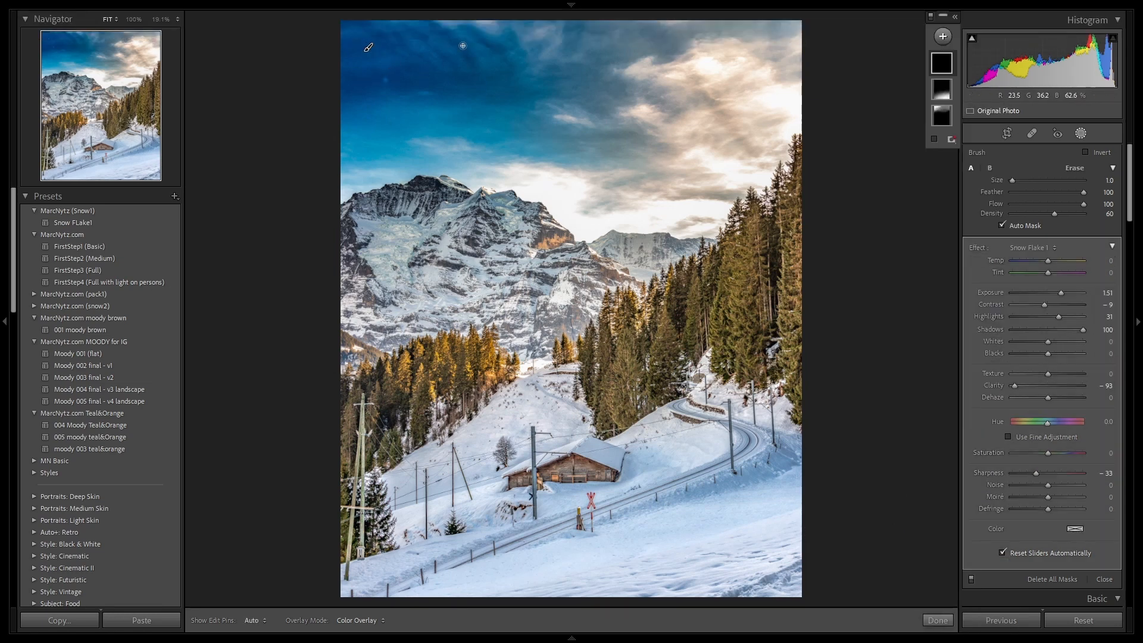
Paint scattered snowflakes across the sky and slopes, toggling edit pins to judge them
{"action": "left_click", "coordinate": [252, 620]}
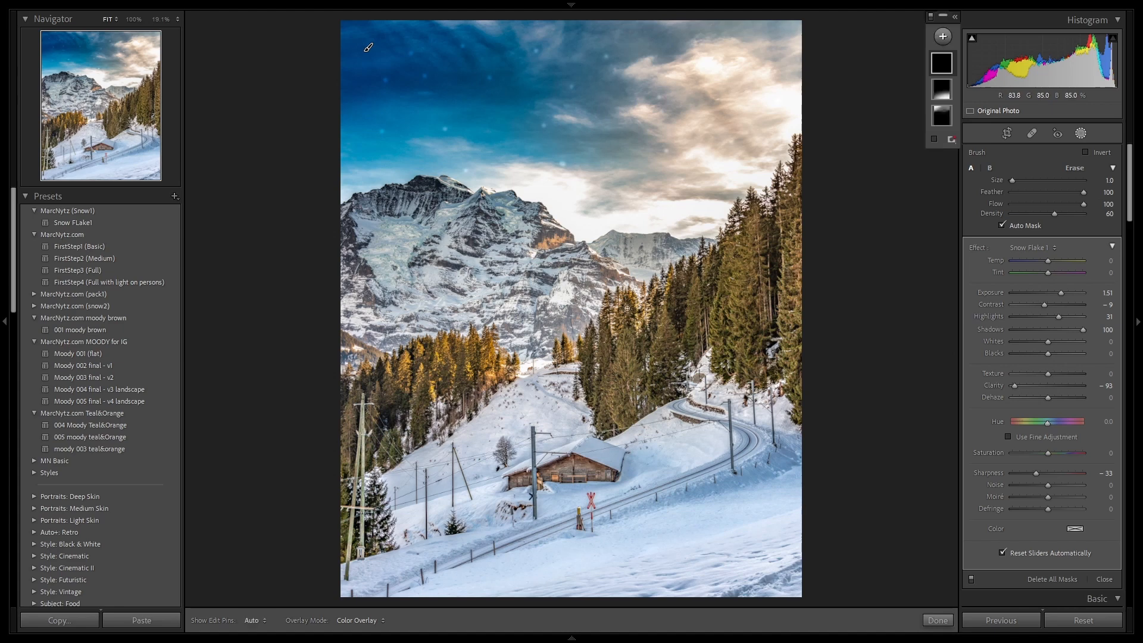
{"action": "left_click", "coordinate": [255, 620]}
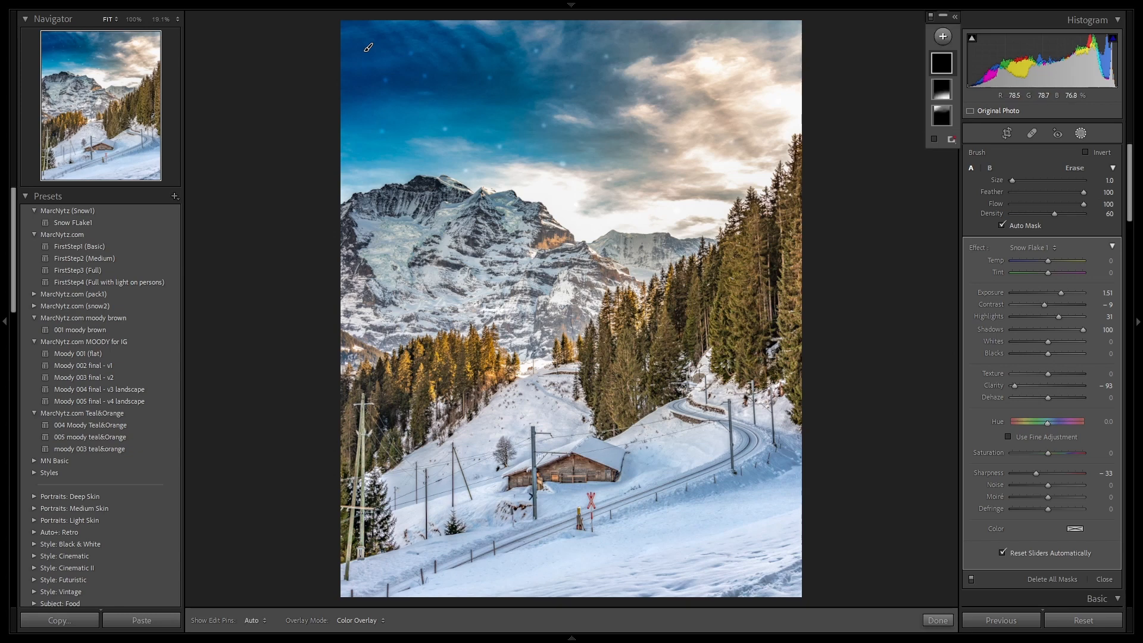
{"action": "left_click", "coordinate": [255, 620]}
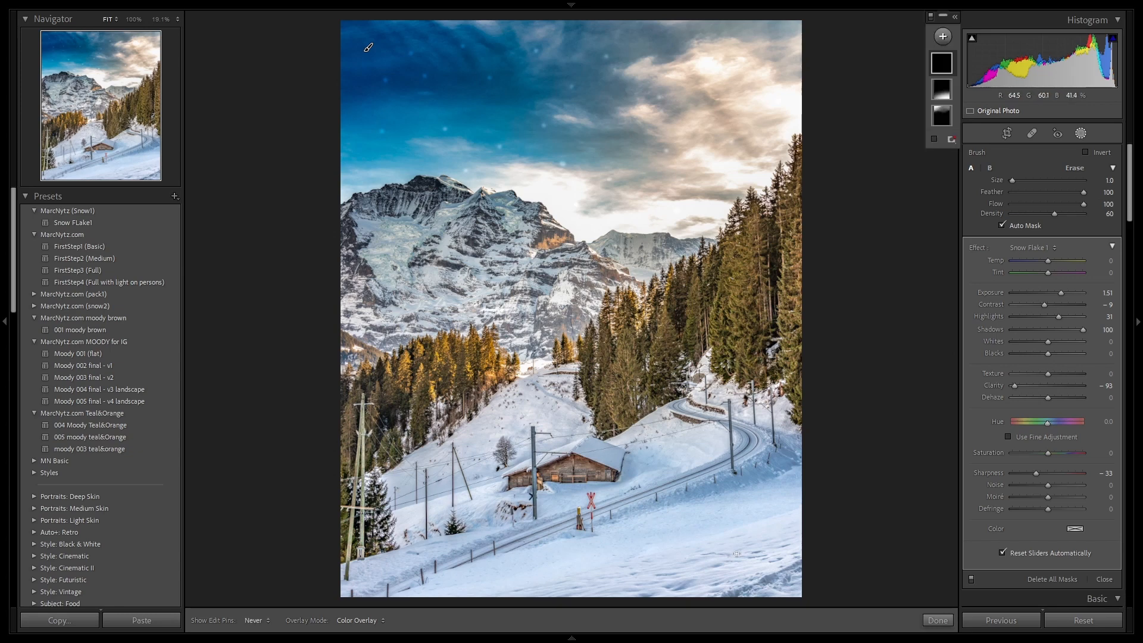
{"action": "left_click", "coordinate": [257, 620]}
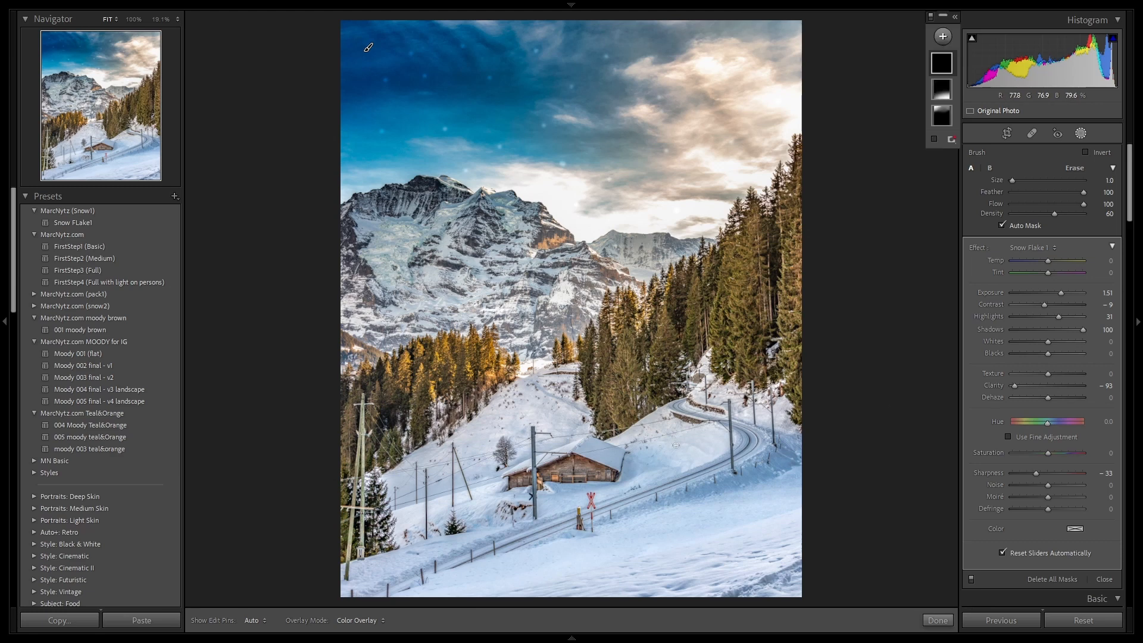
{"action": "mouse_move", "coordinate": [688, 319]}
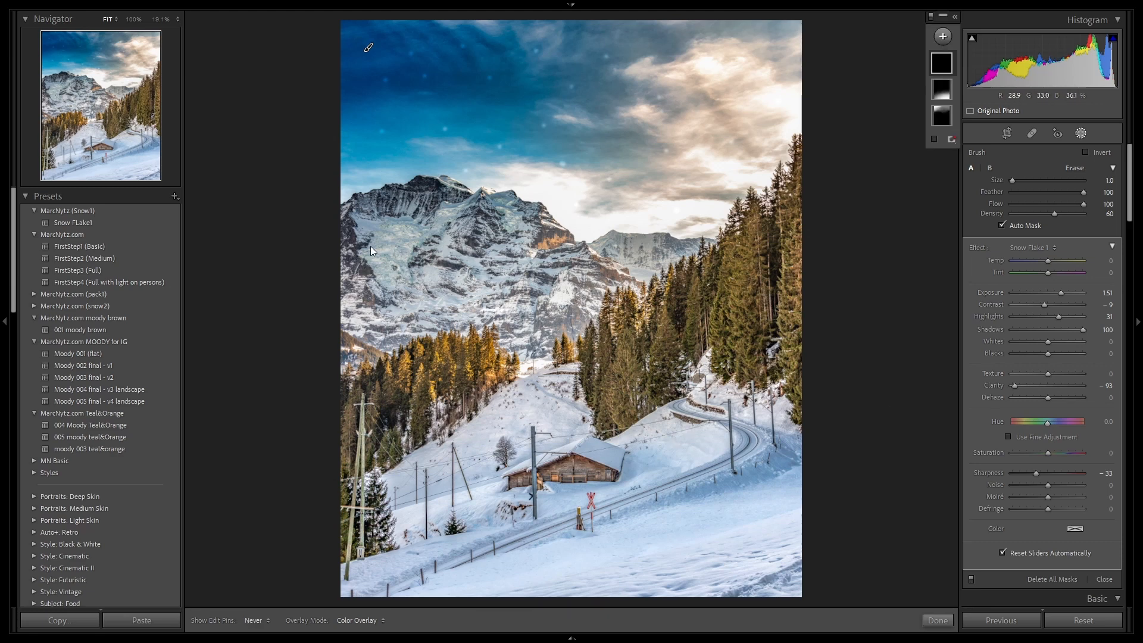
{"action": "mouse_move", "coordinate": [757, 73]}
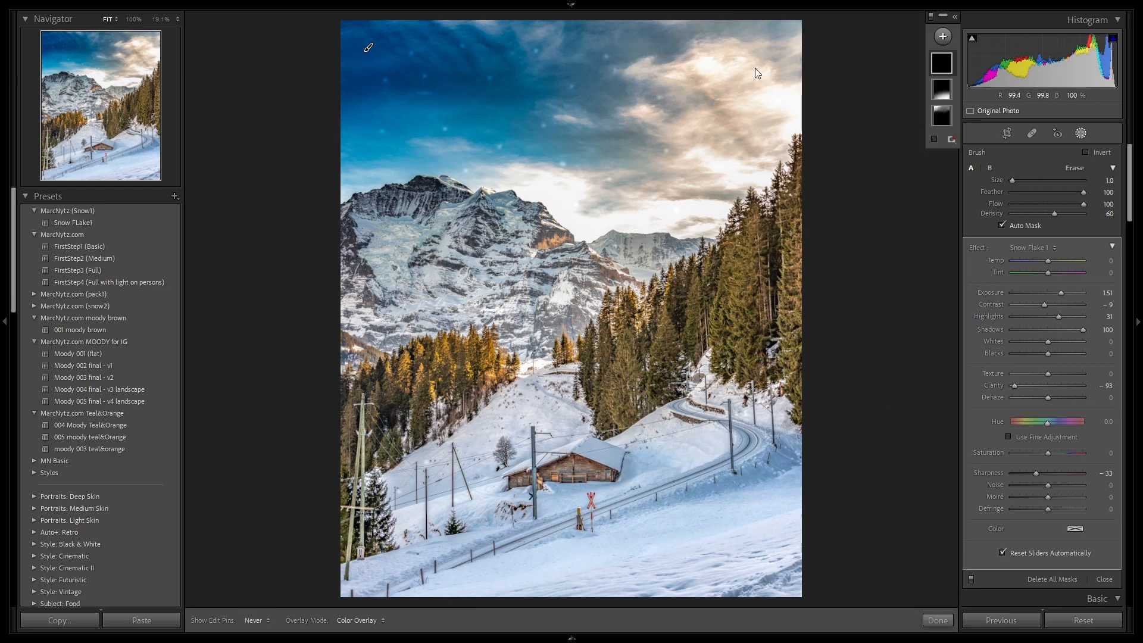
{"action": "left_click", "coordinate": [256, 620]}
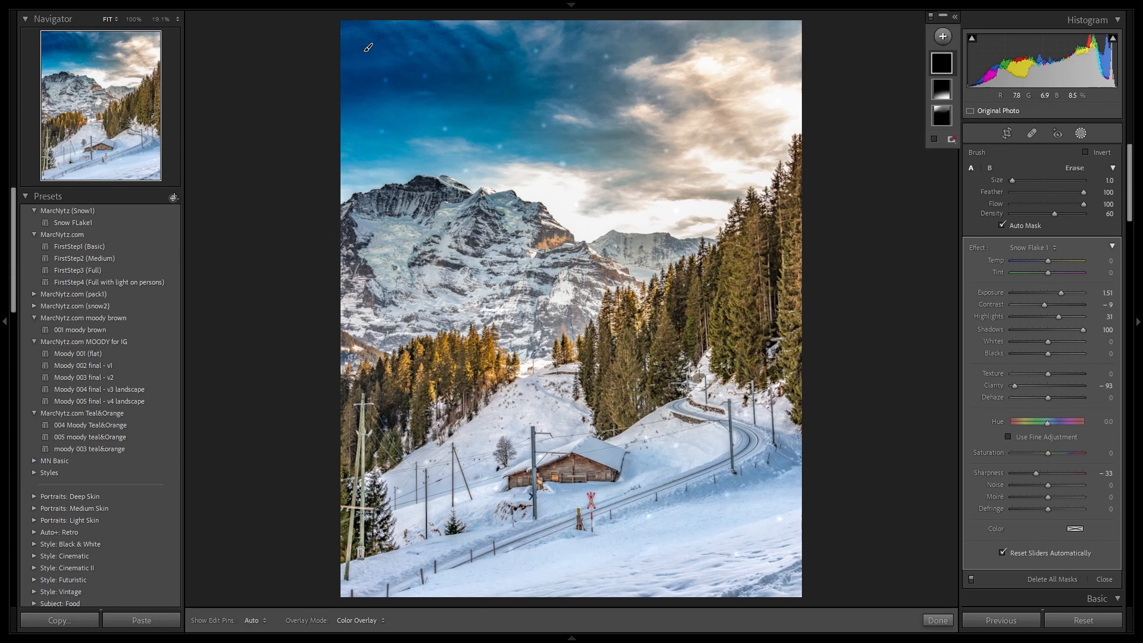
{"action": "mouse_move", "coordinate": [751, 260]}
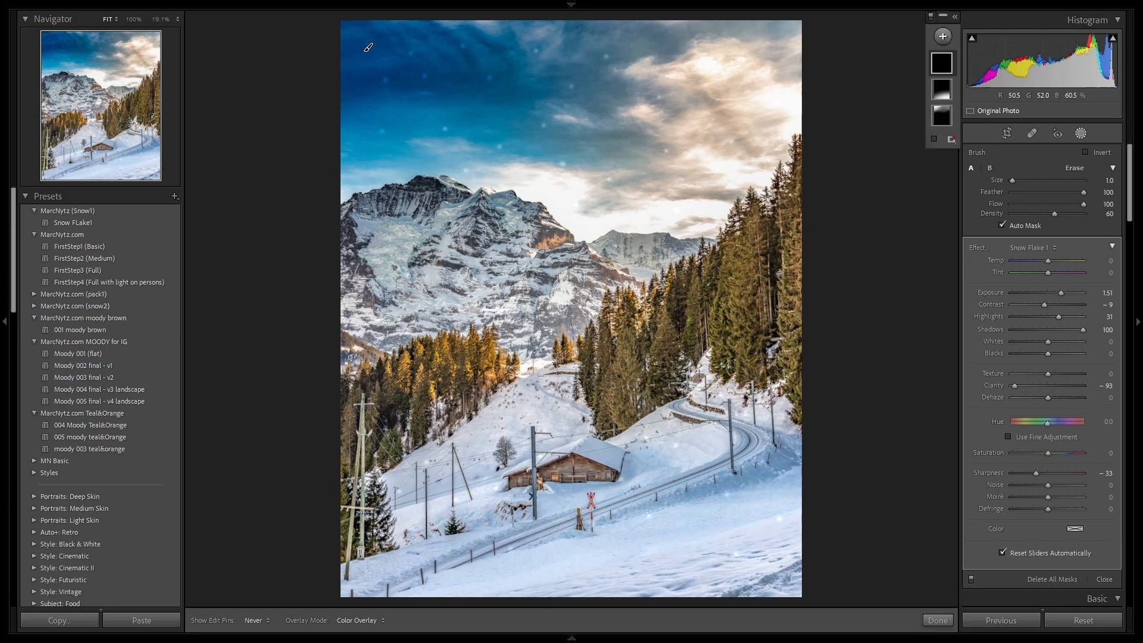
Show the mask pins again and close masking, keeping the snowflakes
{"action": "left_click", "coordinate": [257, 620]}
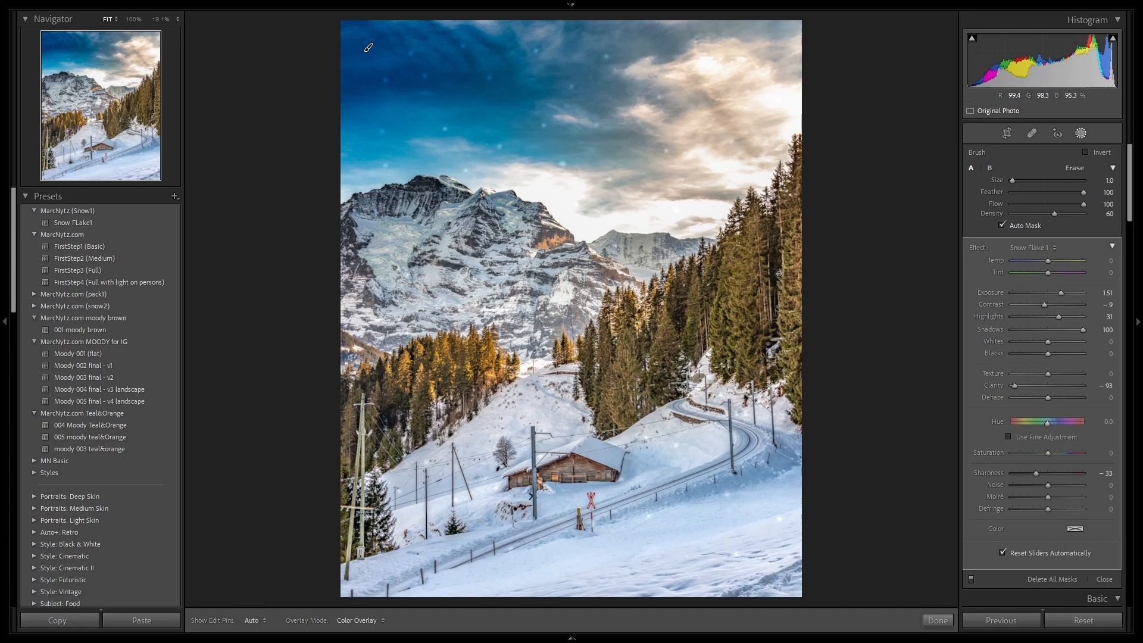
{"action": "left_click", "coordinate": [937, 620]}
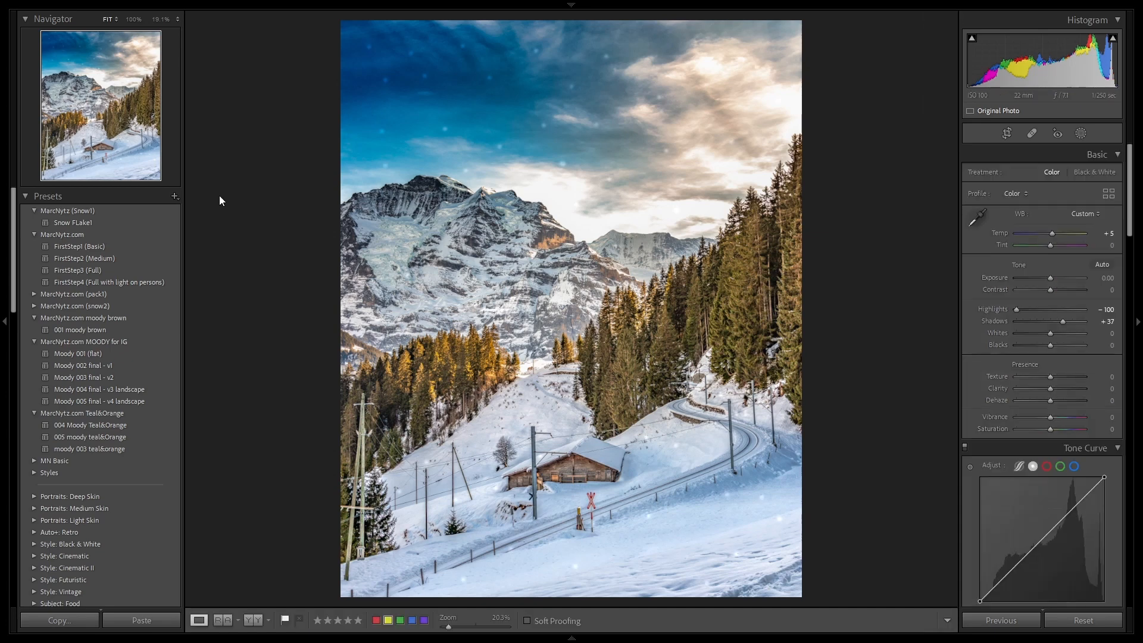
Create a develop preset named Snow Flake 2 containing only Mask 3
{"action": "left_click", "coordinate": [174, 196]}
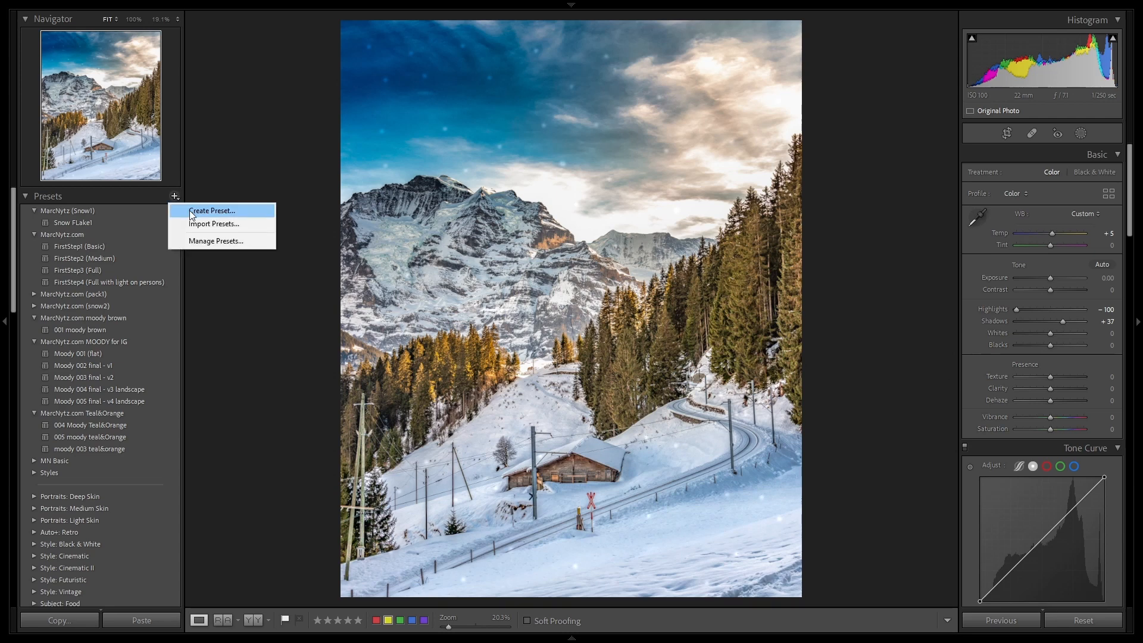
{"action": "left_click", "coordinate": [212, 211]}
{"action": "type", "text": "Snow Flake"}
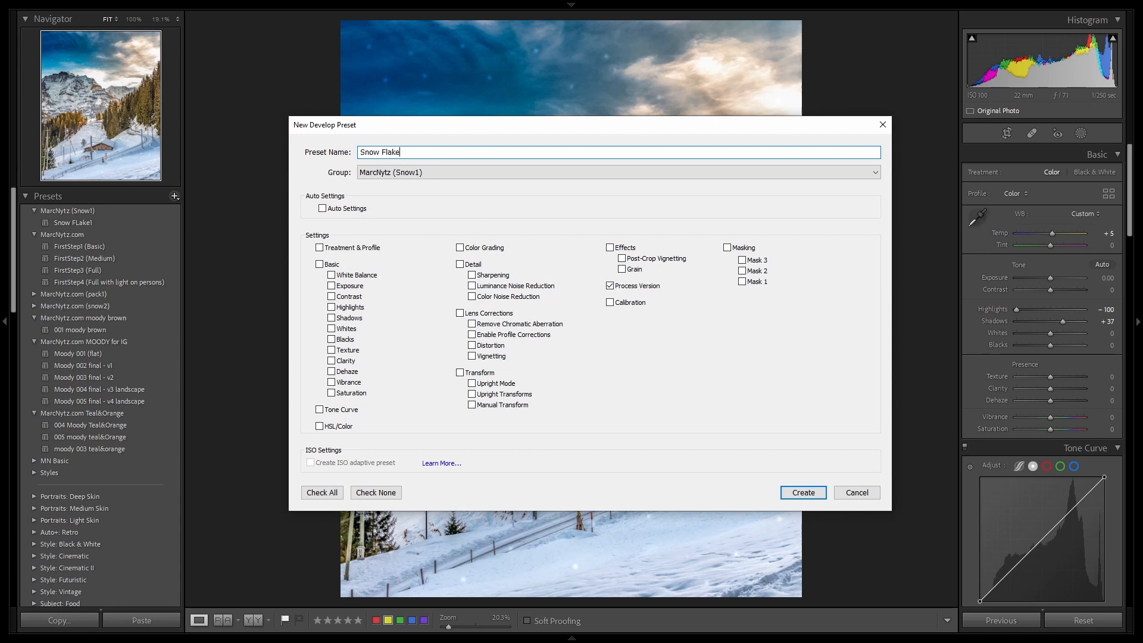
{"action": "type", "text": "2"}
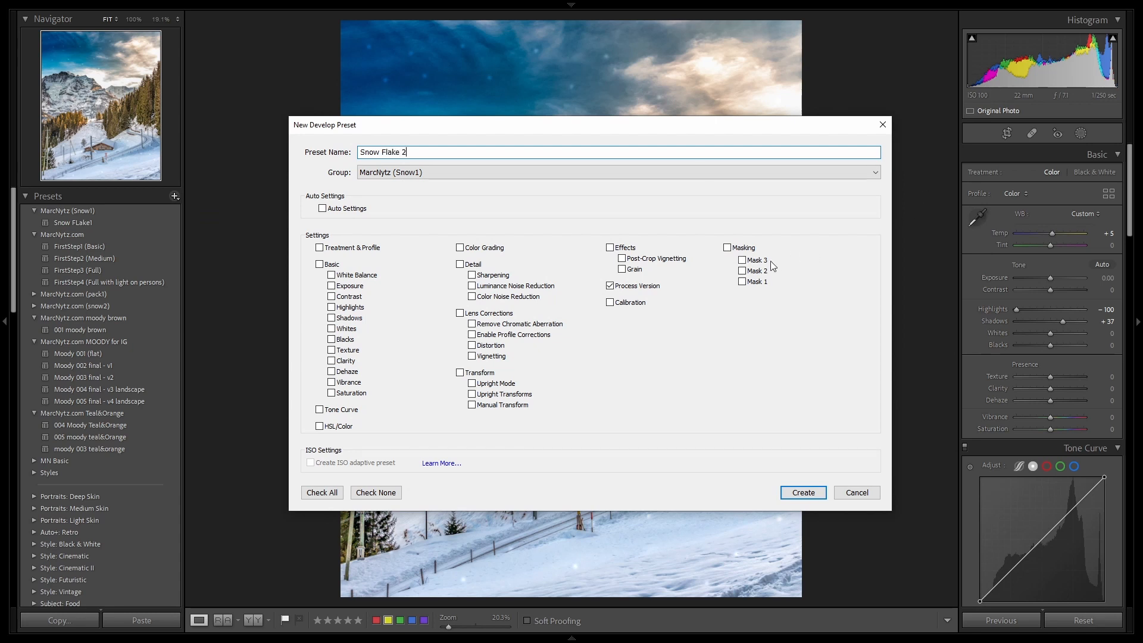
{"action": "left_click", "coordinate": [728, 248]}
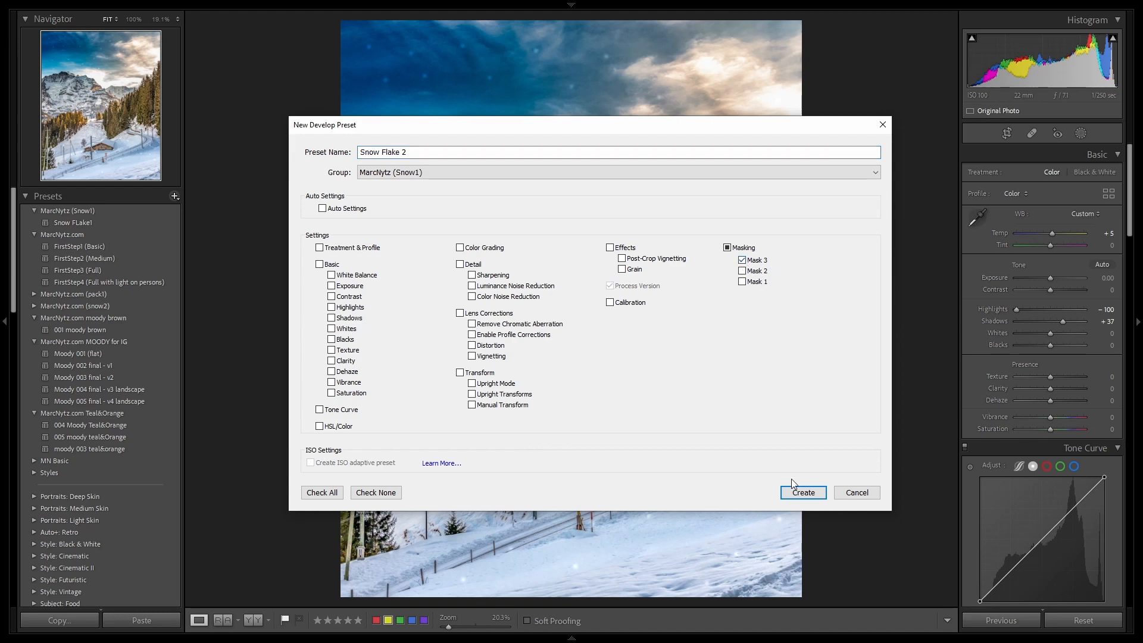
{"action": "left_click", "coordinate": [802, 492]}
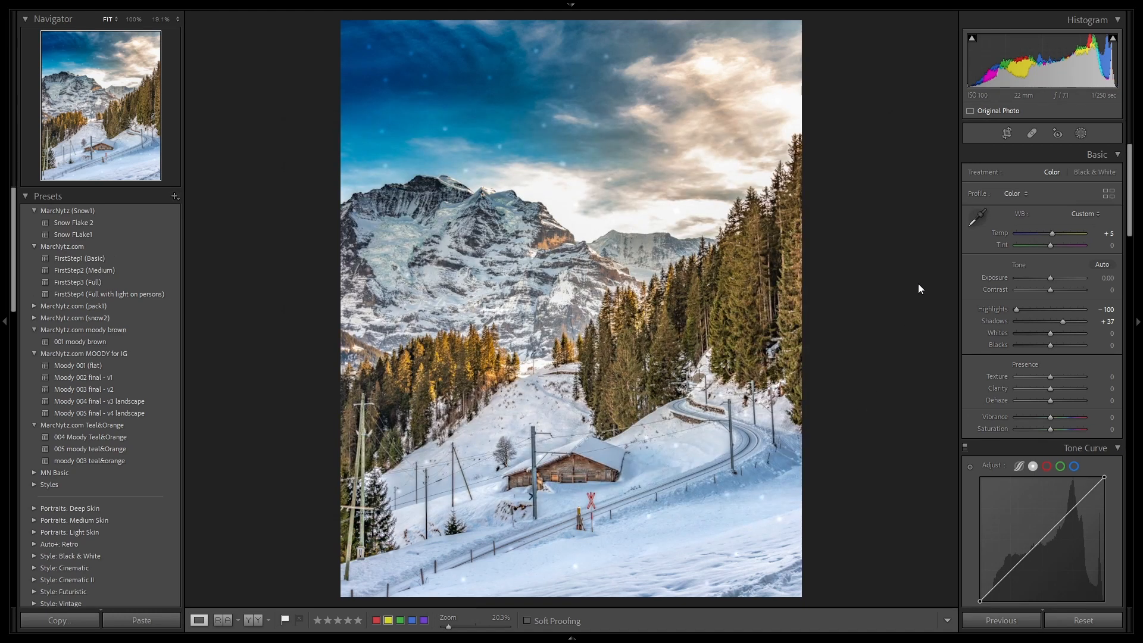
Stack the Snow Flake 2 and Snow FLake1 presets on the mountain photo for denser snowflakes
{"action": "left_click", "coordinate": [73, 235]}
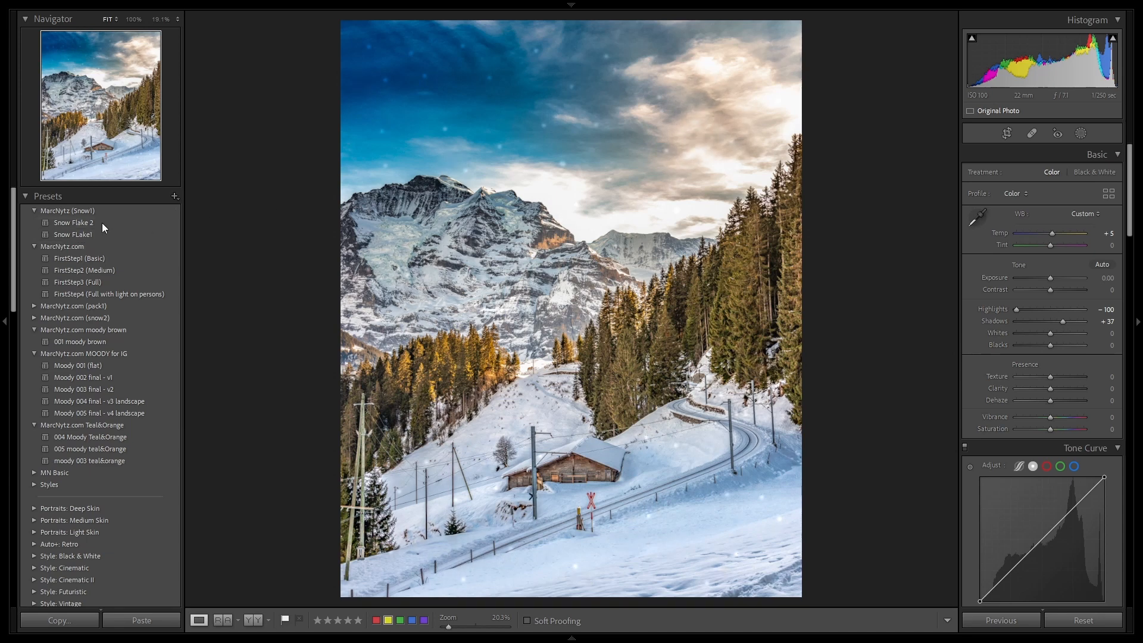
{"action": "left_click", "coordinate": [73, 234]}
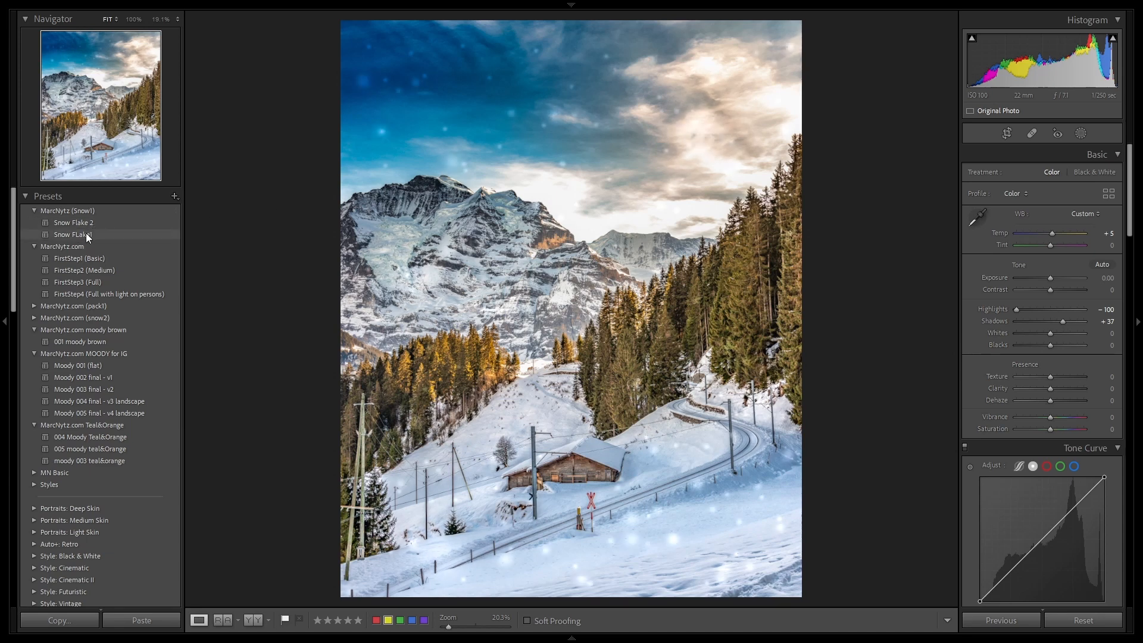
{"action": "left_click", "coordinate": [72, 223]}
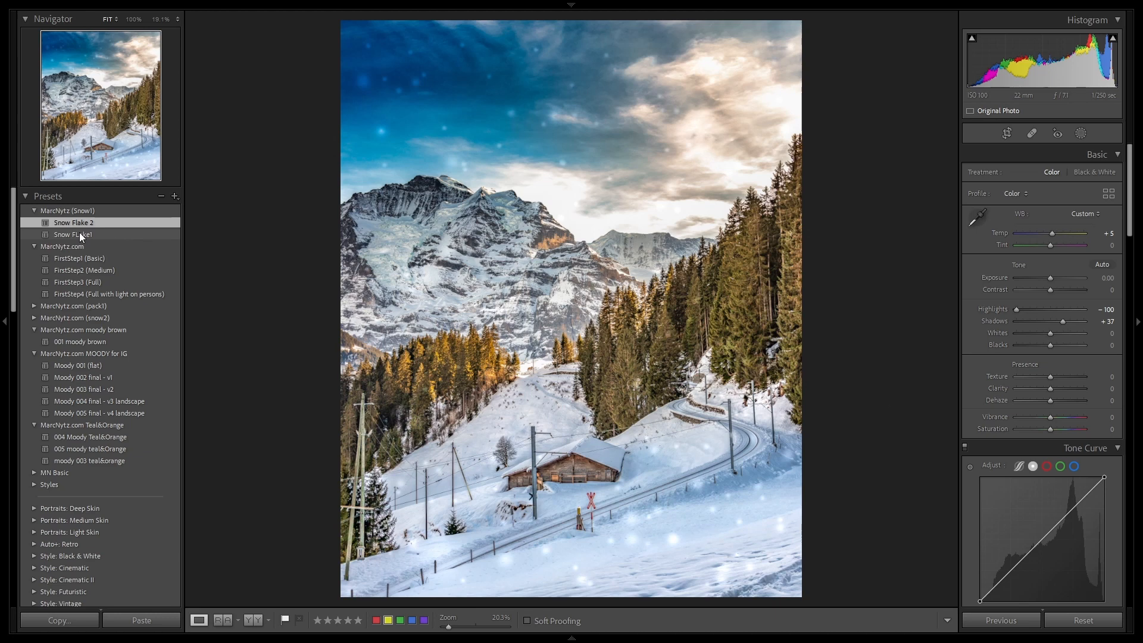
{"action": "left_click", "coordinate": [72, 234]}
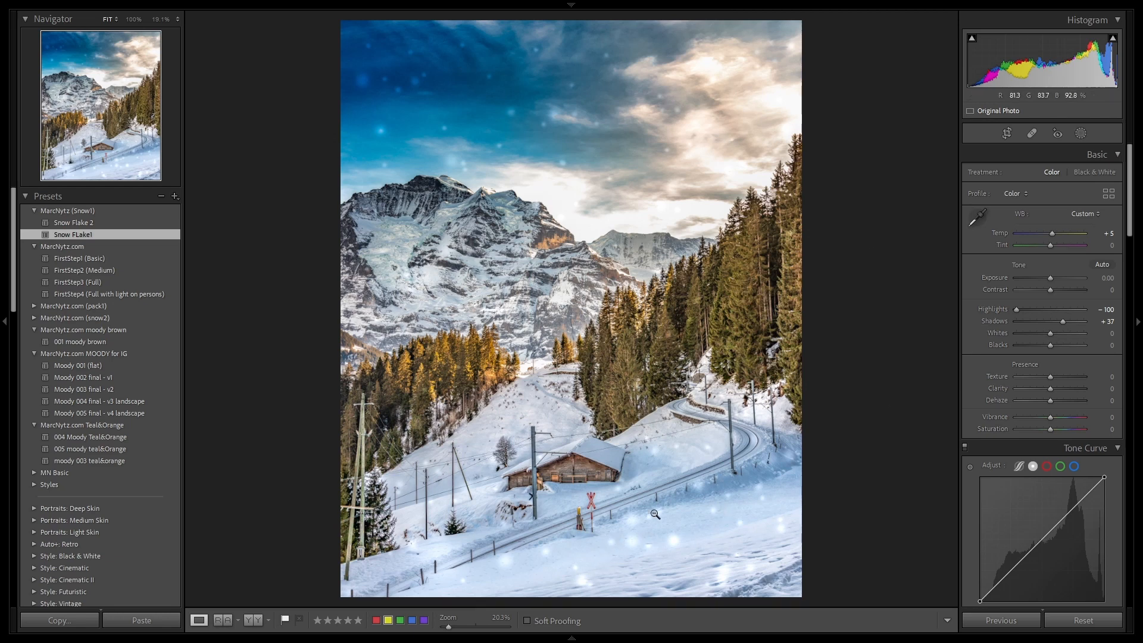
{"action": "left_click", "coordinate": [1083, 133]}
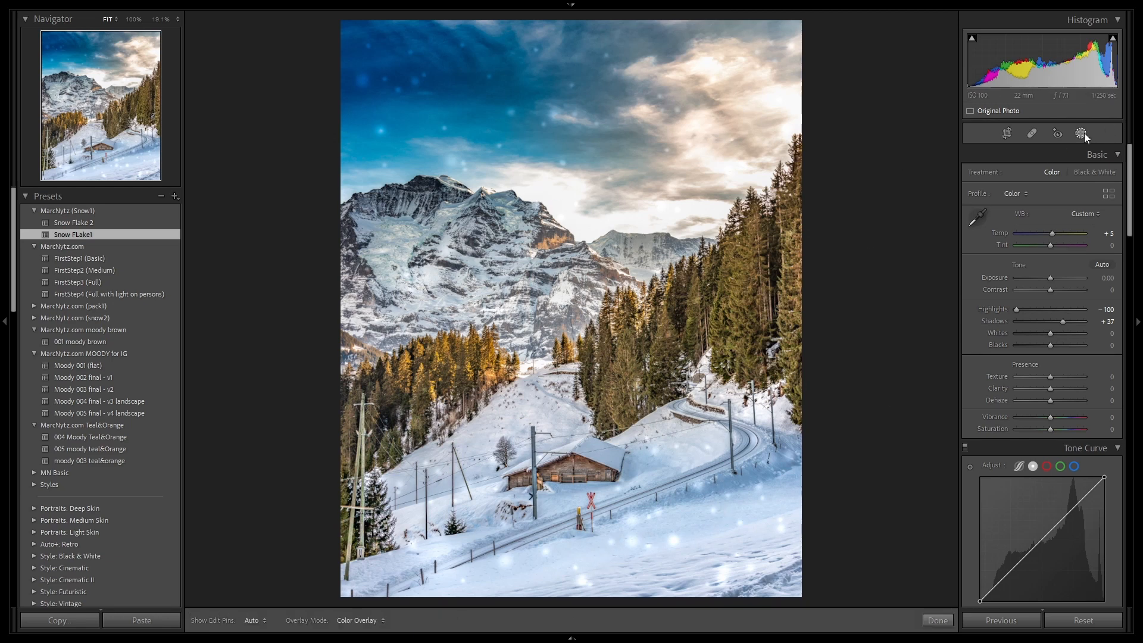
Review the stacked snowflake masks and their pins on the mountain photo
{"action": "left_click", "coordinate": [1081, 133]}
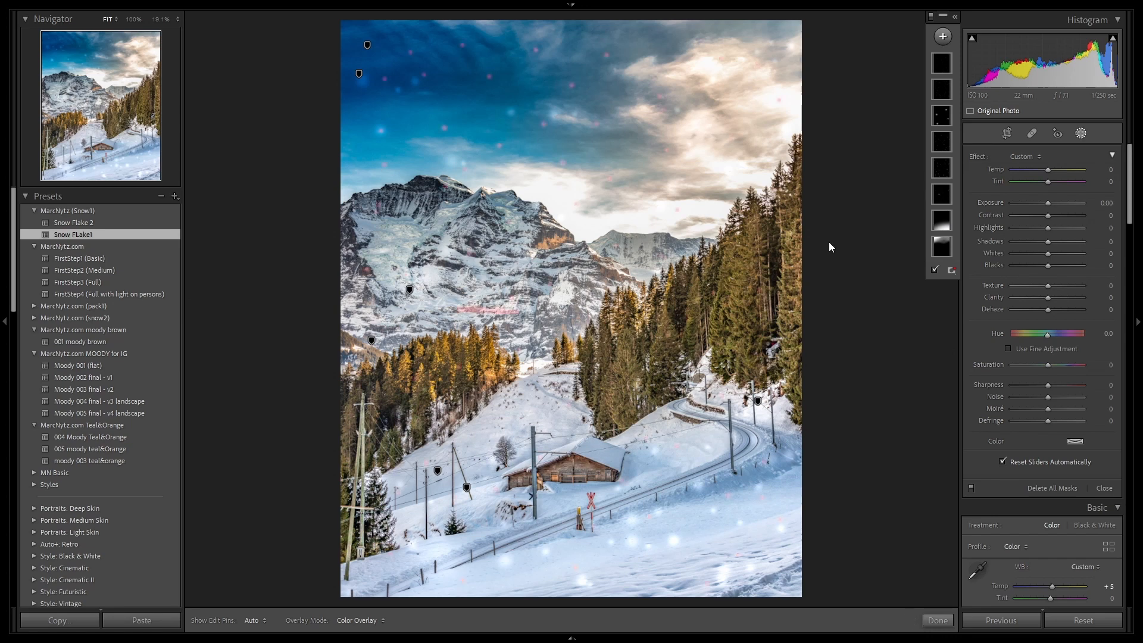
{"action": "mouse_move", "coordinate": [676, 498]}
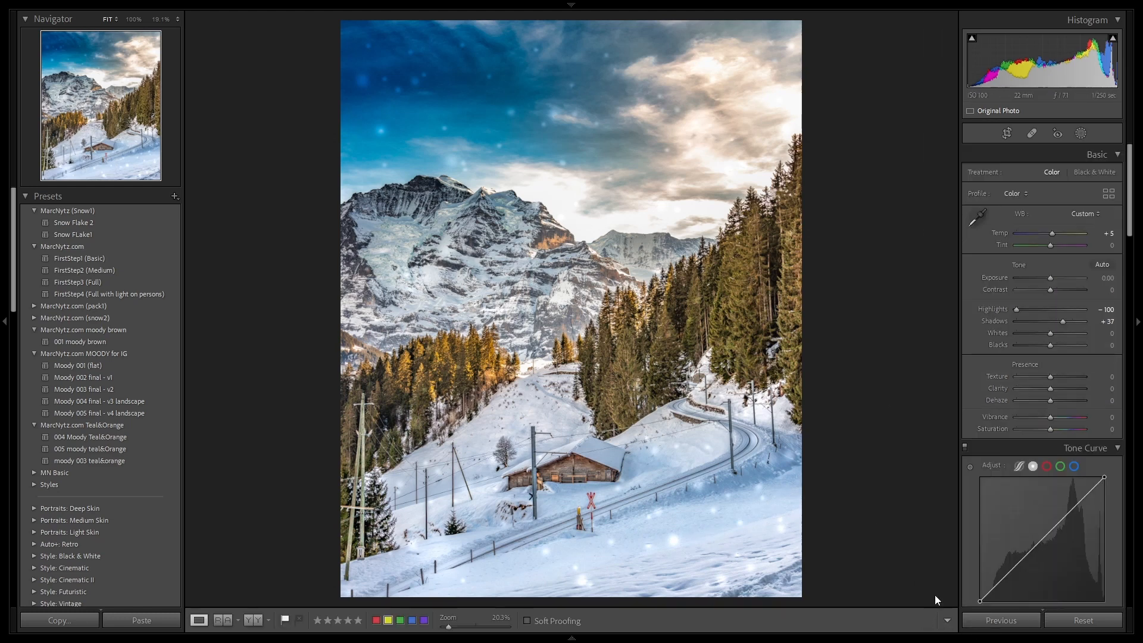
{"action": "mouse_move", "coordinate": [891, 306]}
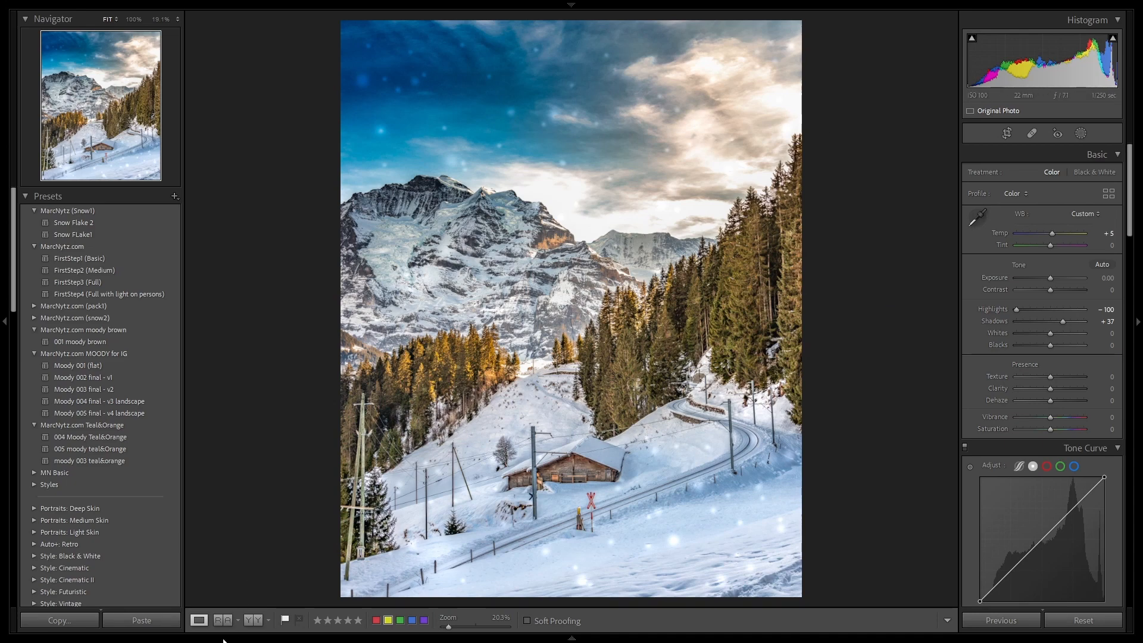
Compare the plain and snowflake versions side by side in Reference View
{"action": "left_click", "coordinate": [223, 621]}
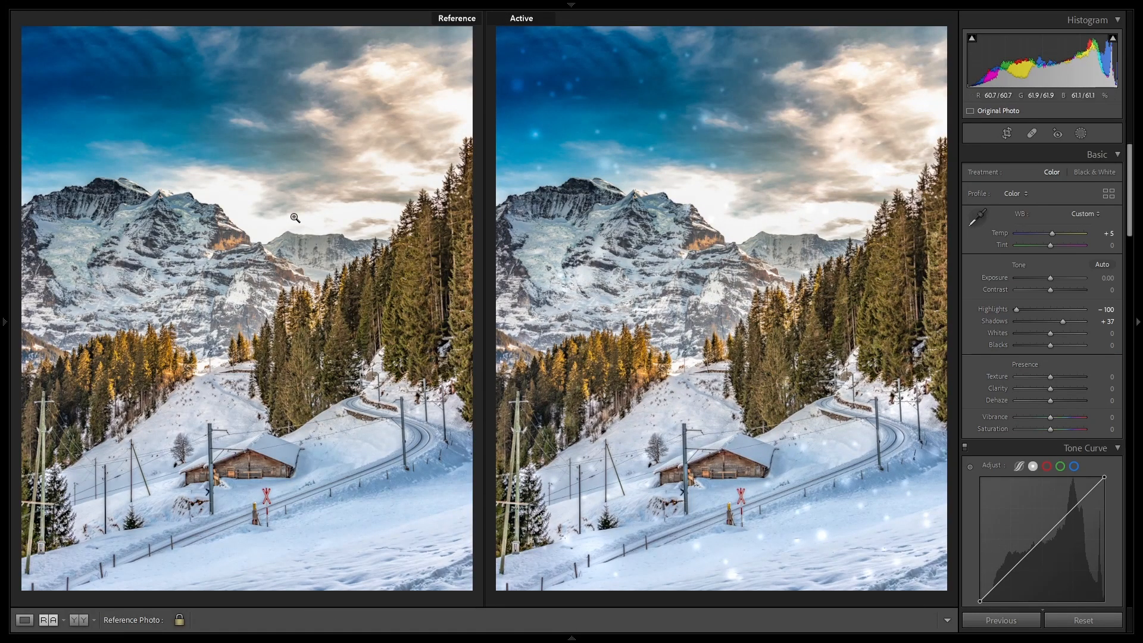
{"action": "mouse_move", "coordinate": [875, 34]}
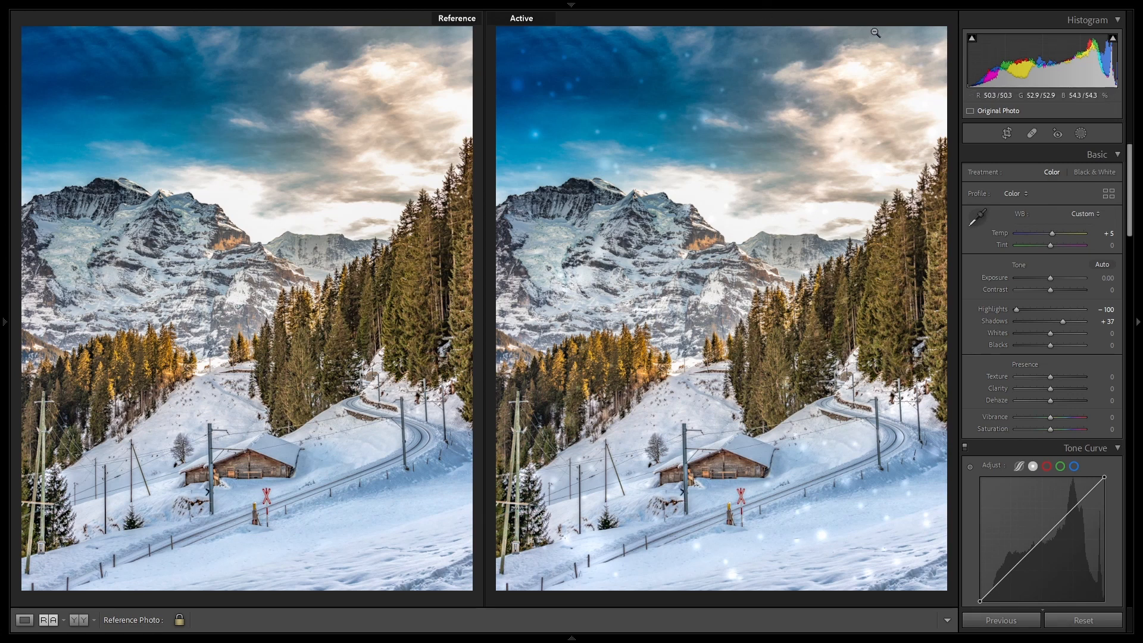
{"action": "mouse_move", "coordinate": [771, 19]}
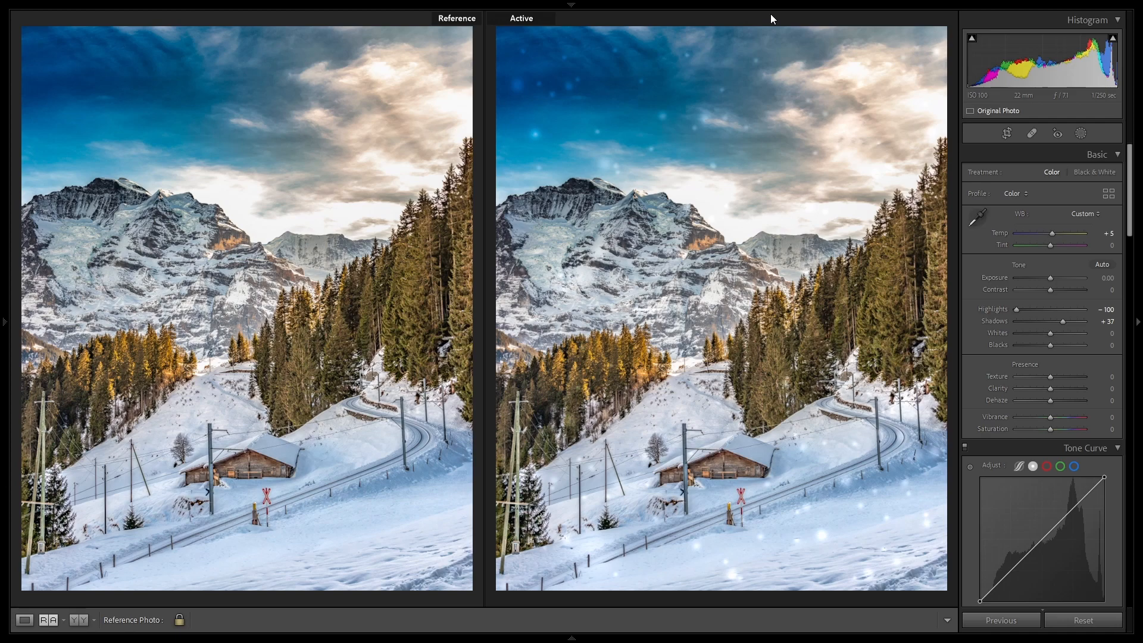
{"action": "mouse_move", "coordinate": [778, 43]}
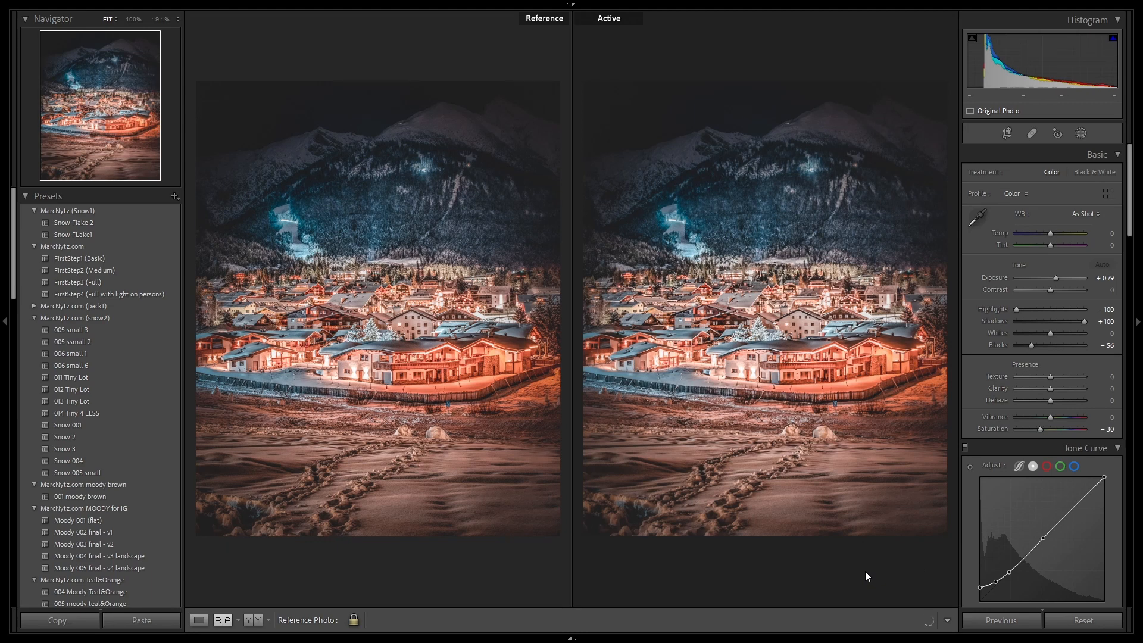
{"action": "mouse_move", "coordinate": [73, 235]}
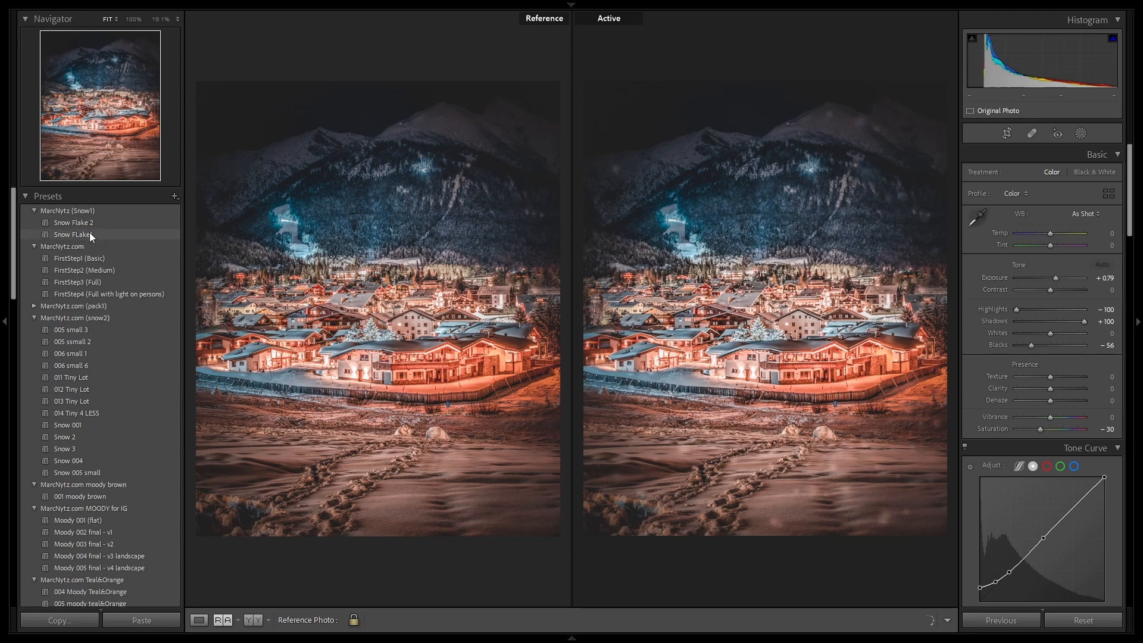
{"action": "mouse_move", "coordinate": [88, 237]}
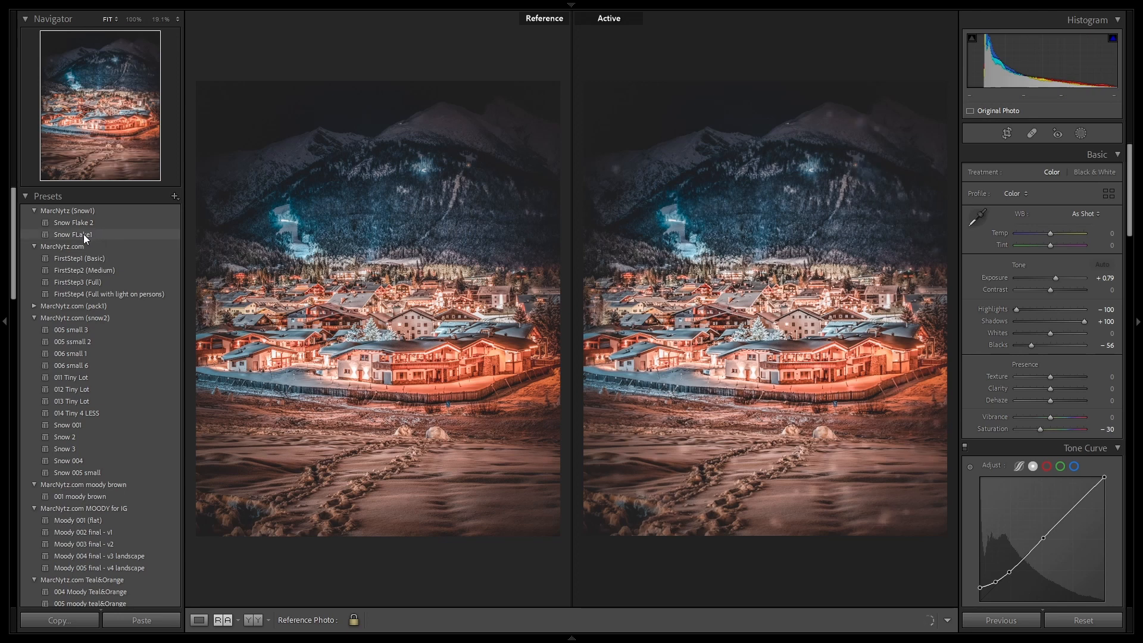
Stack Snow FLake1 and Snow Flake 2 on the night village photo and reopen masking
{"action": "left_click", "coordinate": [72, 235]}
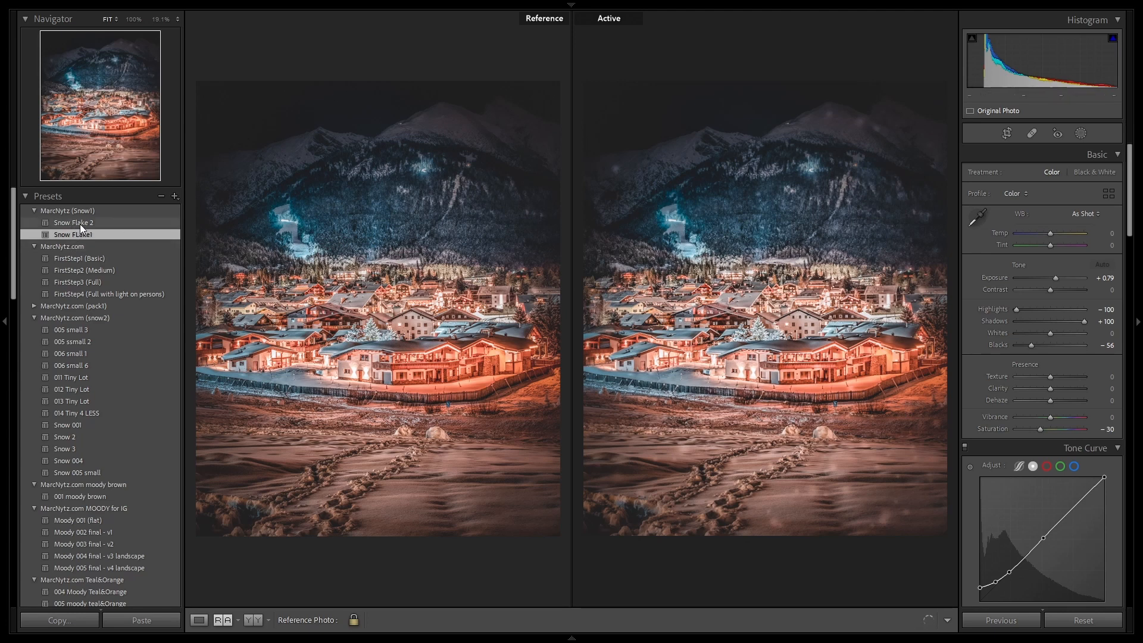
{"action": "left_click", "coordinate": [73, 223]}
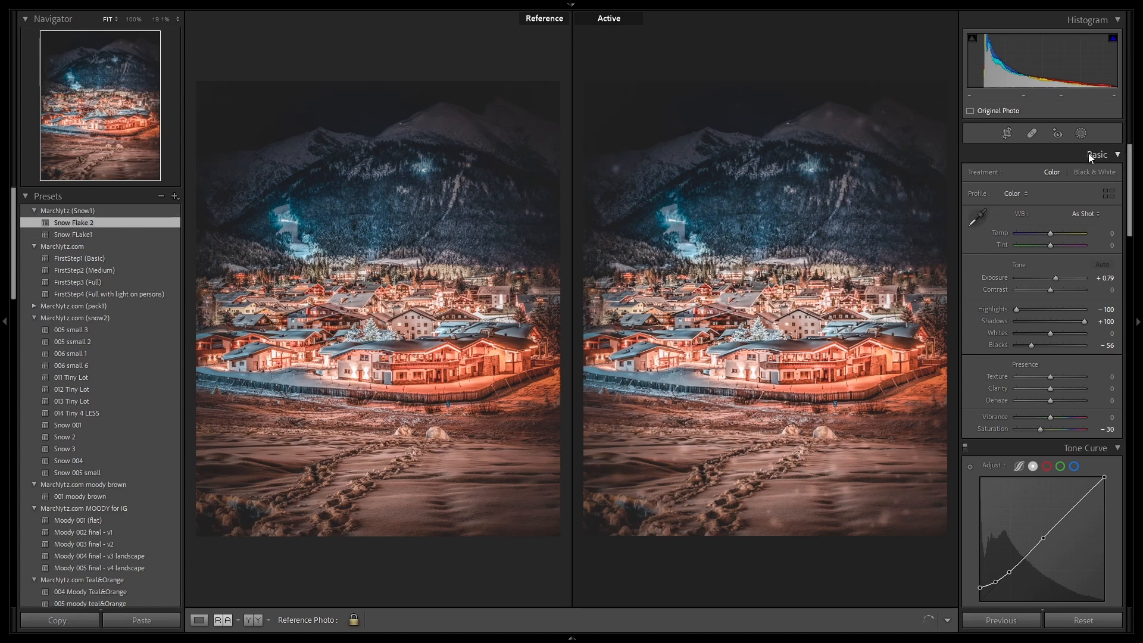
{"action": "left_click", "coordinate": [1080, 133]}
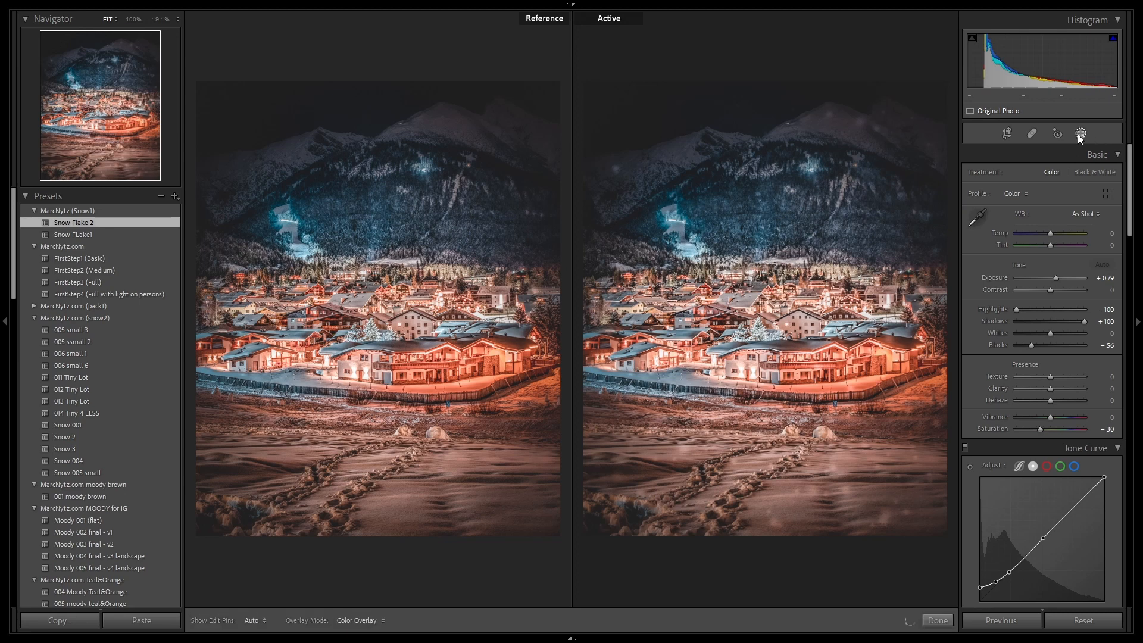
Raise the Snow Flake 1 mask's exposure to 3.33 for brighter snowflakes and finish masking
{"action": "left_click", "coordinate": [1080, 133]}
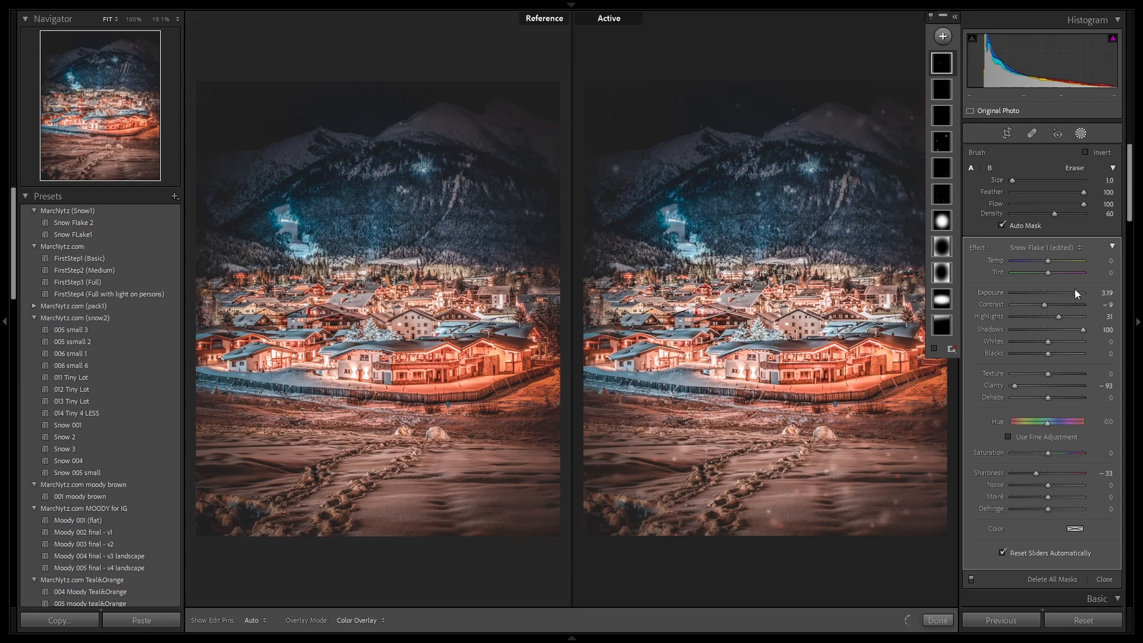
{"action": "left_click", "coordinate": [941, 89]}
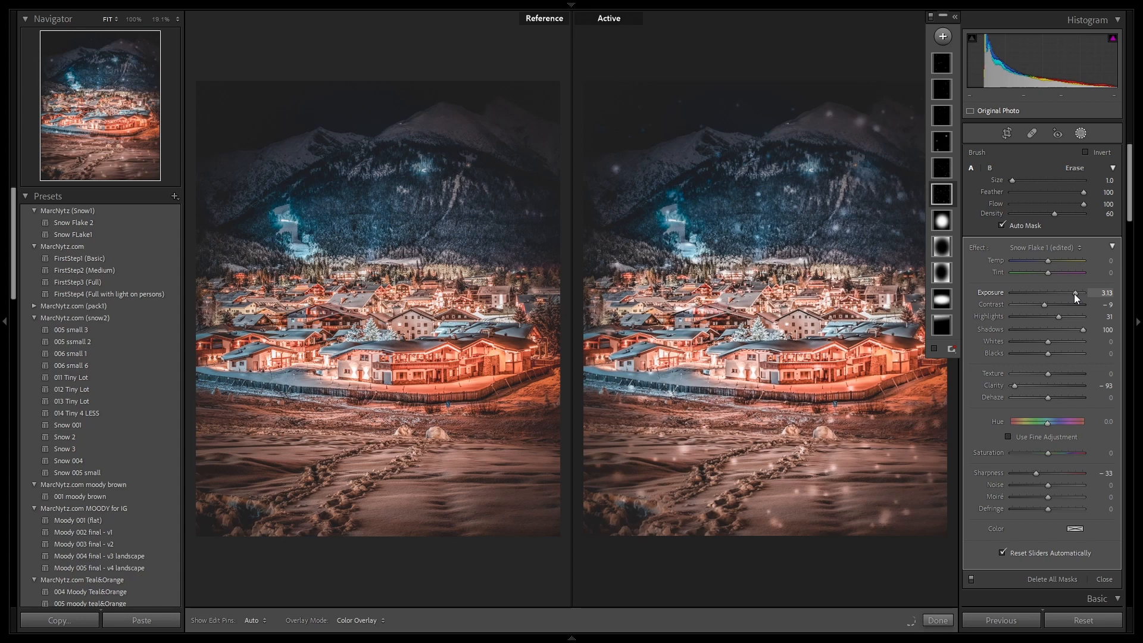
{"action": "mouse_move", "coordinate": [342, 343]}
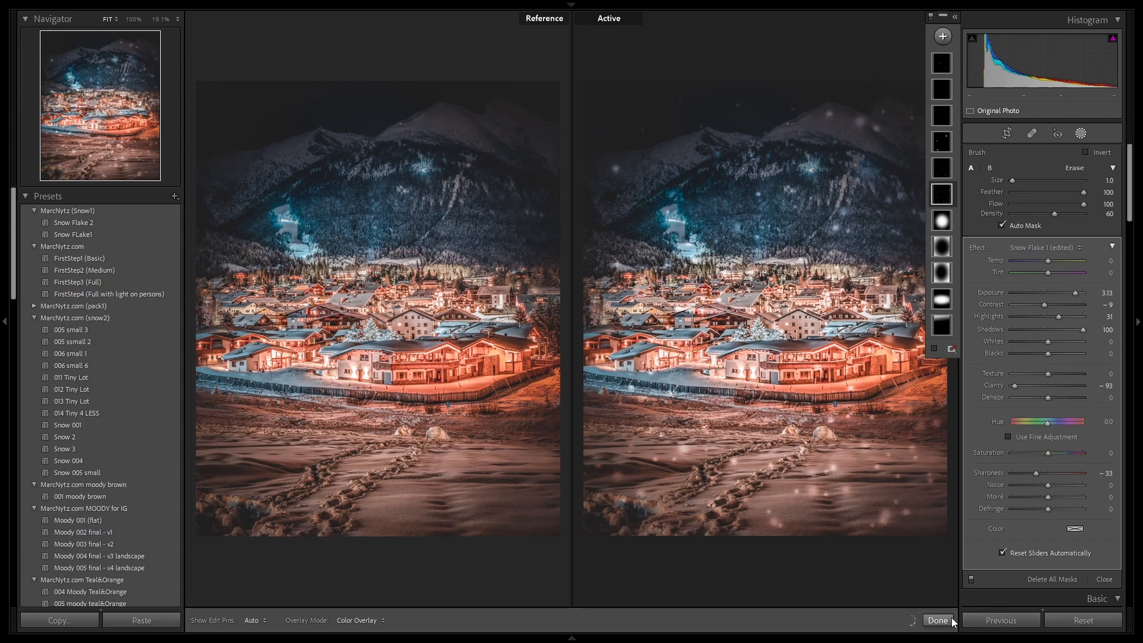
{"action": "left_click", "coordinate": [937, 619]}
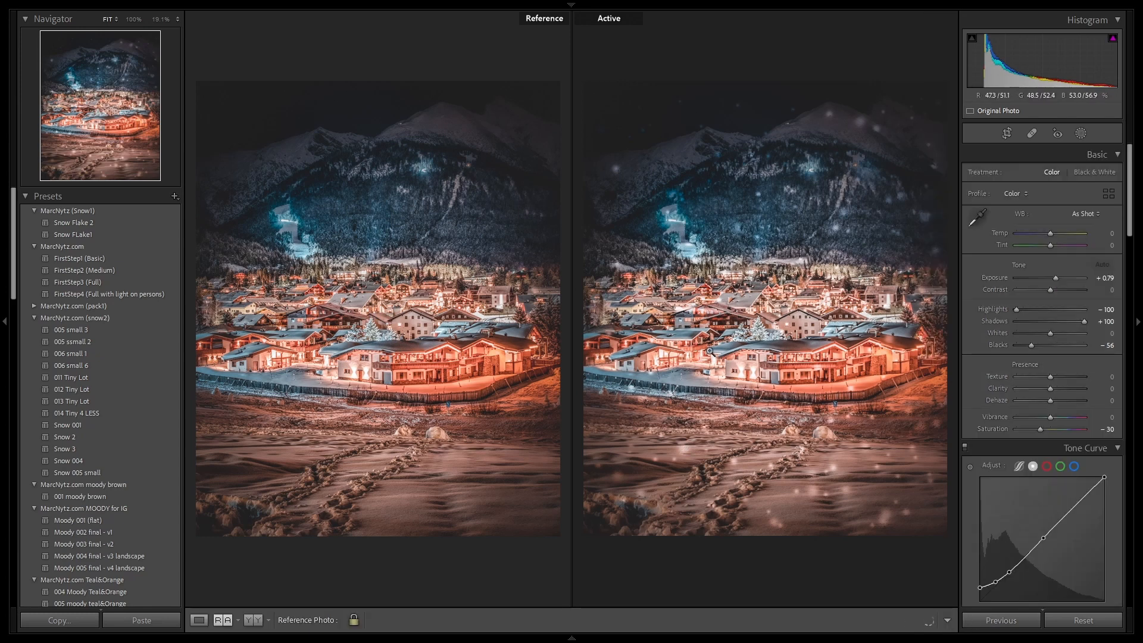
{"action": "mouse_move", "coordinate": [625, 236]}
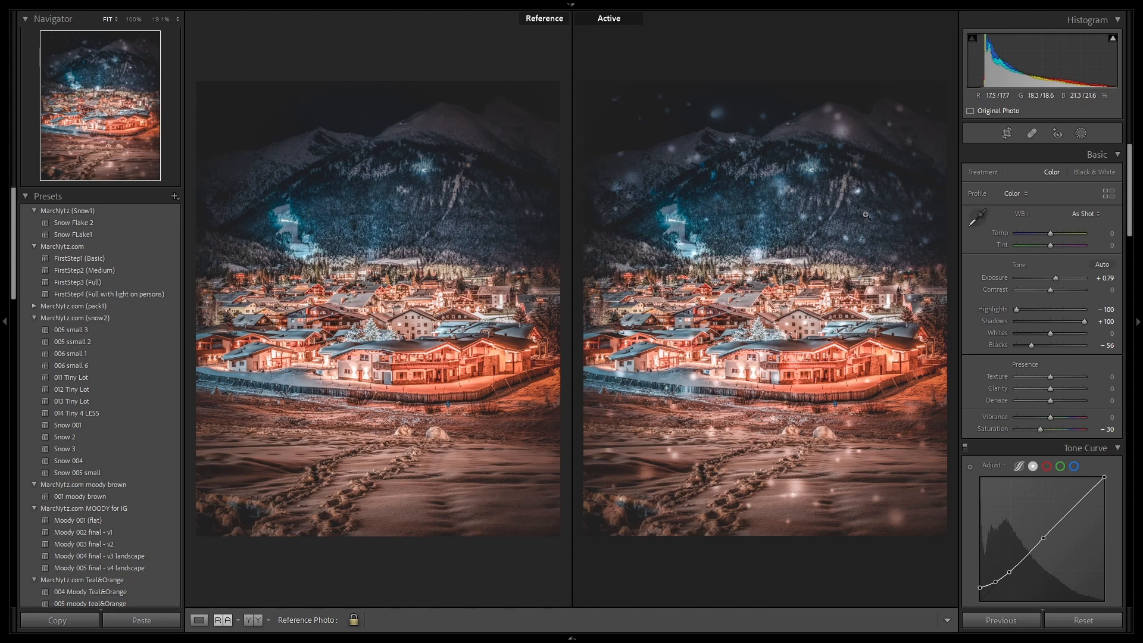
{"action": "mouse_move", "coordinate": [787, 353]}
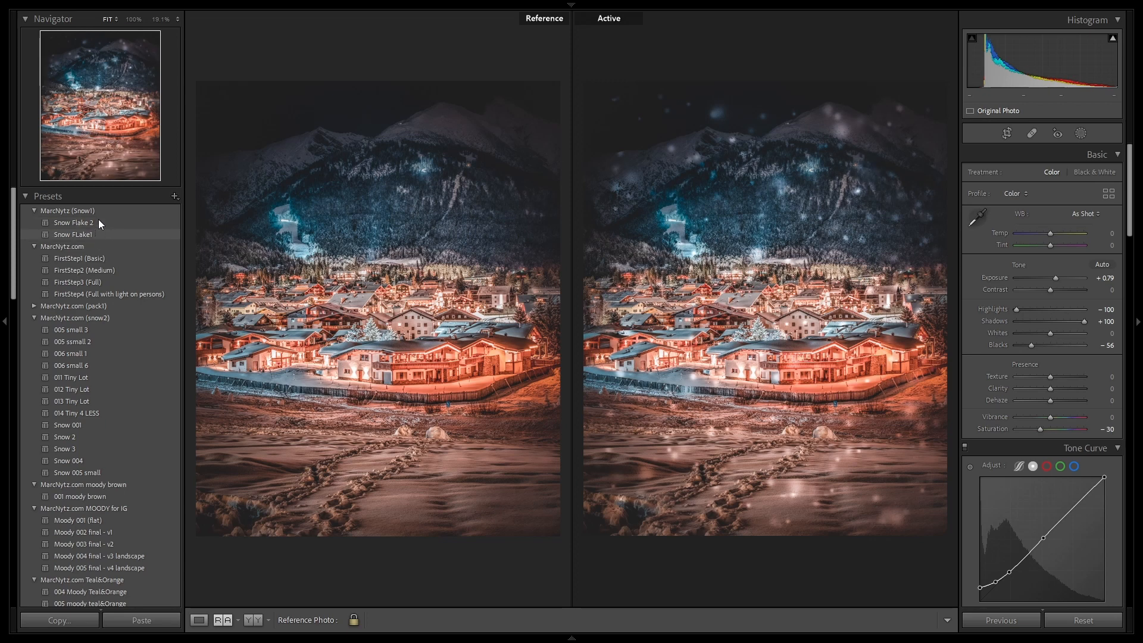
{"action": "mouse_move", "coordinate": [74, 234]}
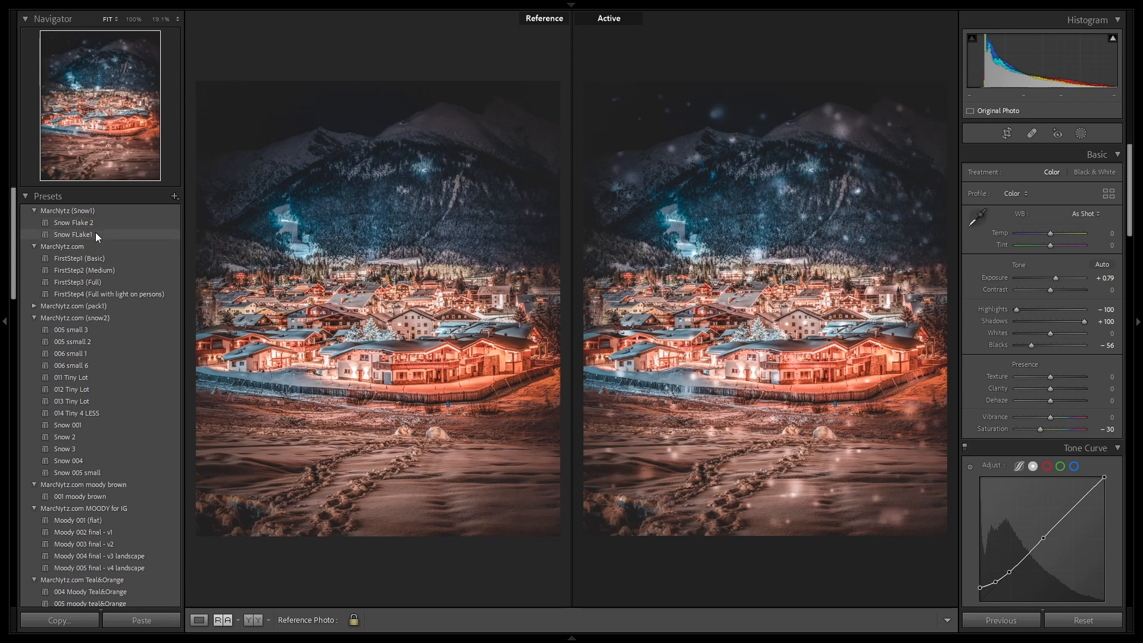
{"action": "mouse_move", "coordinate": [921, 467]}
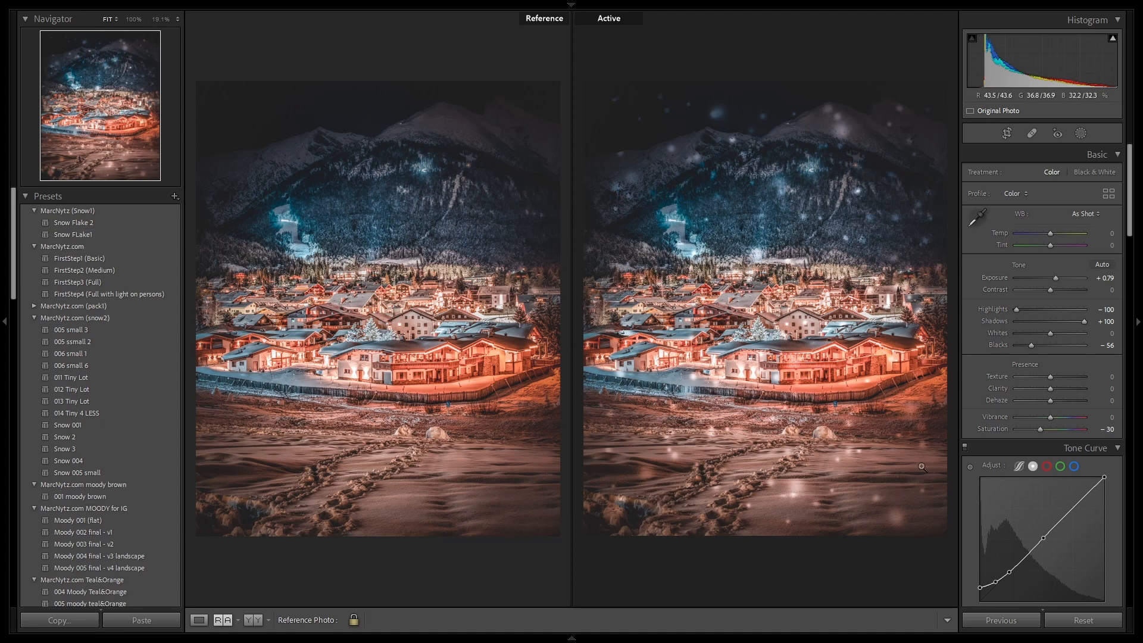
{"action": "mouse_move", "coordinate": [850, 414]}
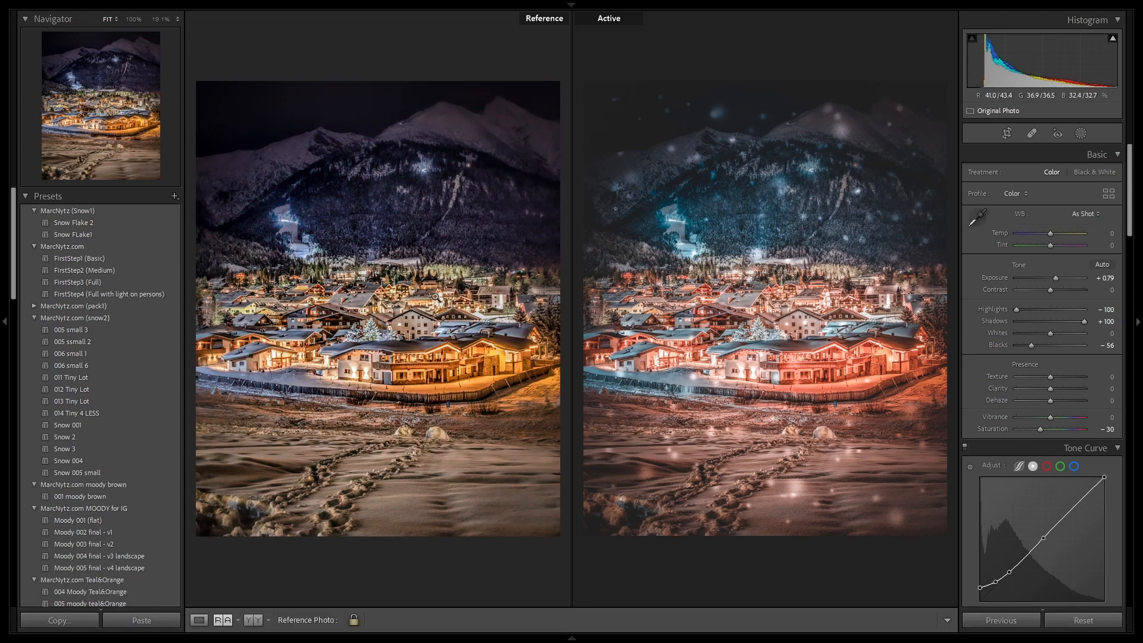
{"action": "mouse_move", "coordinate": [425, 379]}
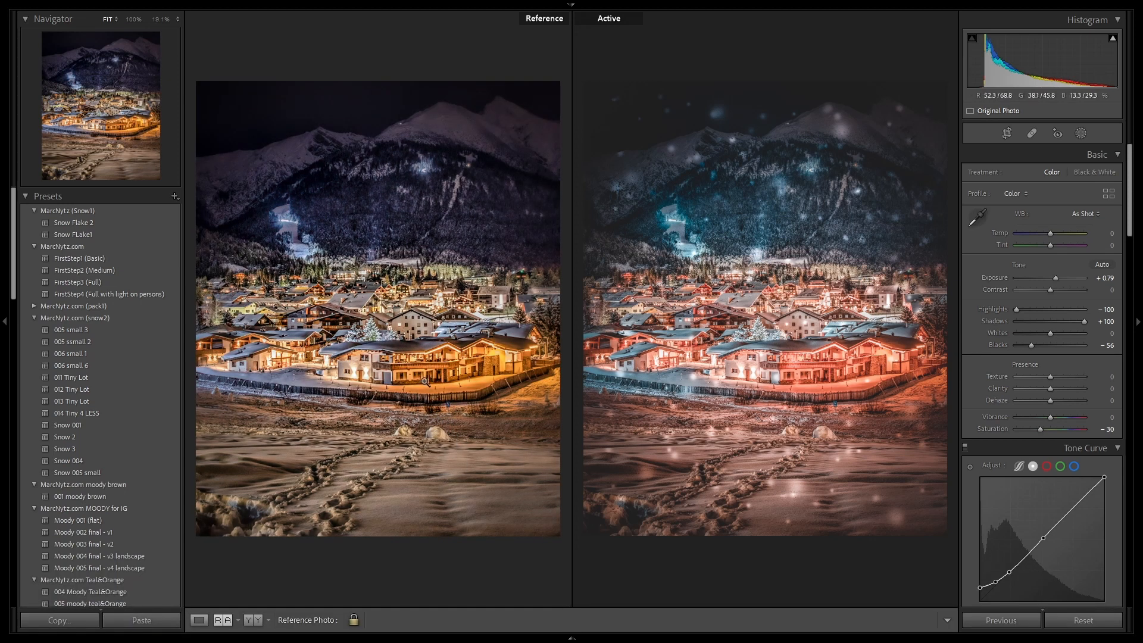
{"action": "mouse_move", "coordinate": [474, 415]}
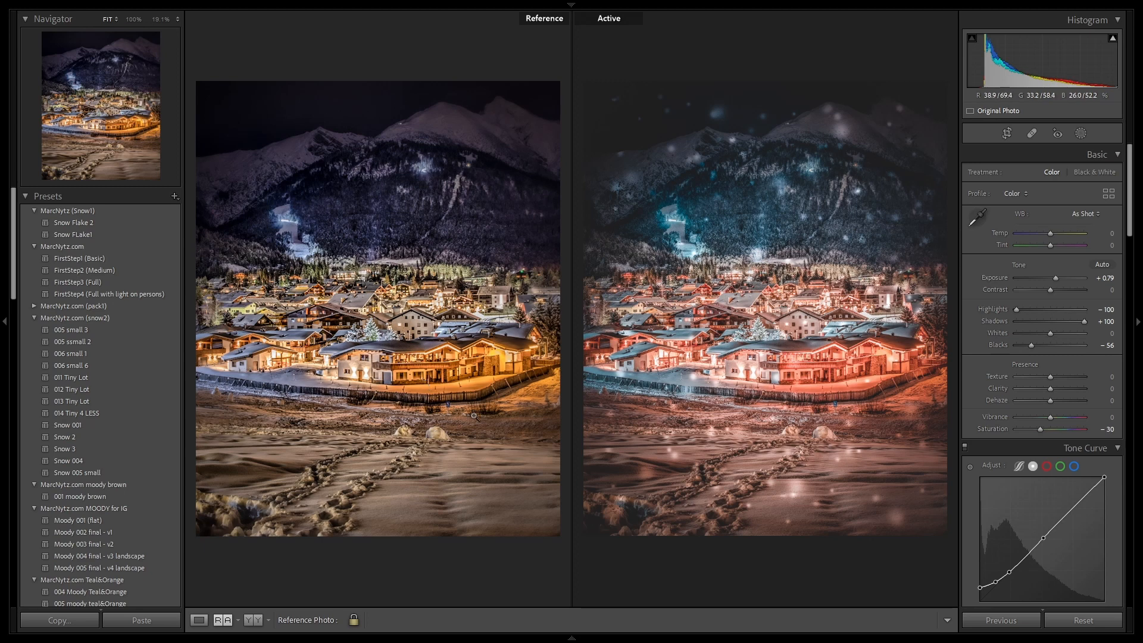